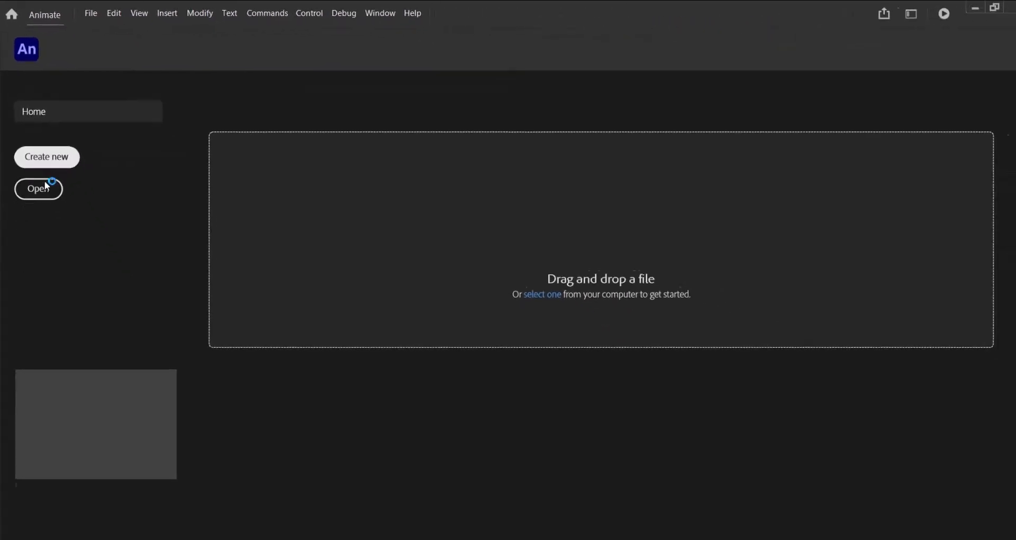
Create a new blank document 1224 pixels wide with a custom height
{"action": "left_click", "coordinate": [46, 157]}
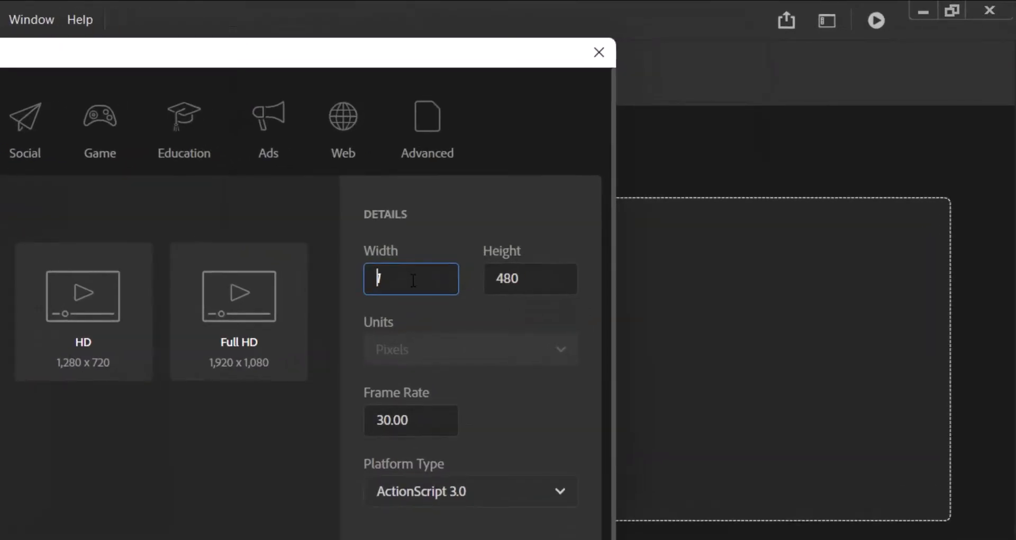
{"action": "type", "text": "1224"}
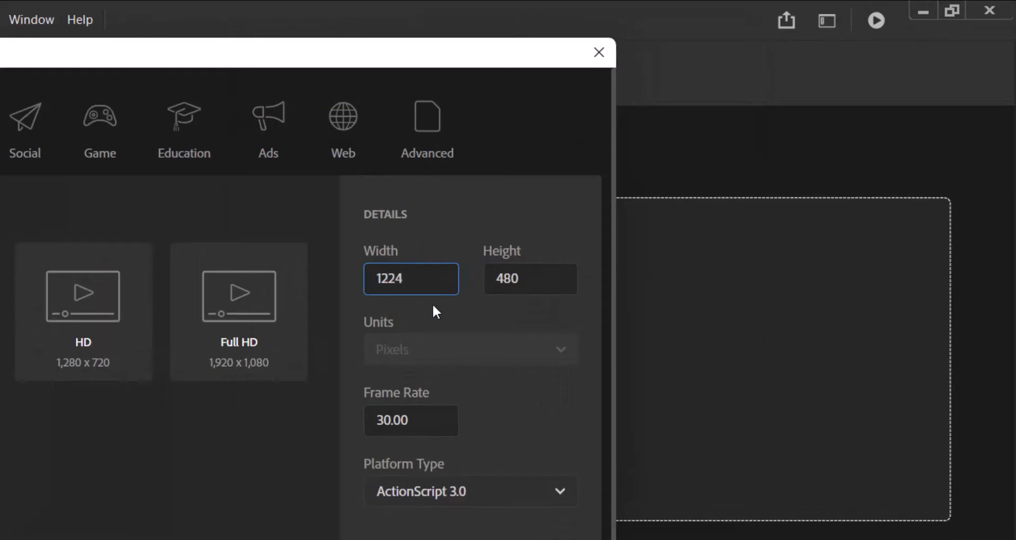
{"action": "left_click", "coordinate": [531, 278]}
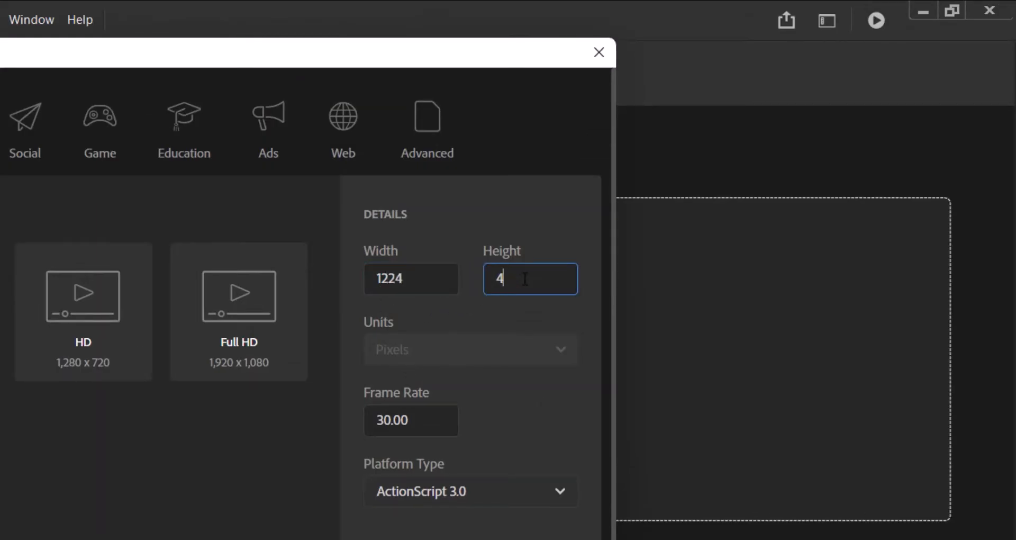
{"action": "type", "text": "12"}
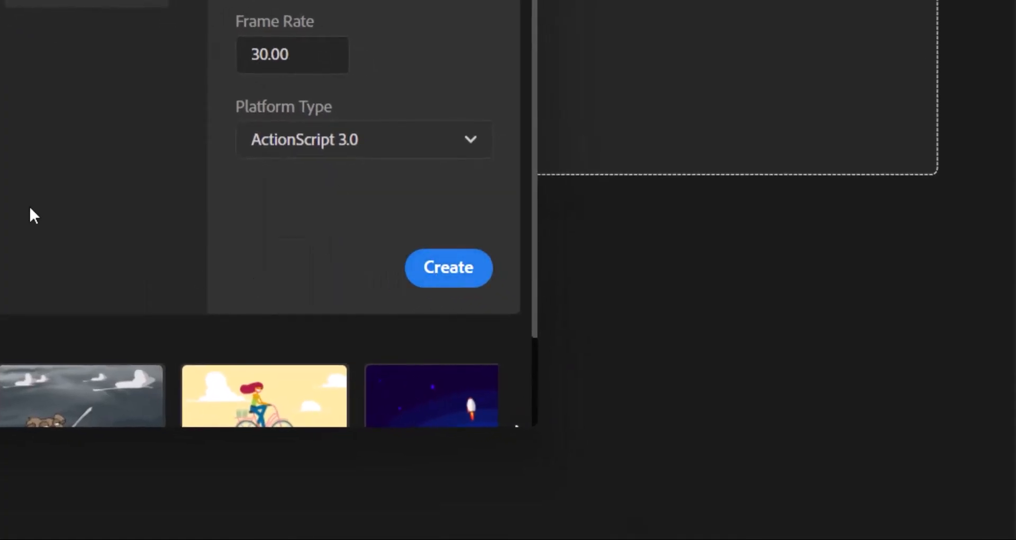
{"action": "left_click", "coordinate": [448, 267]}
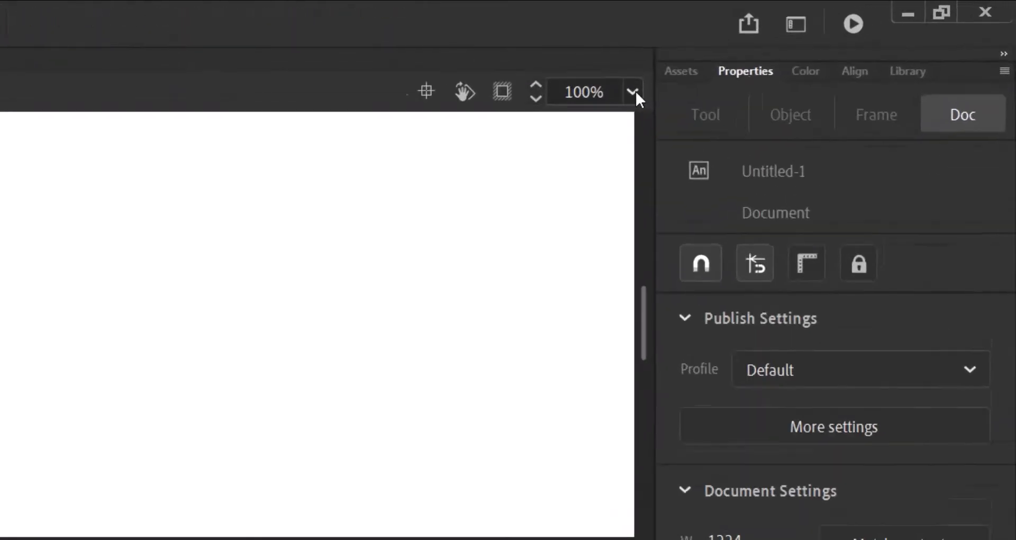
Import cartoon road.jpg onto the stage and rename its layer Road
{"action": "left_click", "coordinate": [632, 91]}
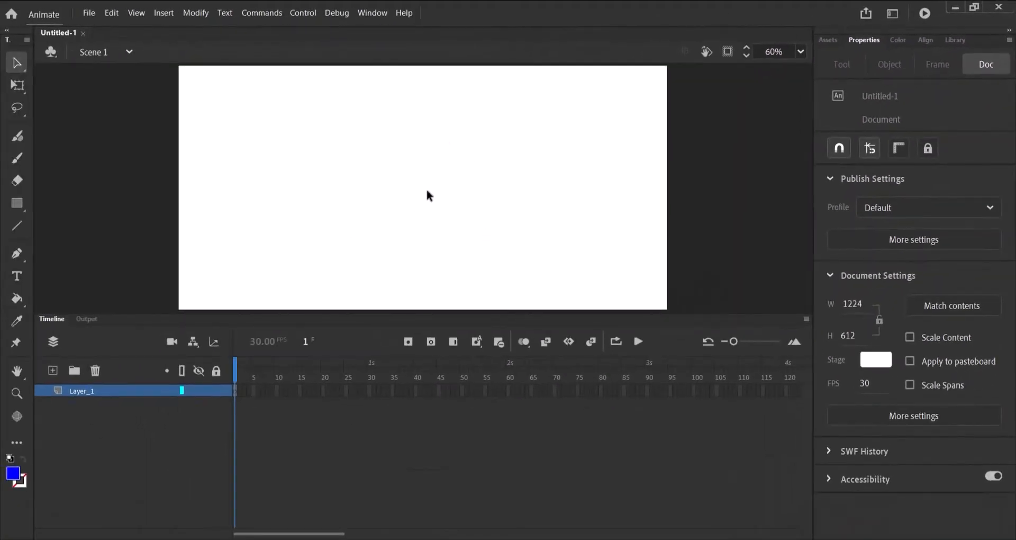
{"action": "mouse_move", "coordinate": [353, 199]}
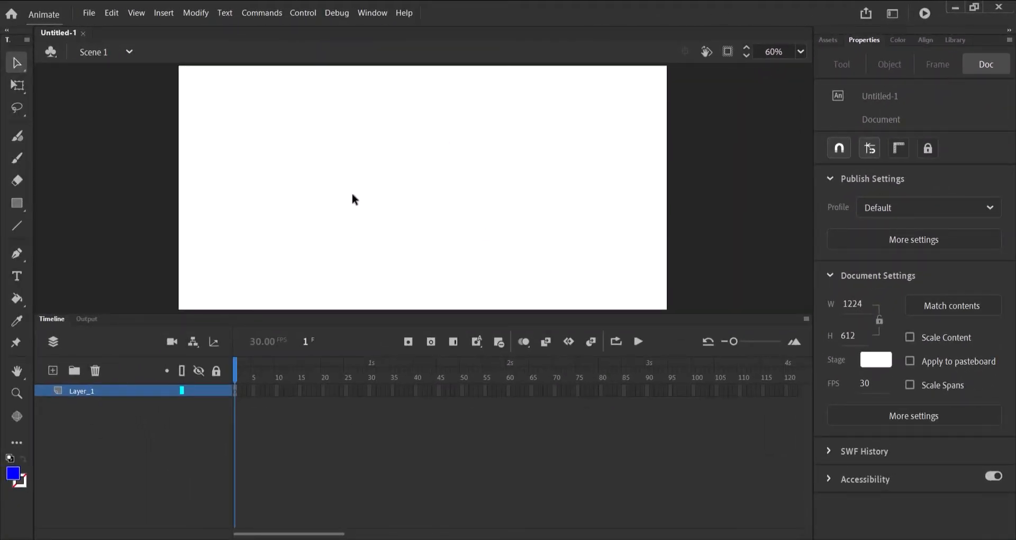
{"action": "left_click", "coordinate": [90, 12]}
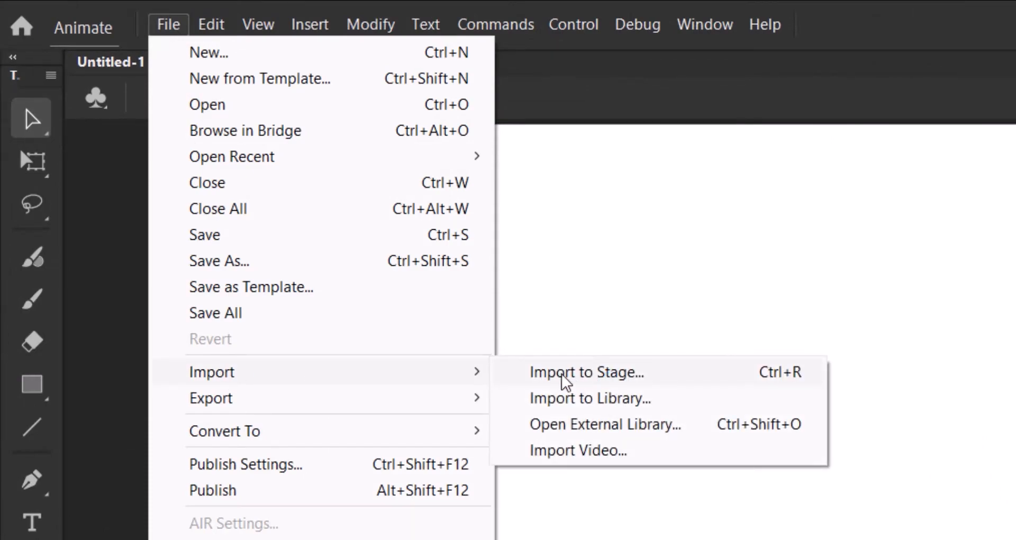
{"action": "left_click", "coordinate": [575, 373]}
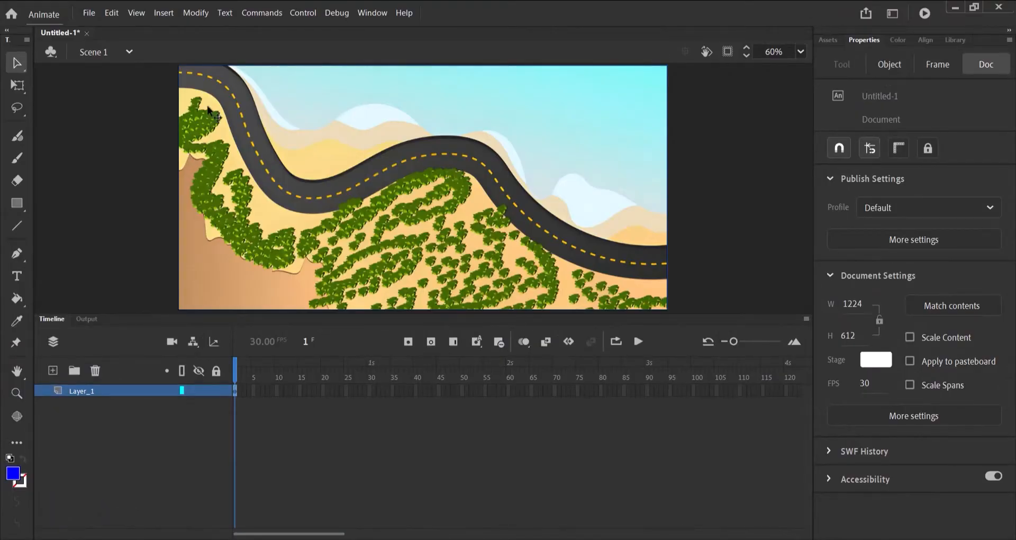
{"action": "mouse_move", "coordinate": [585, 286]}
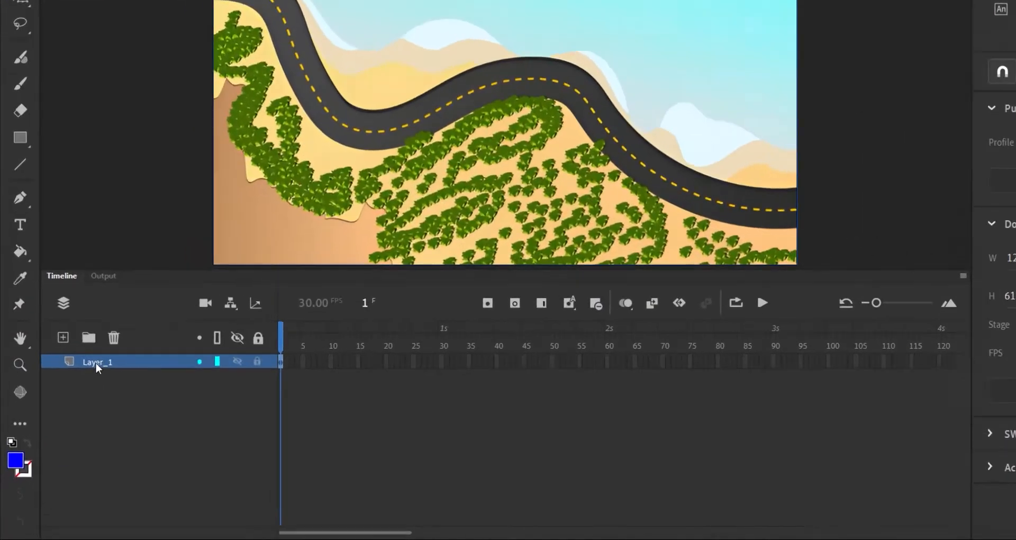
{"action": "double_click", "coordinate": [98, 362]}
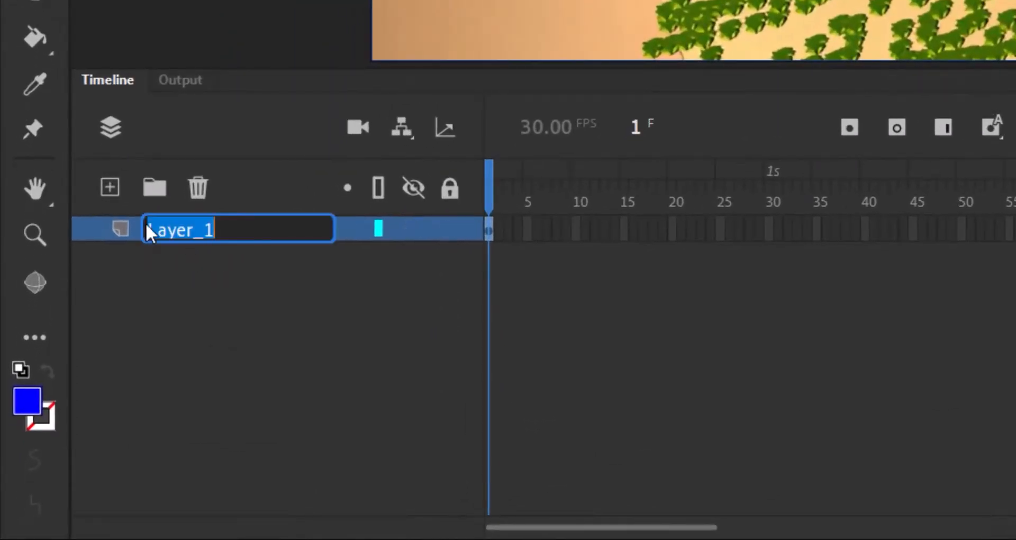
{"action": "type", "text": "Road_1"}
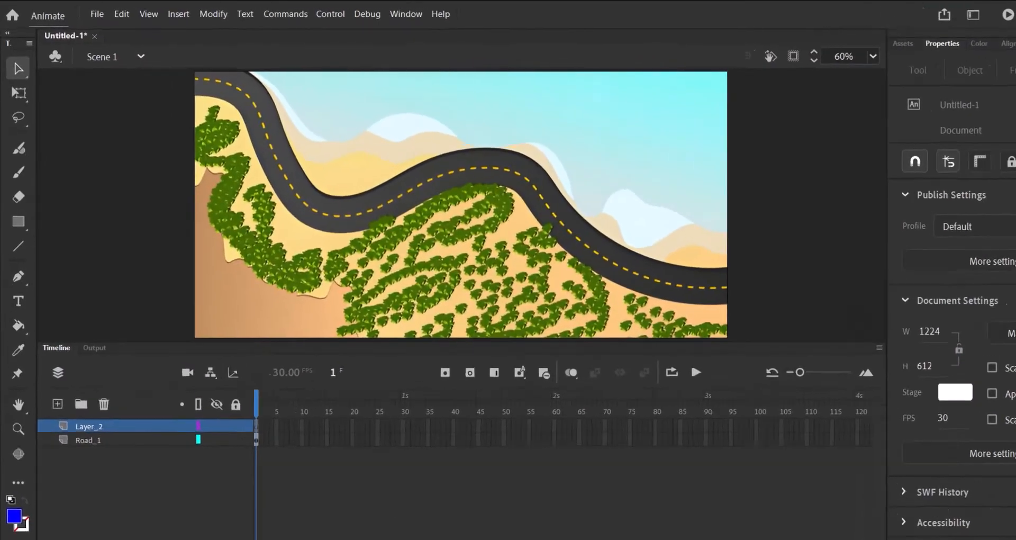
Import yellow car.png onto the stage above the road and rename its layer car_
{"action": "left_click", "coordinate": [96, 14]}
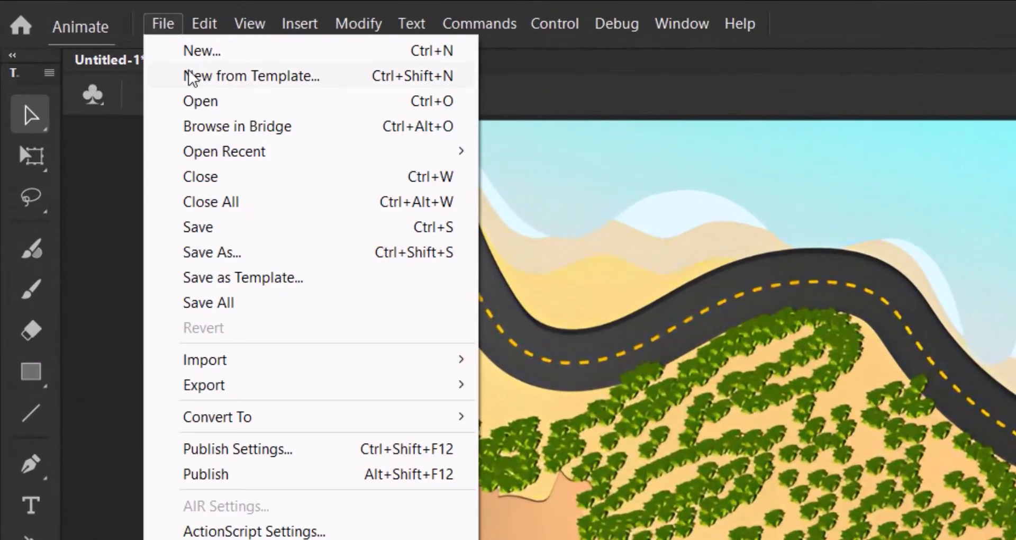
{"action": "mouse_move", "coordinate": [205, 360]}
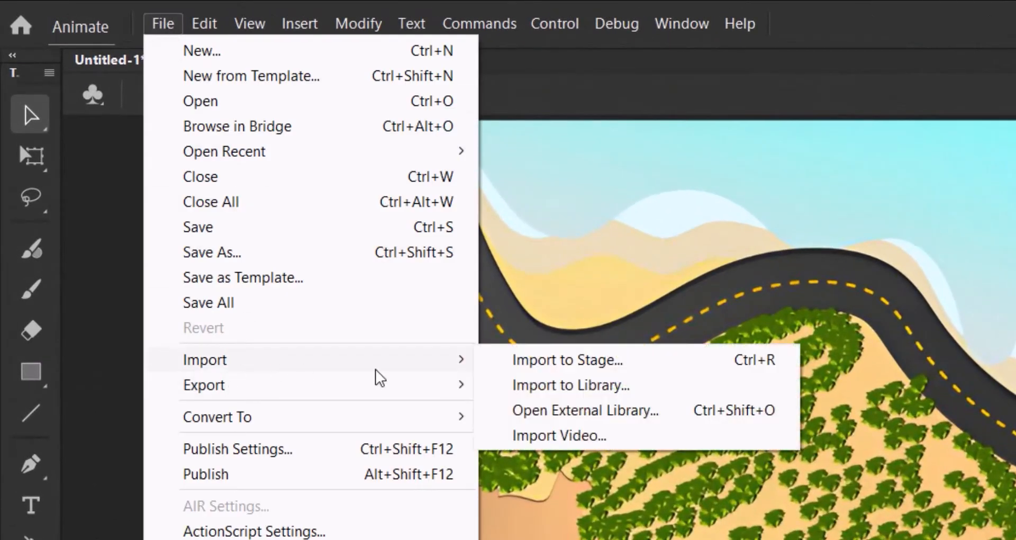
{"action": "left_click", "coordinate": [568, 359]}
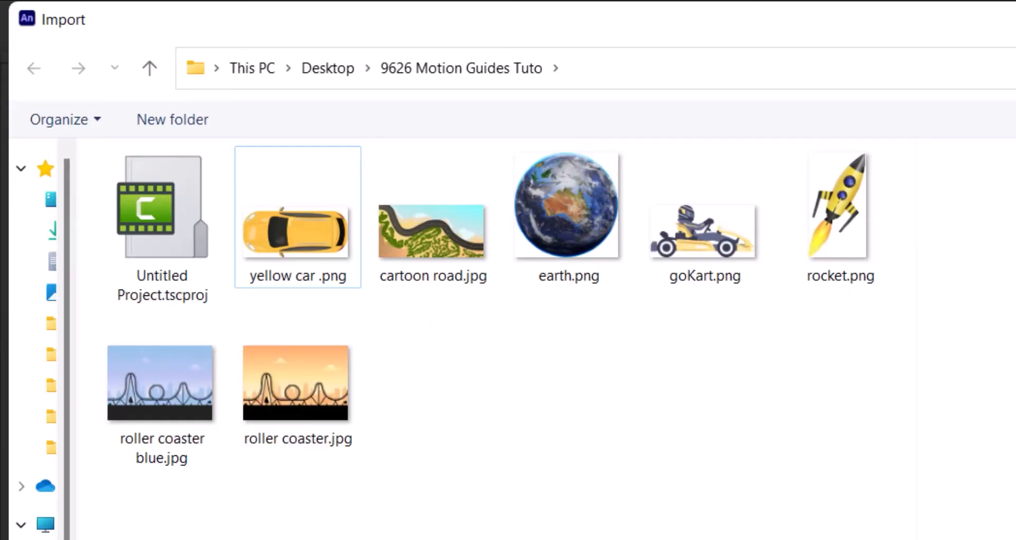
{"action": "left_click", "coordinate": [298, 230]}
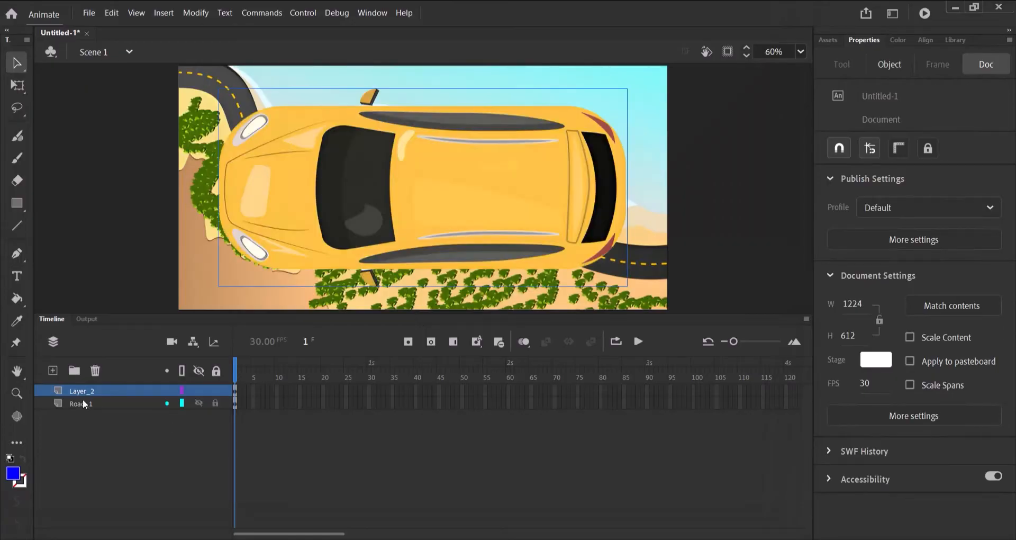
{"action": "double_click", "coordinate": [80, 391]}
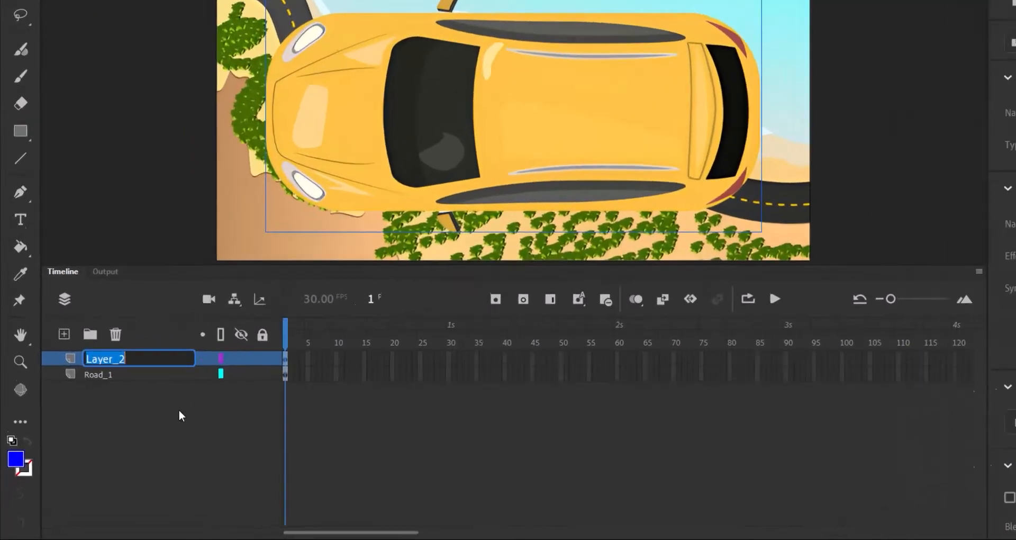
{"action": "type", "text": "car"}
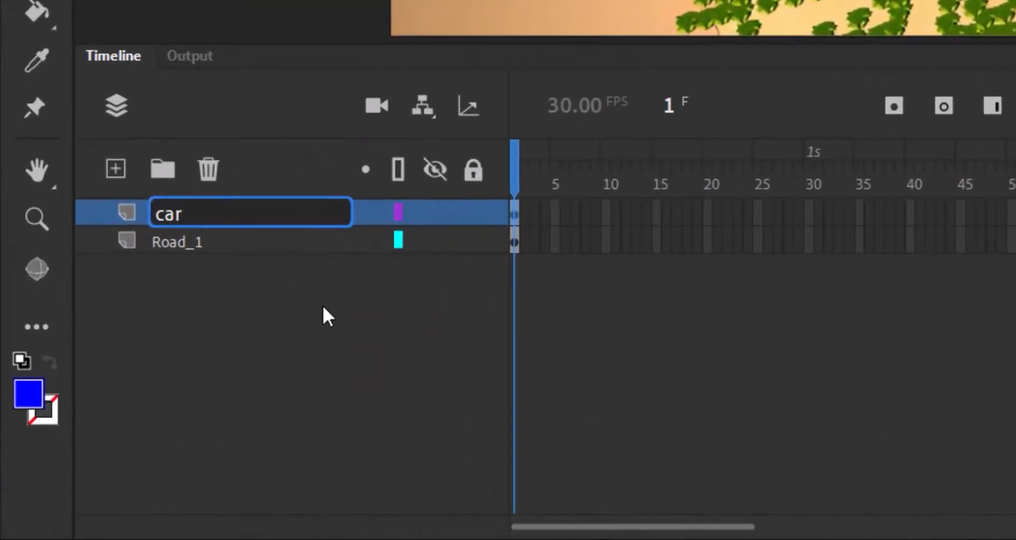
{"action": "type", "text": "_1"}
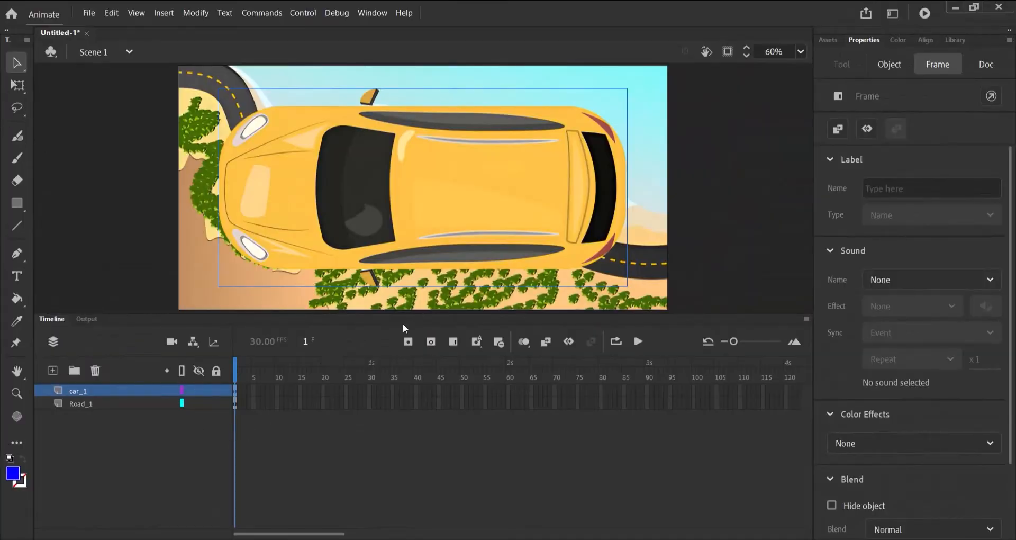
Shrink the car to about 155 by 75 pixels and set it on the road
{"action": "left_click", "coordinate": [362, 235]}
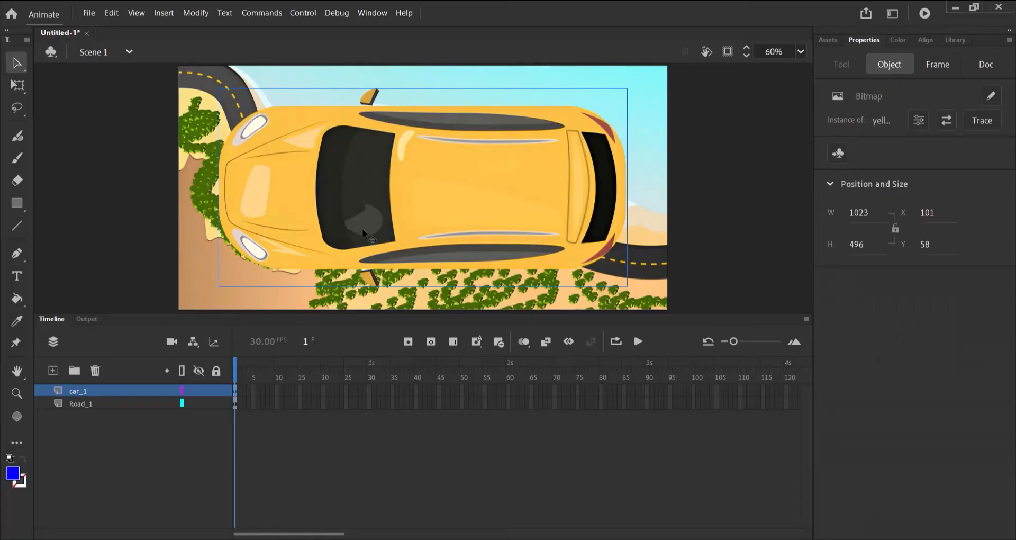
{"action": "mouse_move", "coordinate": [61, 91]}
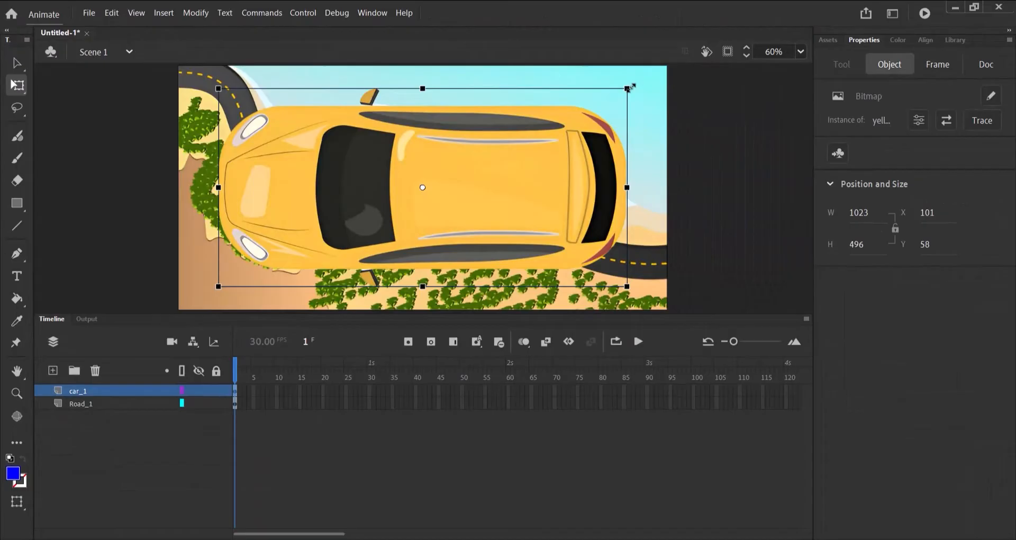
{"action": "left_click_drag", "start_coordinate": [628, 86], "coordinate": [530, 137]}
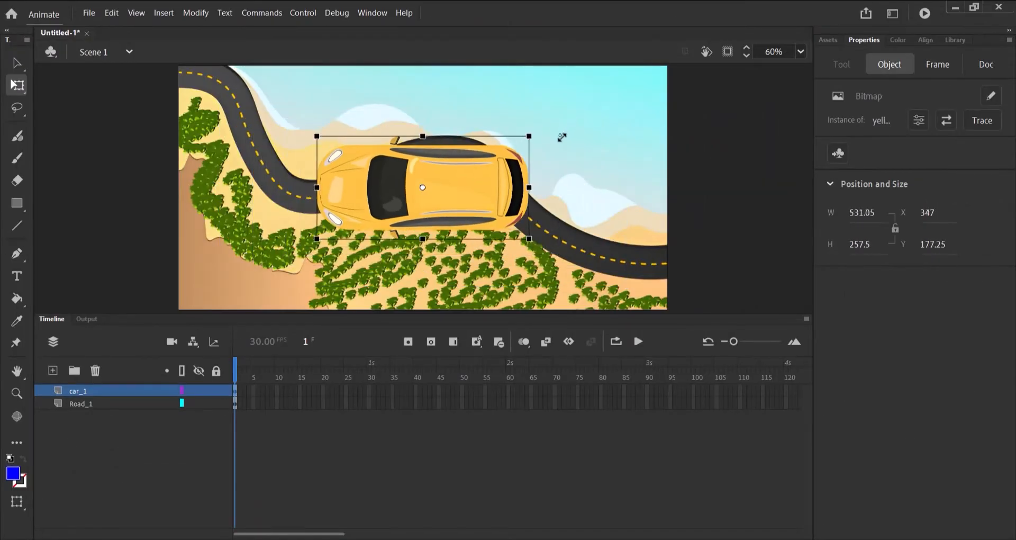
{"action": "left_click_drag", "start_coordinate": [529, 253], "coordinate": [438, 209]}
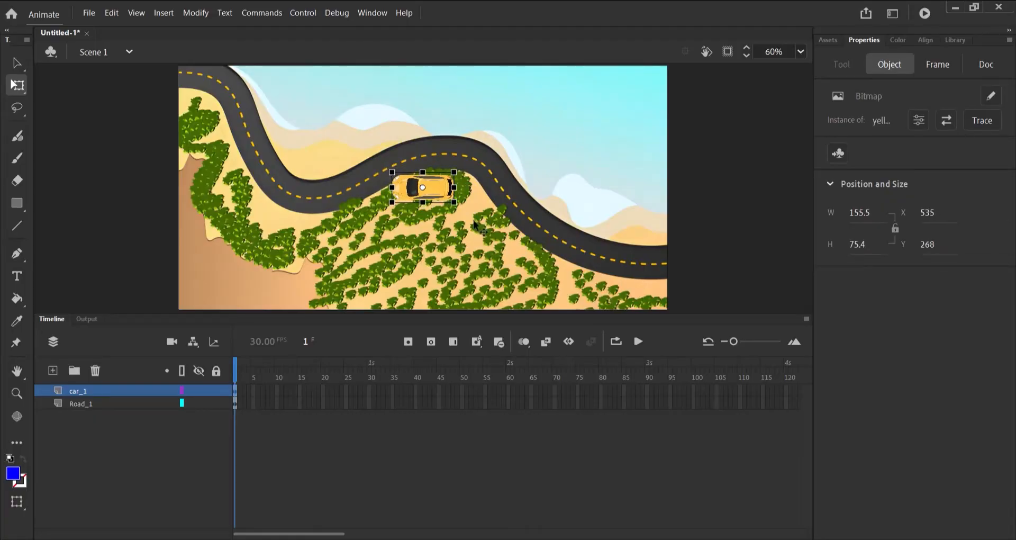
{"action": "left_click_drag", "start_coordinate": [421, 188], "coordinate": [405, 161]}
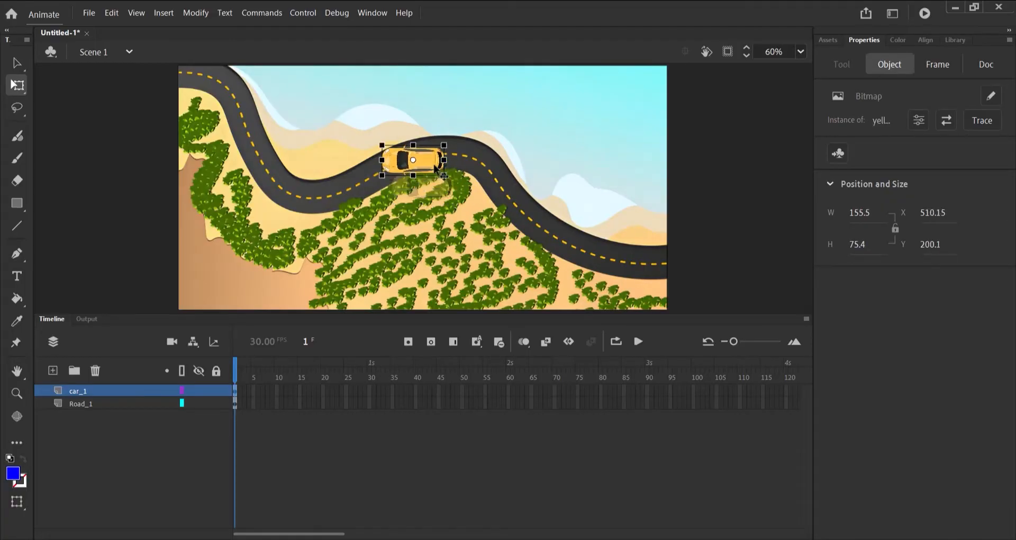
{"action": "left_click_drag", "start_coordinate": [412, 160], "coordinate": [407, 157]}
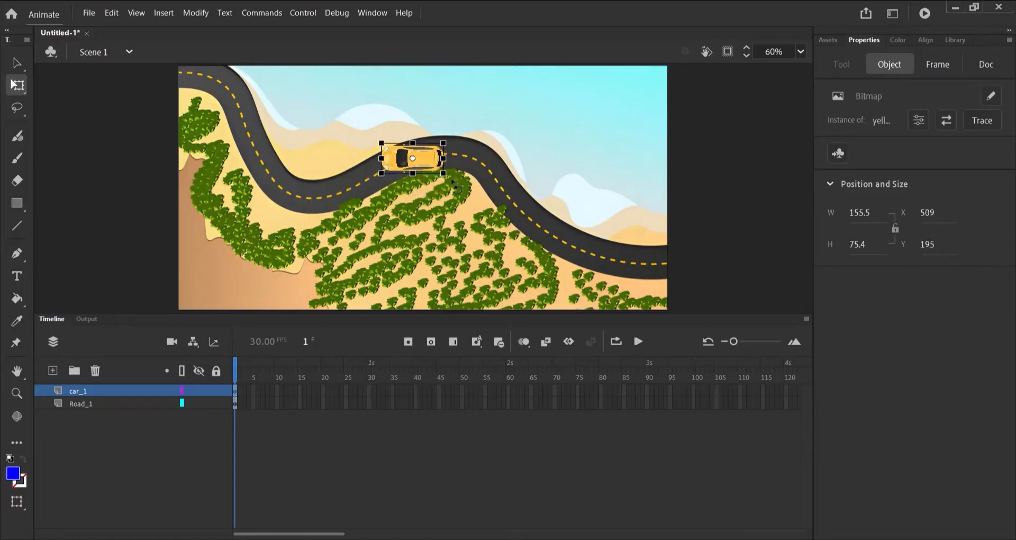
{"action": "mouse_move", "coordinate": [461, 159]}
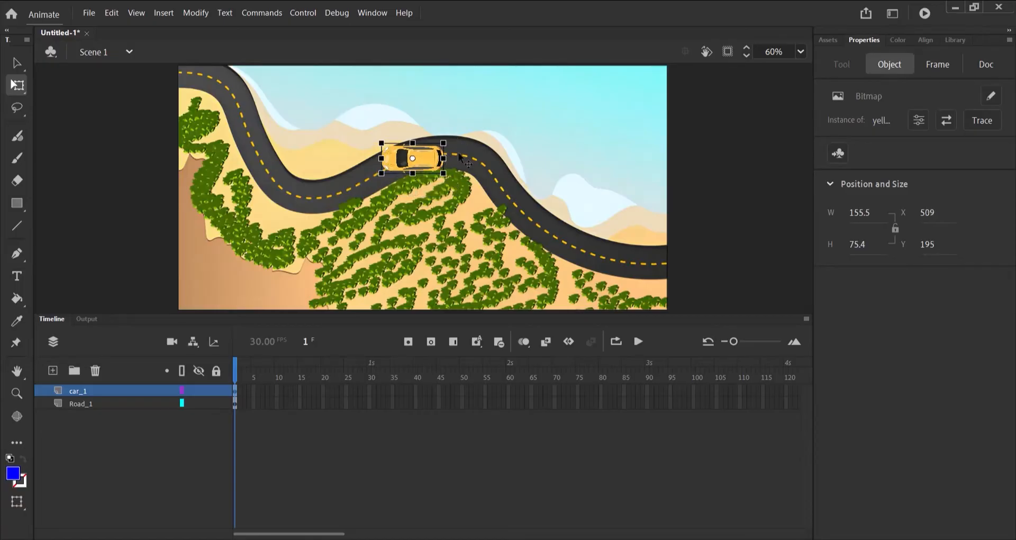
Move the car to the stage's top-left corner where the road begins
{"action": "left_click_drag", "start_coordinate": [411, 156], "coordinate": [495, 122]}
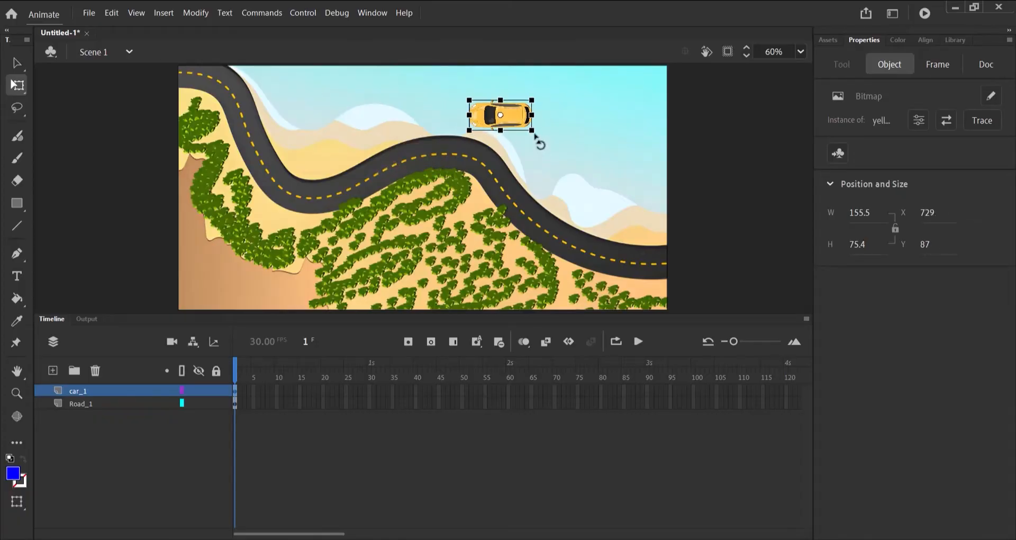
{"action": "mouse_move", "coordinate": [537, 117]}
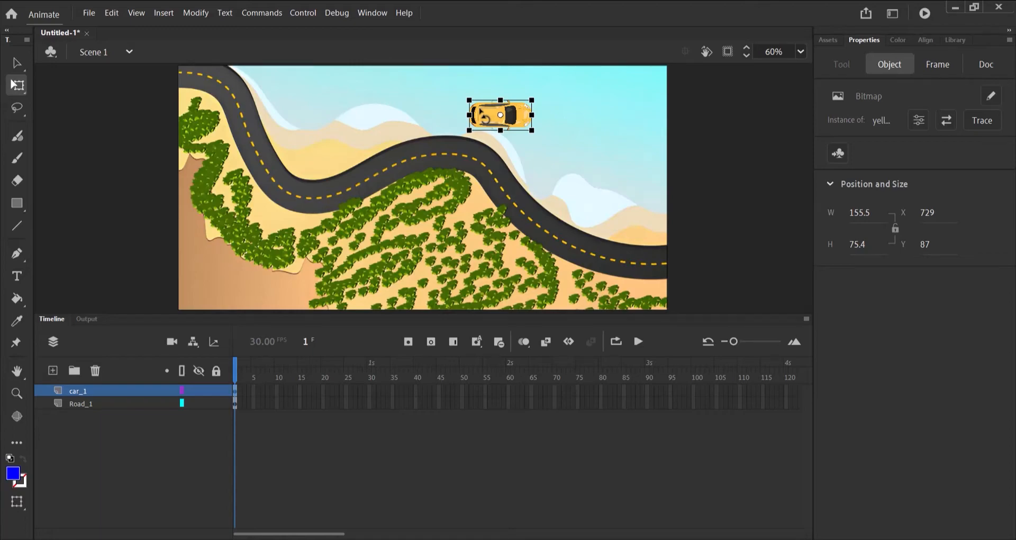
{"action": "left_click_drag", "start_coordinate": [498, 115], "coordinate": [435, 107]}
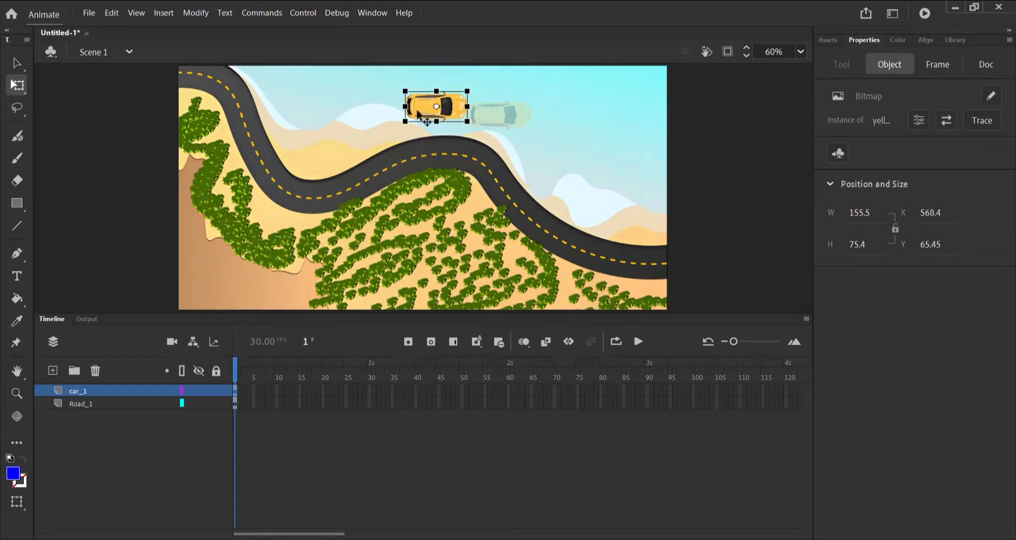
{"action": "left_click_drag", "start_coordinate": [435, 107], "coordinate": [214, 82]}
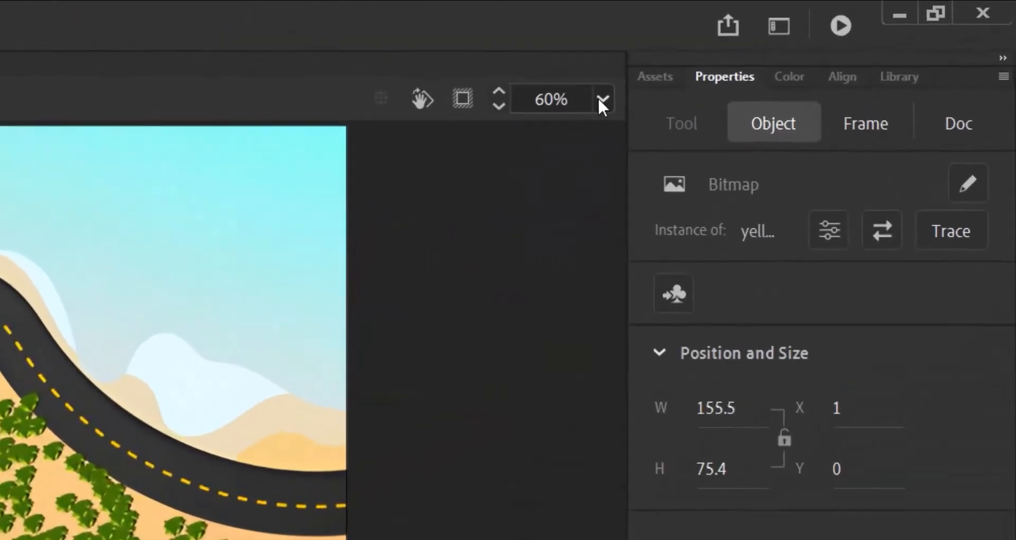
Zoom in on the car and rotate it with Free Transform to point down the road
{"action": "left_click", "coordinate": [605, 99]}
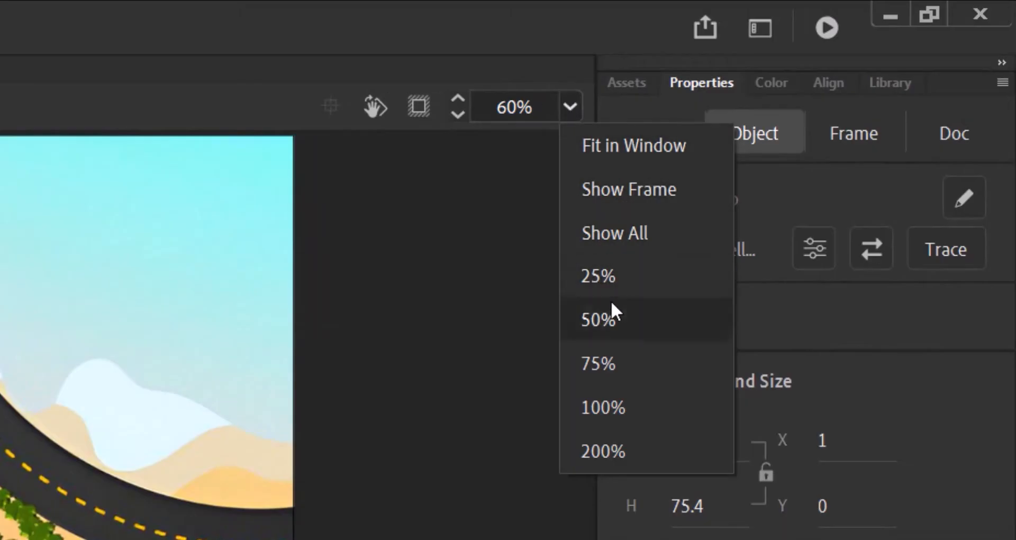
{"action": "left_click", "coordinate": [598, 319]}
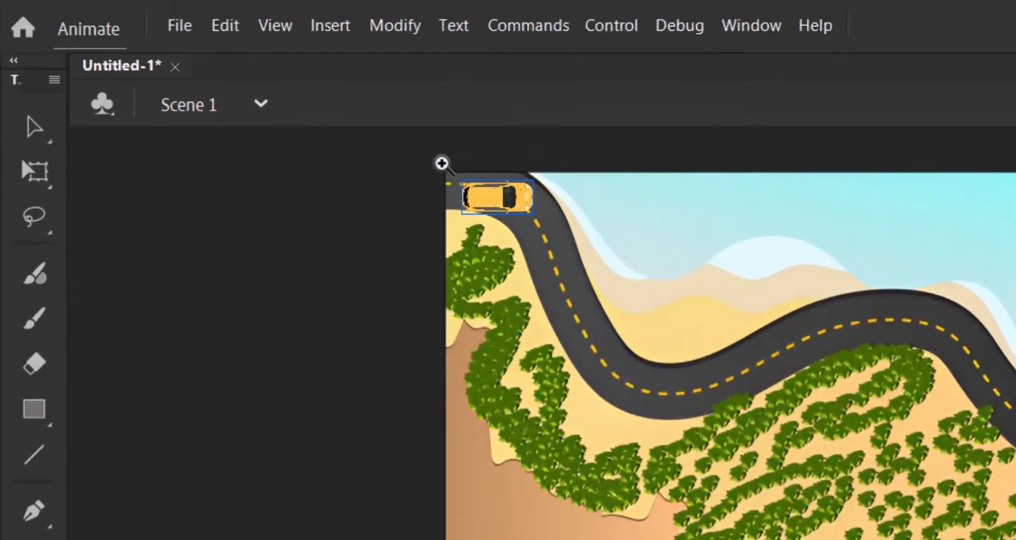
{"action": "left_click_drag", "start_coordinate": [441, 165], "coordinate": [638, 315]}
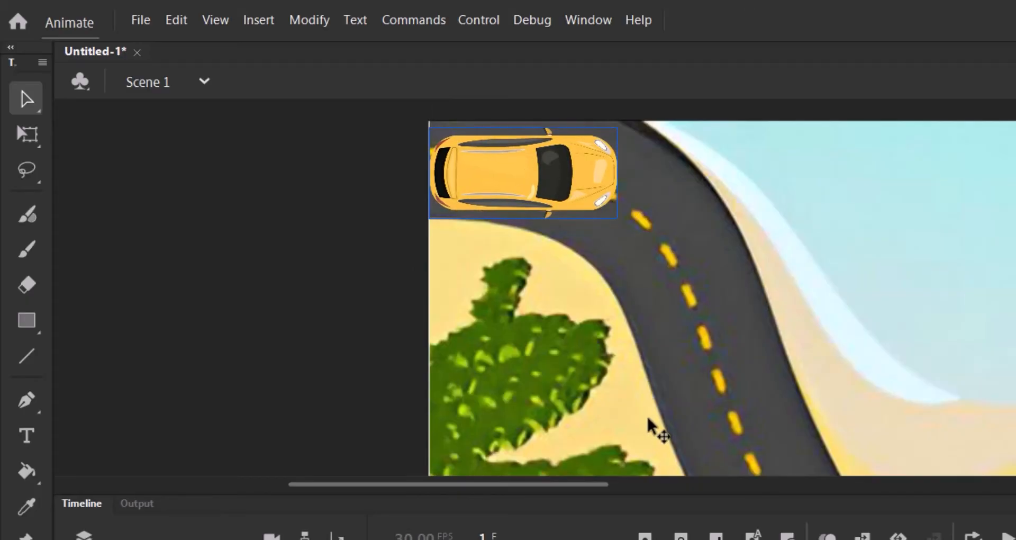
{"action": "mouse_move", "coordinate": [23, 169]}
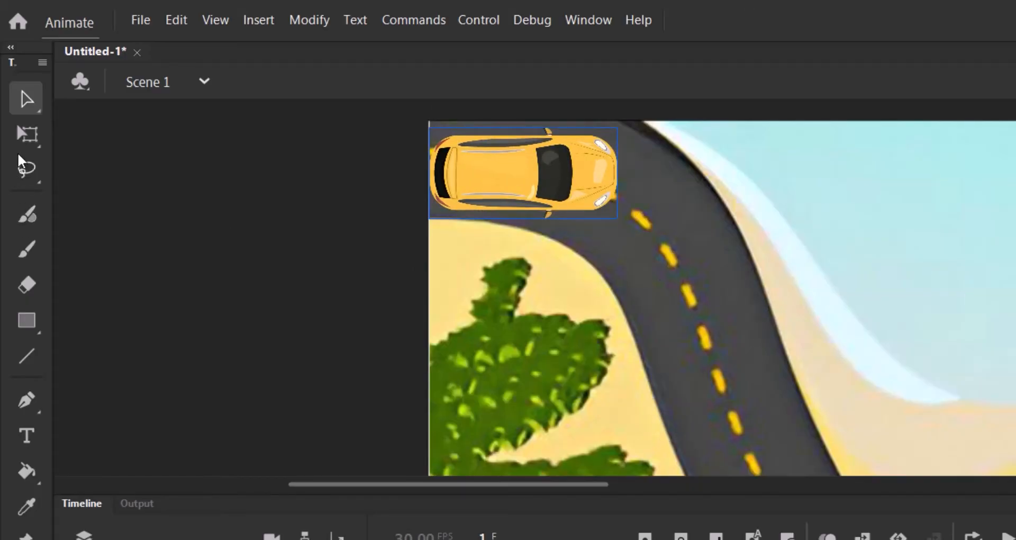
{"action": "left_click", "coordinate": [28, 135]}
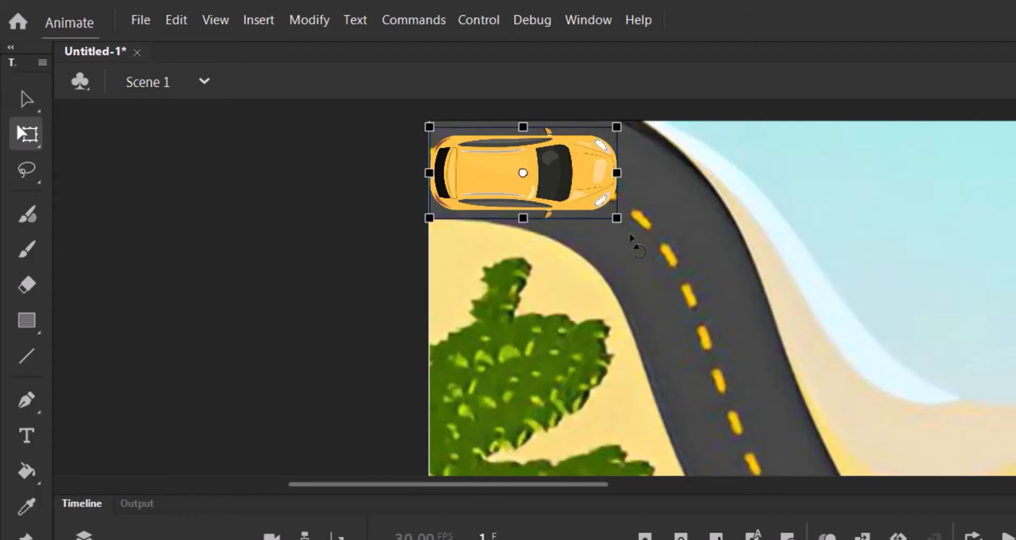
{"action": "left_click_drag", "start_coordinate": [632, 243], "coordinate": [632, 259]}
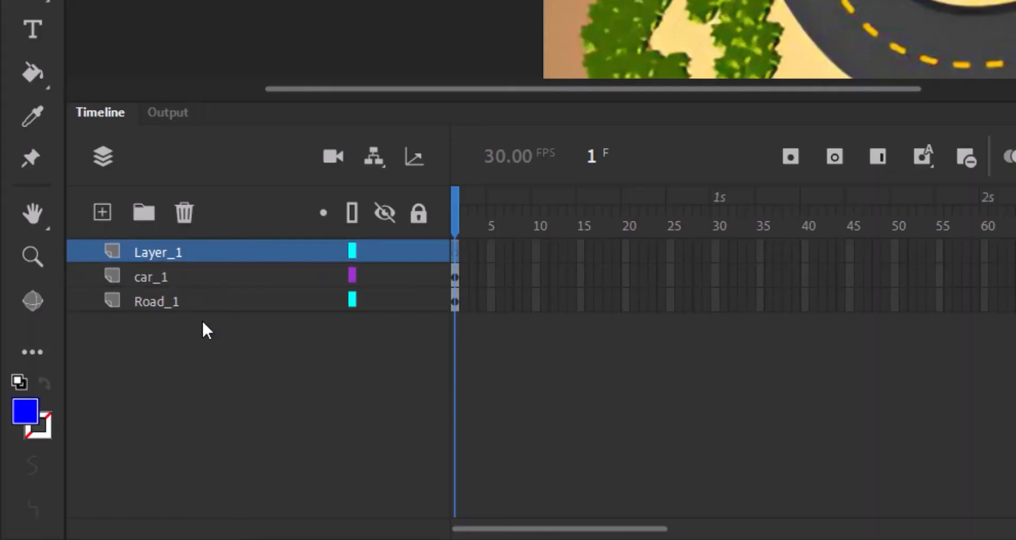
{"action": "mouse_move", "coordinate": [153, 263]}
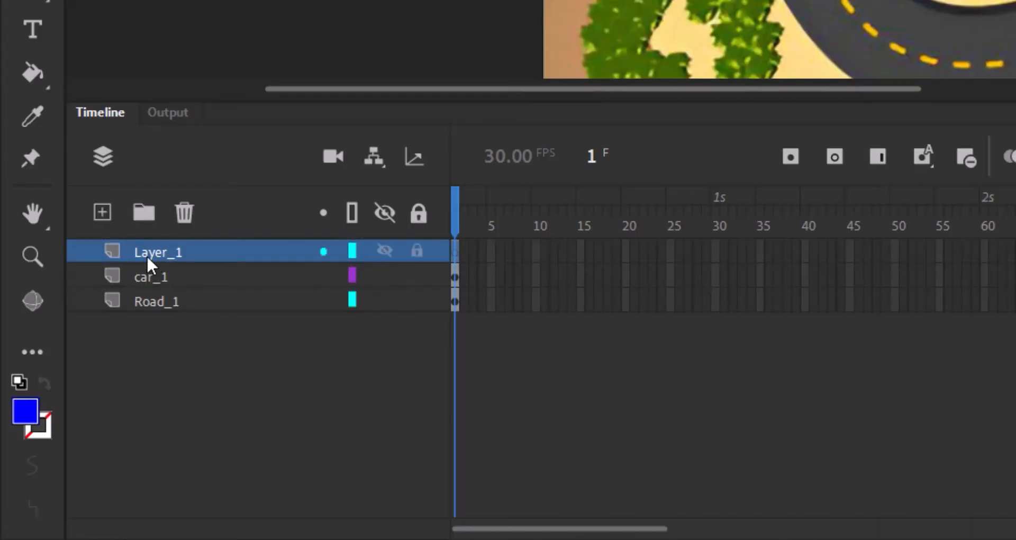
Rename the new top layer Guide
{"action": "type", "text": "G"}
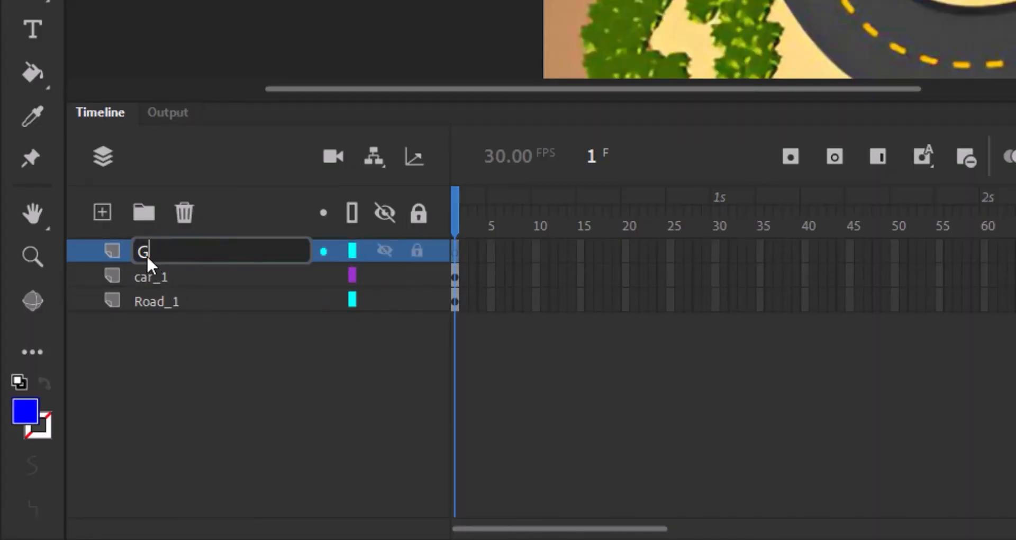
{"action": "type", "text": "uide_1"}
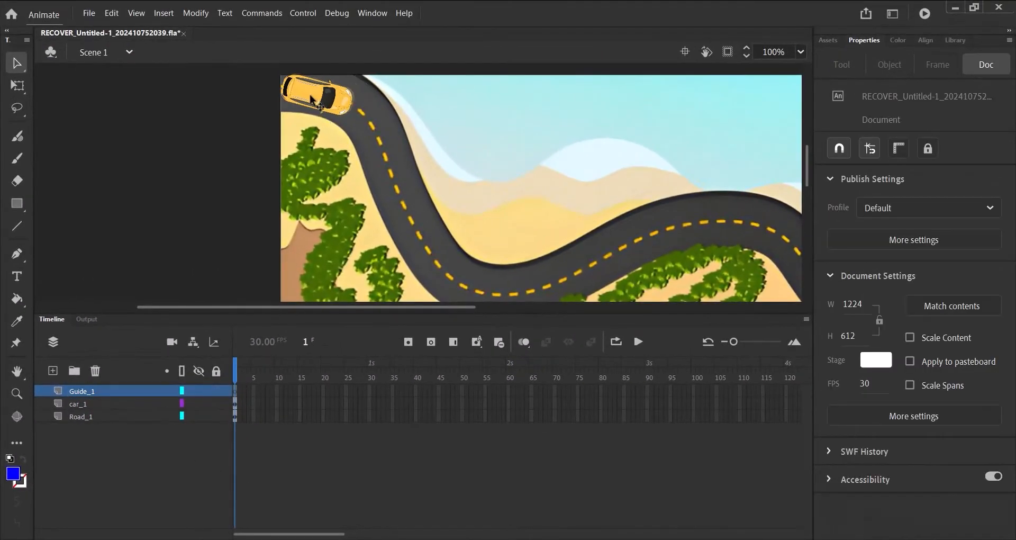
Choose the Pen tool with a white 1-point stroke
{"action": "left_click", "coordinate": [317, 98]}
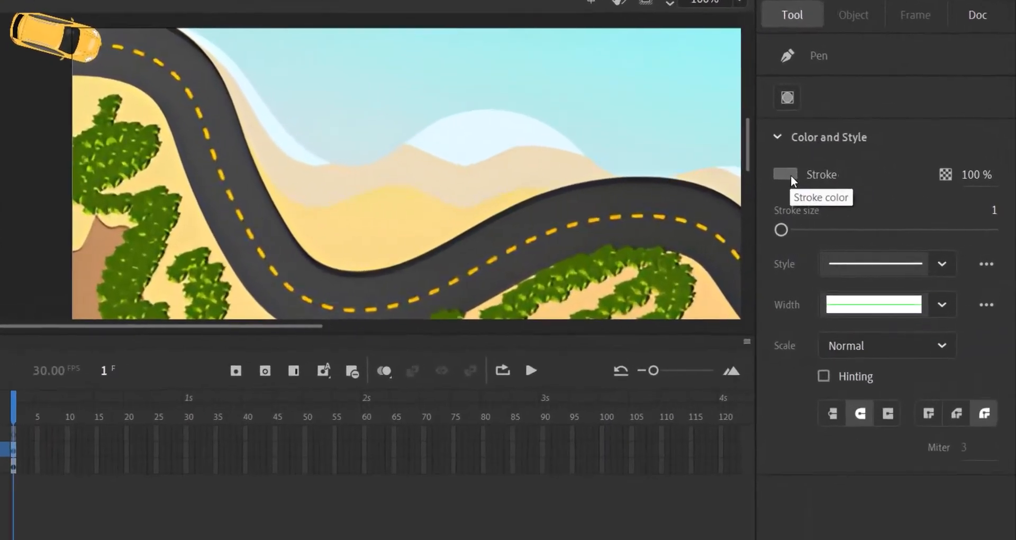
{"action": "left_click", "coordinate": [784, 175]}
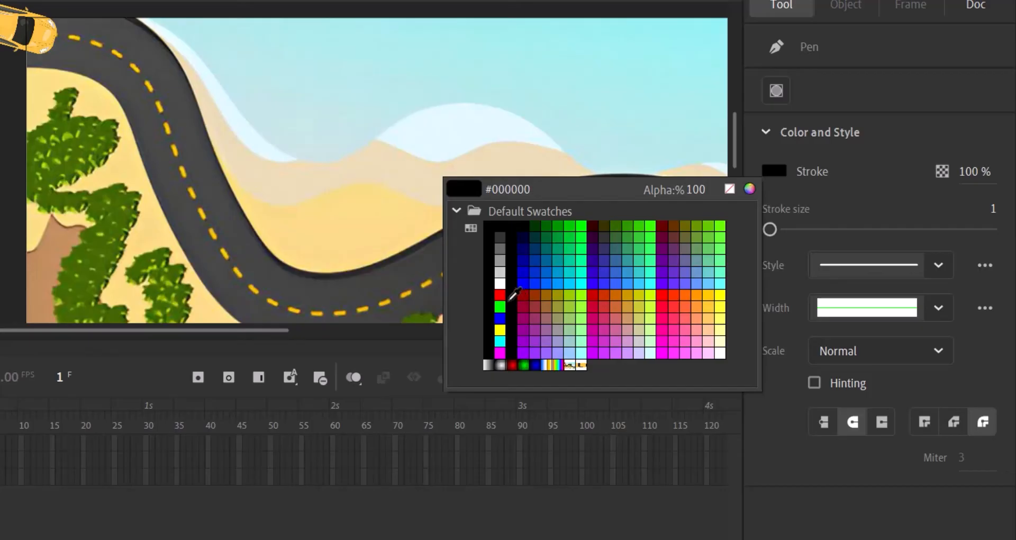
{"action": "left_click", "coordinate": [497, 282]}
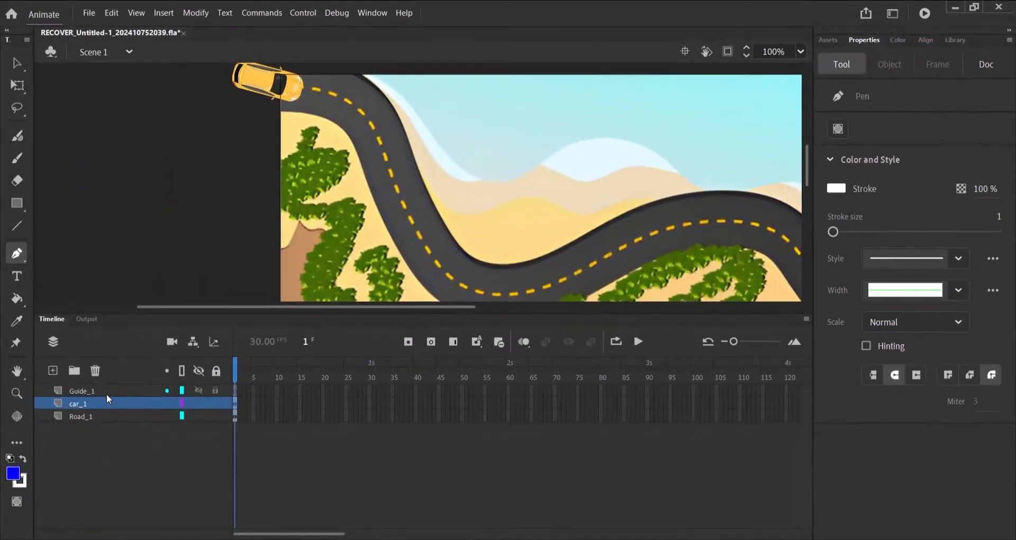
On Guide_1, trace the road's centre line with Pen anchor points past the right edge
{"action": "left_click", "coordinate": [81, 391]}
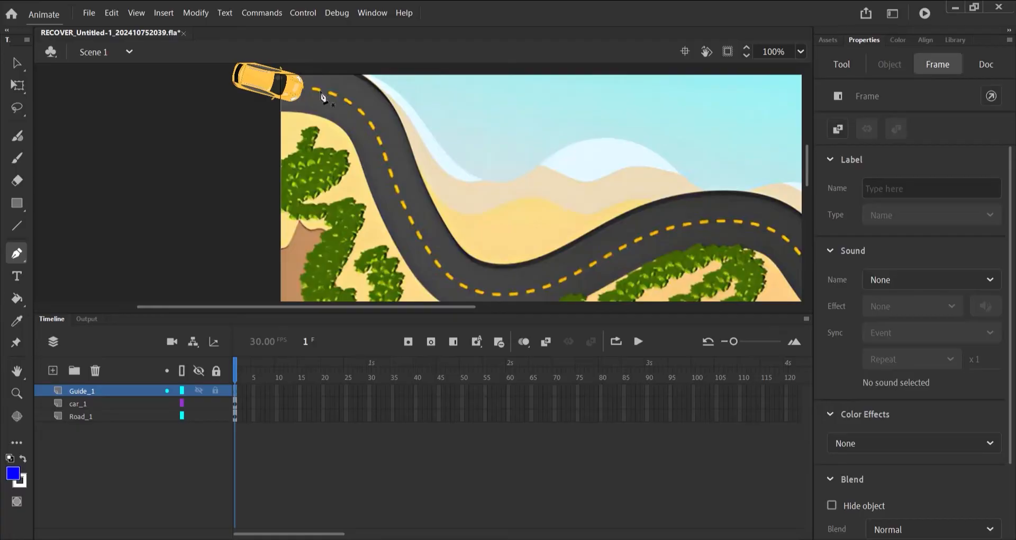
{"action": "mouse_move", "coordinate": [333, 104]}
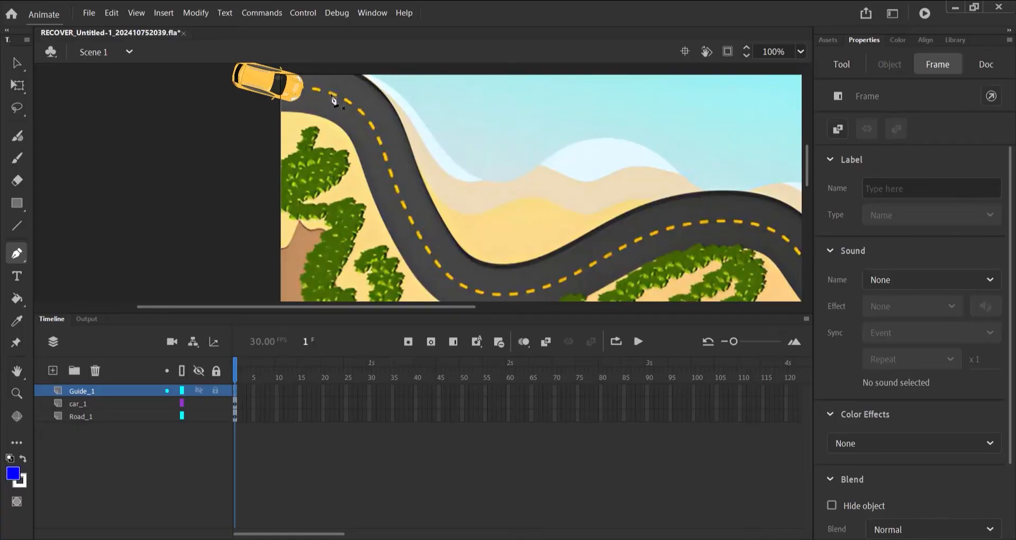
{"action": "mouse_move", "coordinate": [375, 209]}
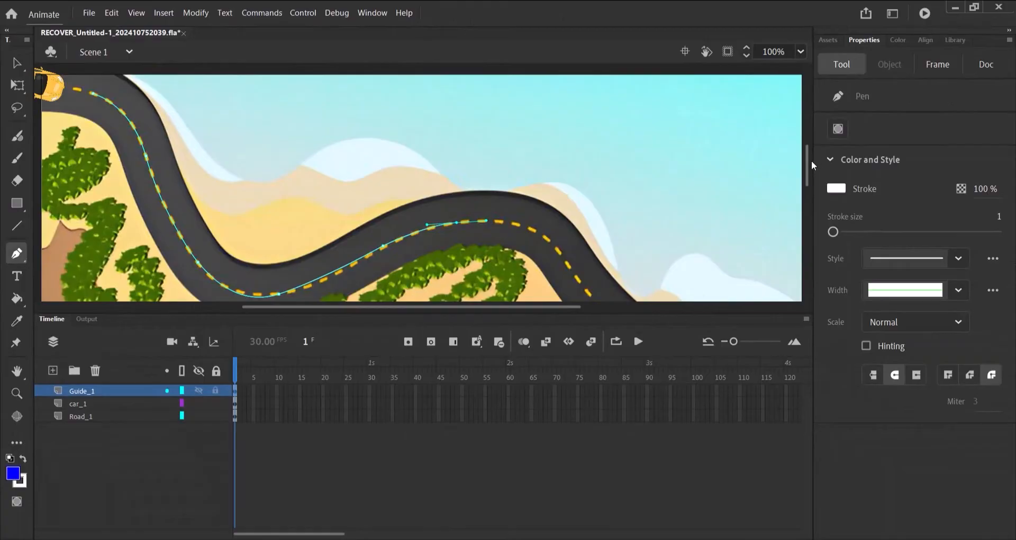
{"action": "scroll", "scroll_direction": "down", "scroll_amount": 3}
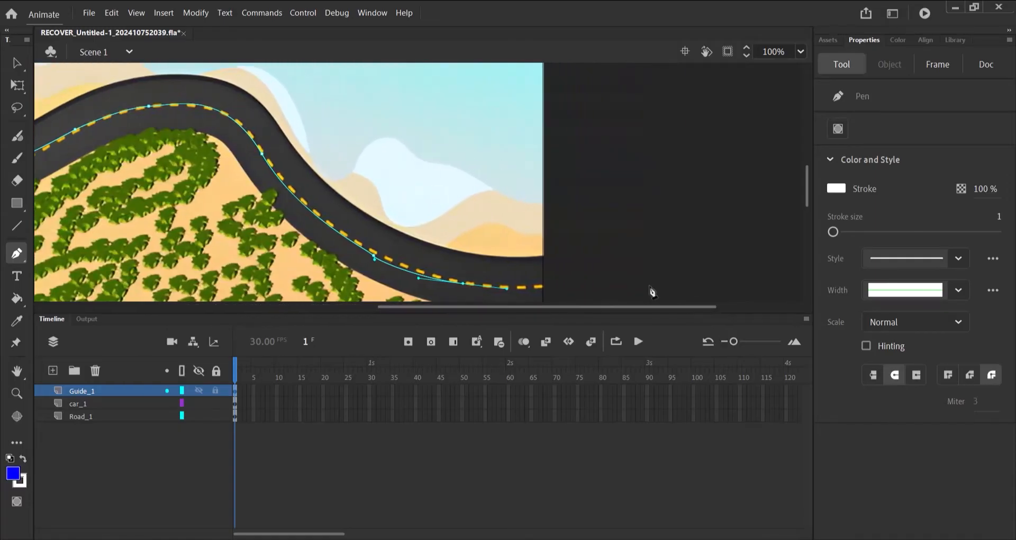
{"action": "left_click", "coordinate": [738, 257]}
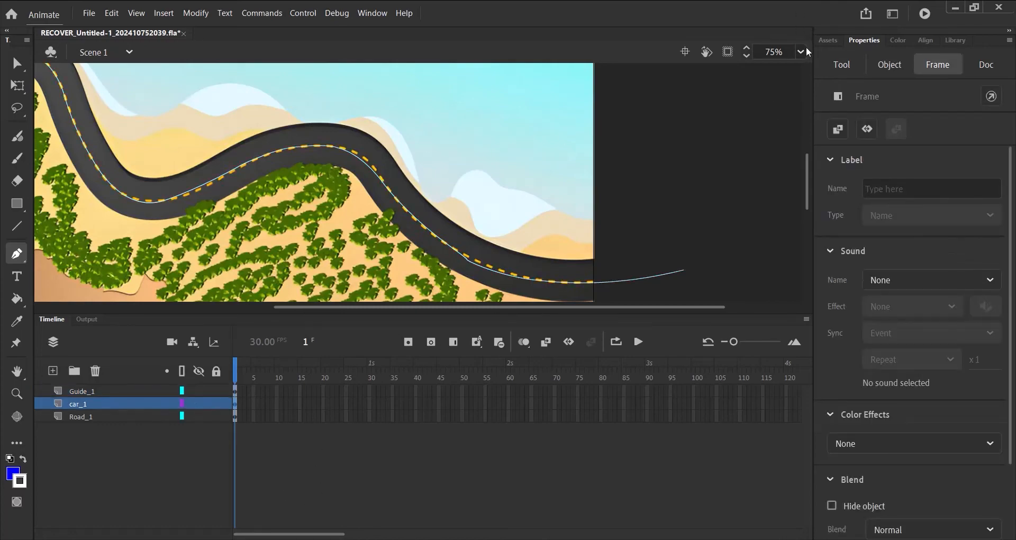
Zoom out and drag the car so its centre snaps onto the start of the guide path
{"action": "left_click", "coordinate": [800, 52]}
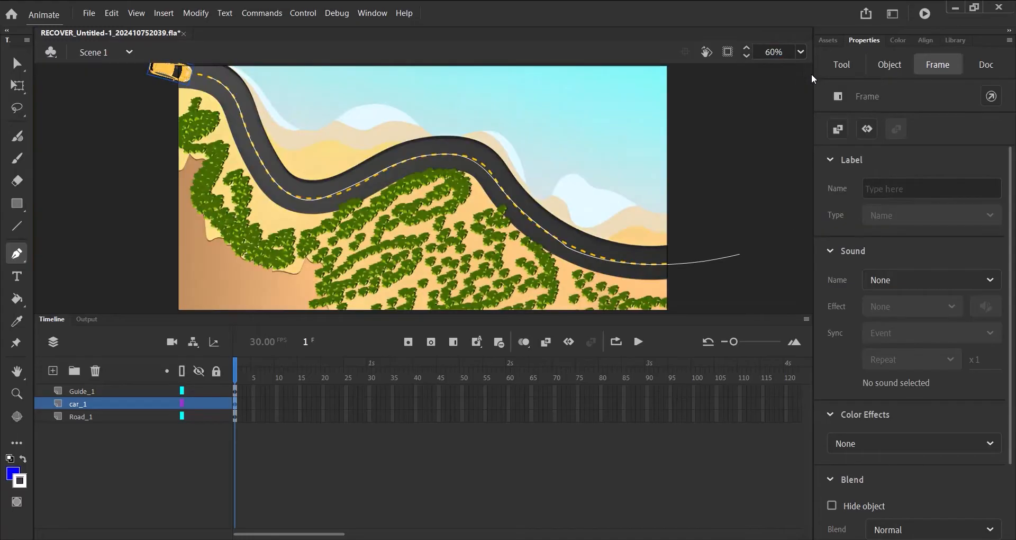
{"action": "mouse_move", "coordinate": [823, 165]}
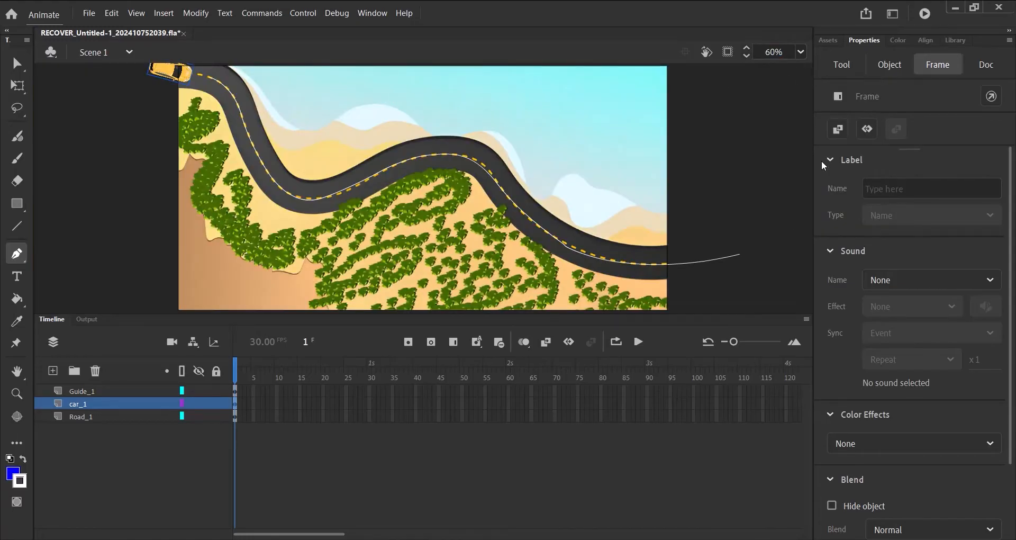
{"action": "left_click", "coordinate": [795, 51]}
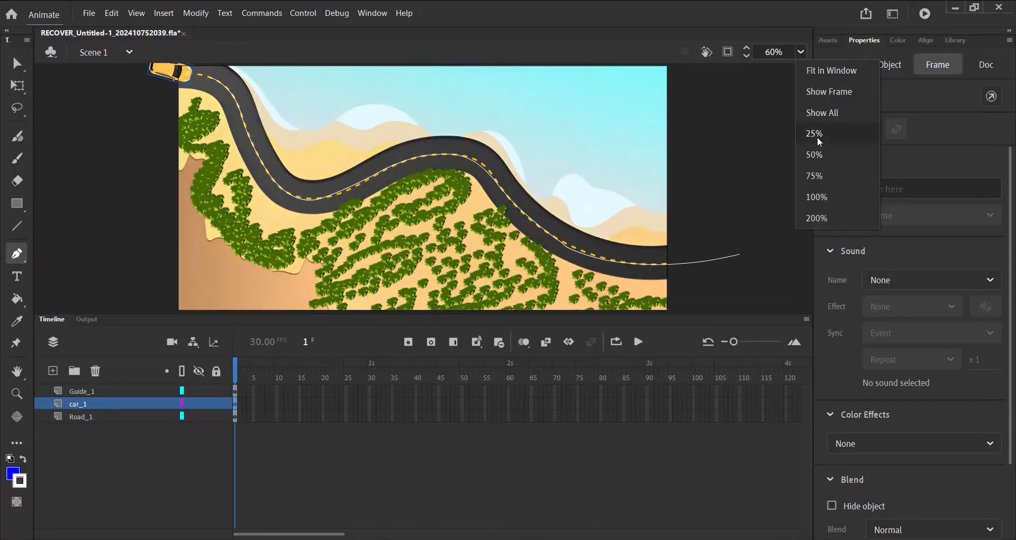
{"action": "left_click", "coordinate": [813, 154]}
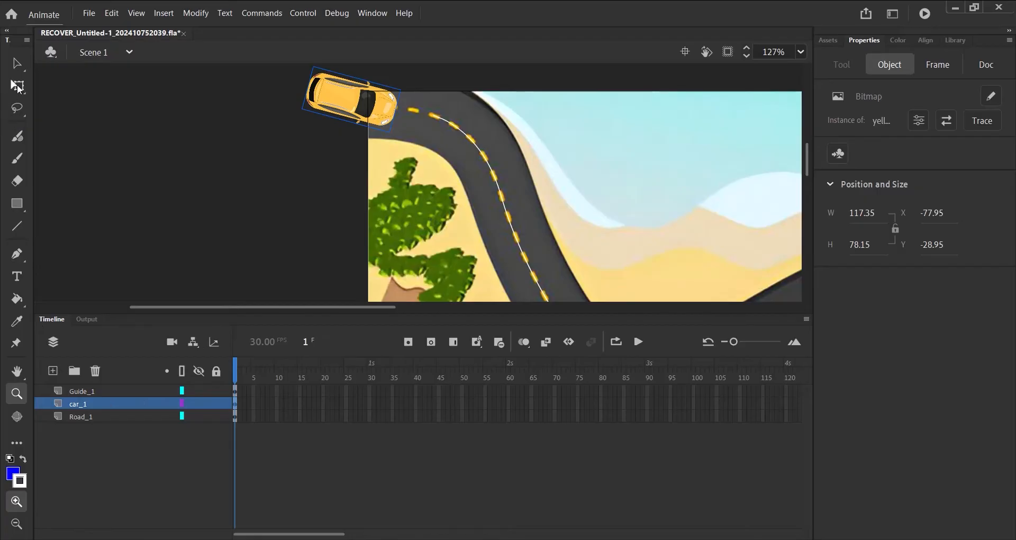
{"action": "left_click", "coordinate": [17, 86]}
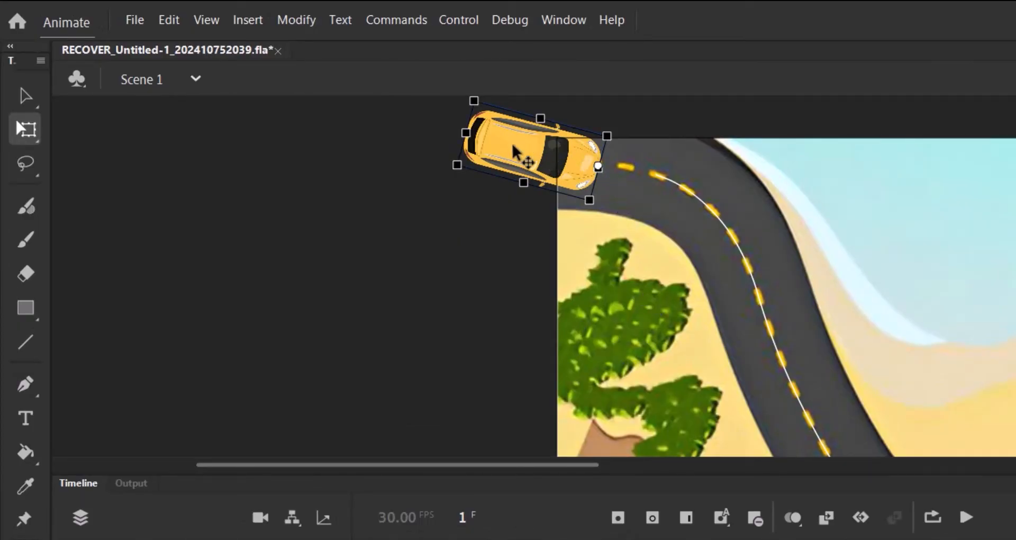
{"action": "left_click_drag", "start_coordinate": [522, 152], "coordinate": [551, 152]}
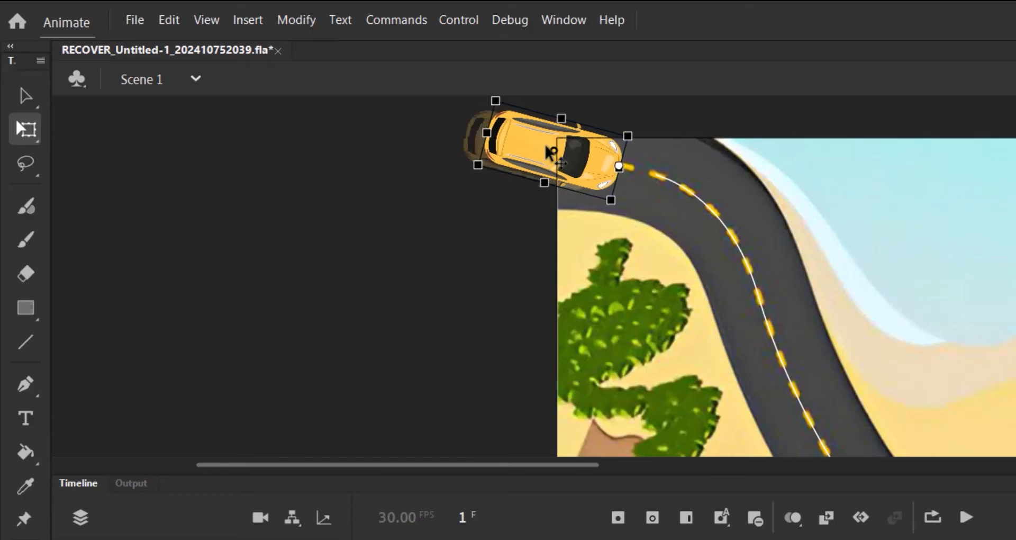
{"action": "left_click_drag", "start_coordinate": [547, 152], "coordinate": [580, 165]}
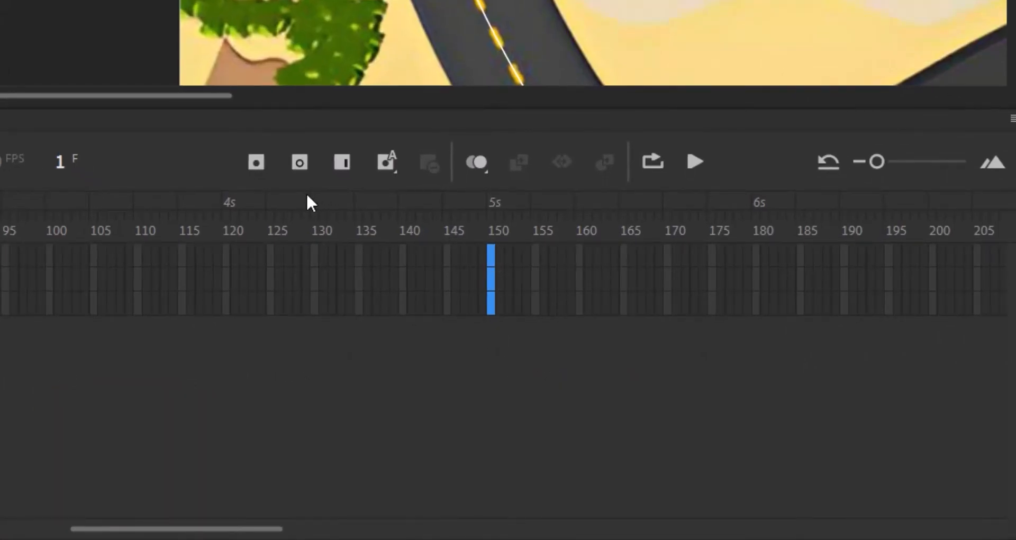
{"action": "mouse_move", "coordinate": [256, 162]}
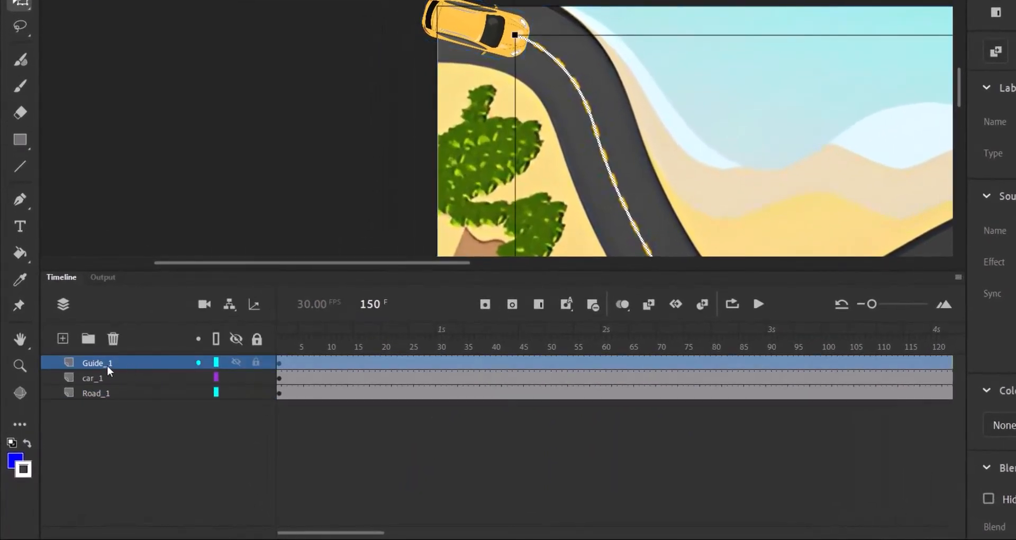
Make Guide_1 a motion guide layer with car_1 nested beneath it as guided
{"action": "right_click", "coordinate": [97, 362]}
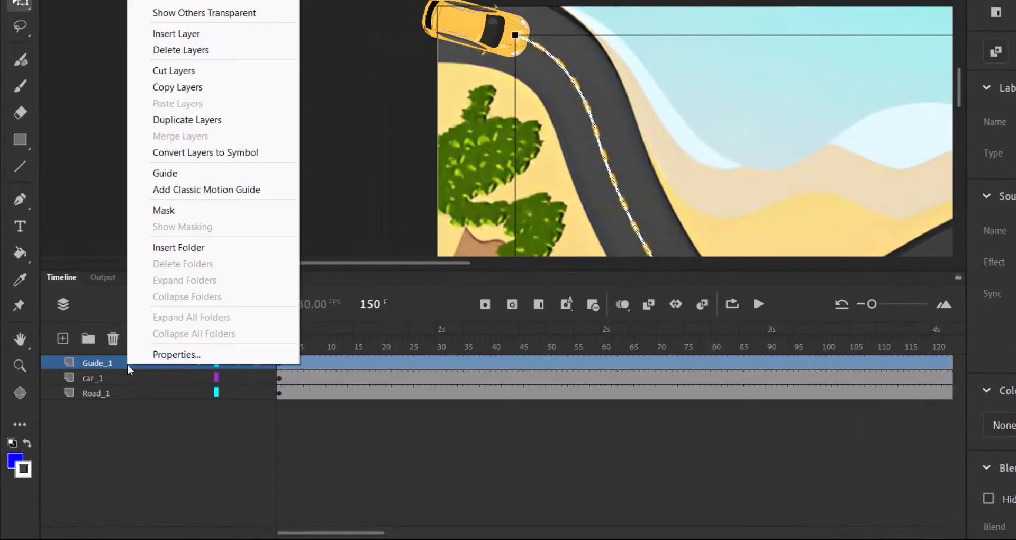
{"action": "left_click", "coordinate": [164, 173]}
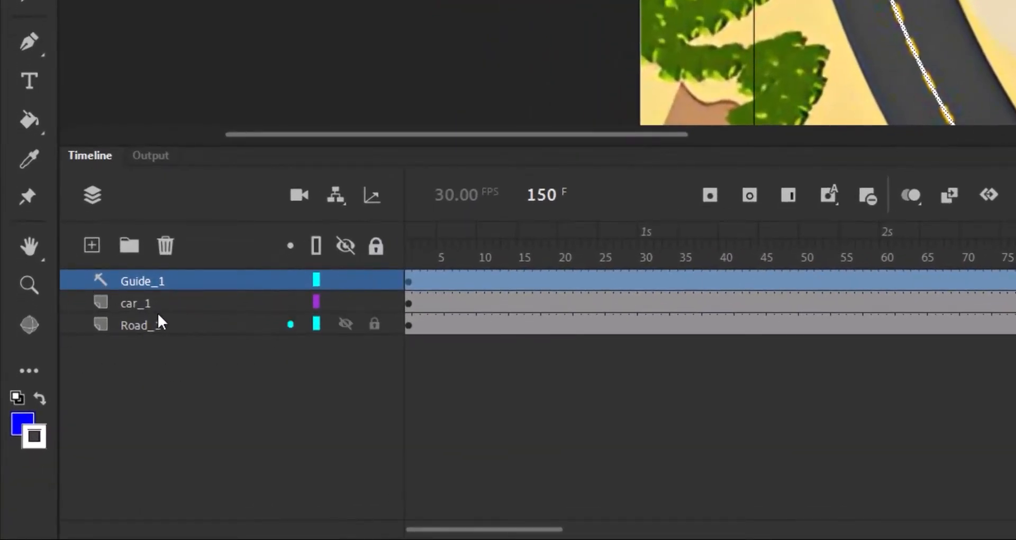
{"action": "left_click", "coordinate": [135, 303]}
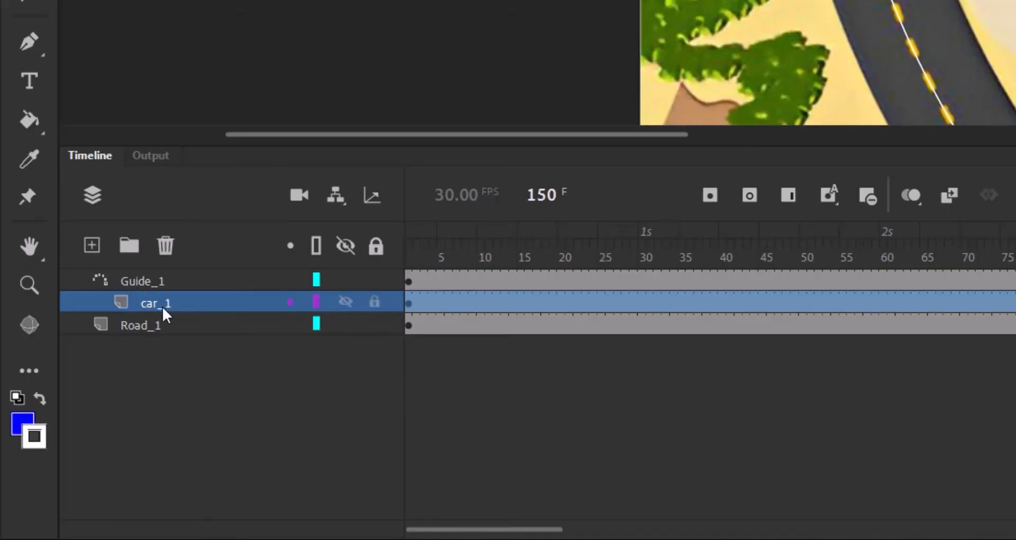
{"action": "scroll", "scroll_direction": "right", "scroll_amount": 3}
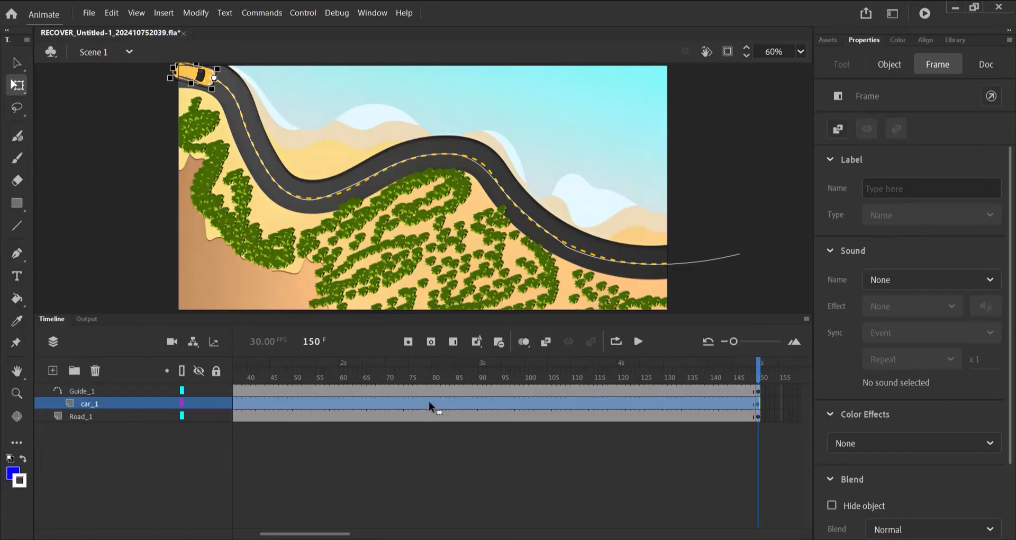
Create a classic tween on car_1, convert the car to a symbol, and select it at frame 150
{"action": "right_click", "coordinate": [429, 407]}
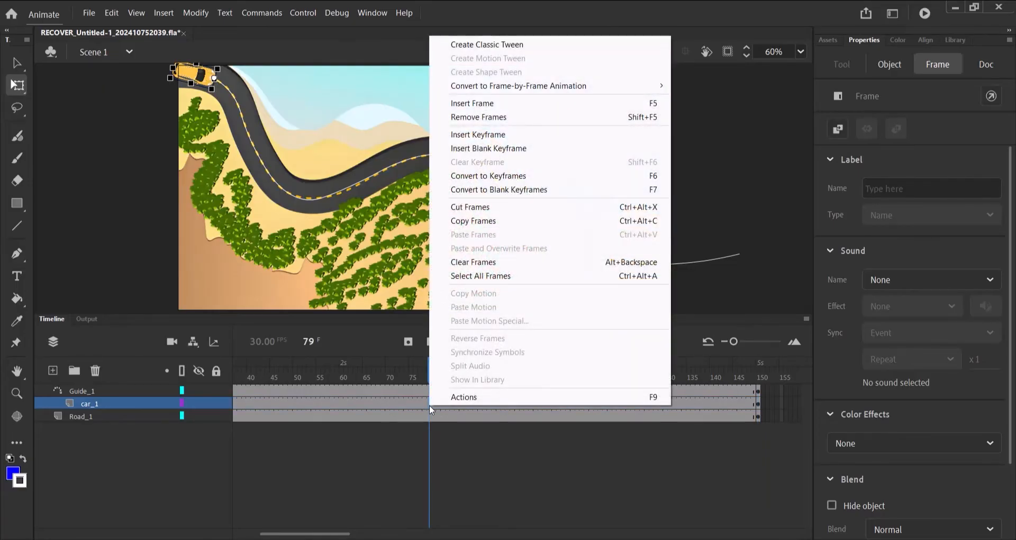
{"action": "left_click", "coordinate": [487, 44]}
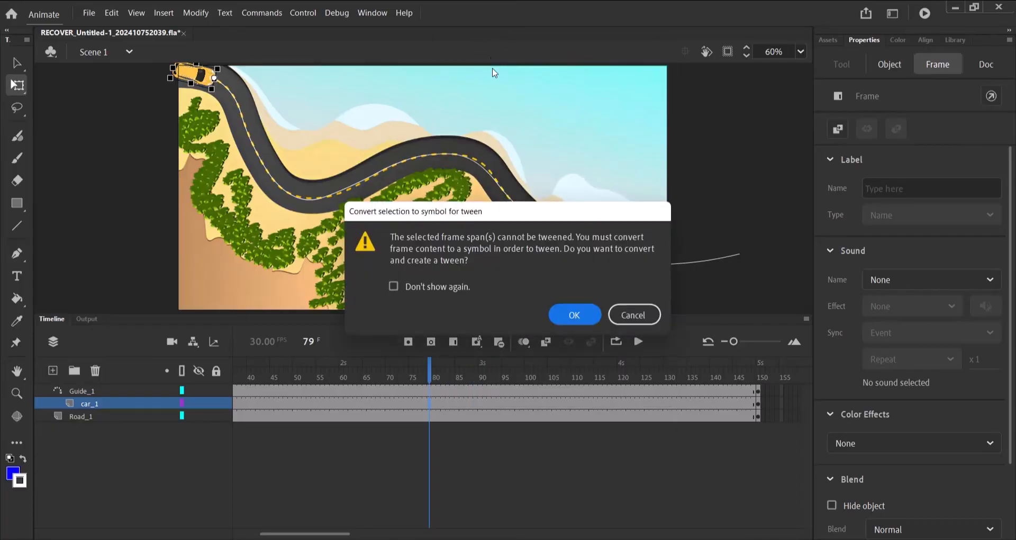
{"action": "mouse_move", "coordinate": [513, 326]}
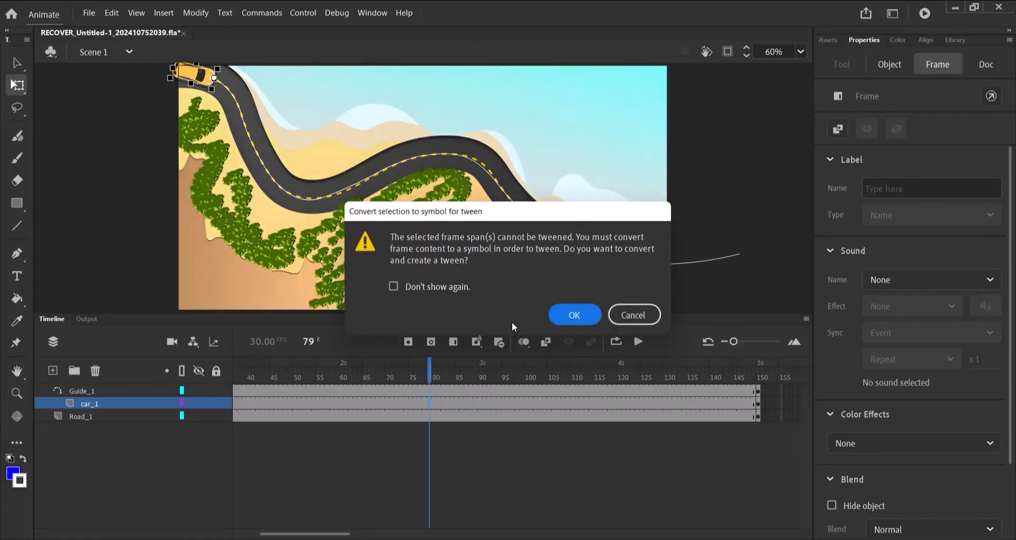
{"action": "mouse_move", "coordinate": [565, 320]}
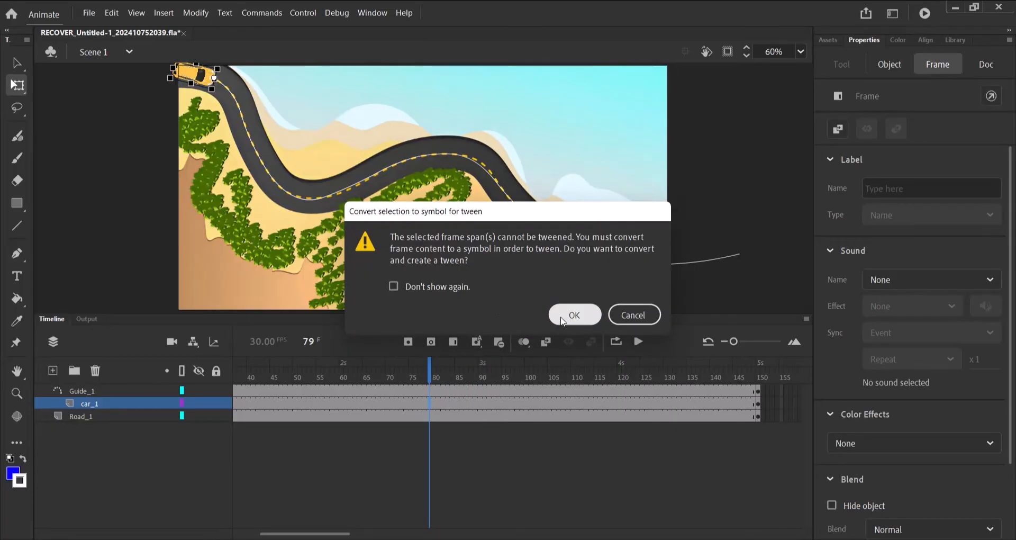
{"action": "left_click", "coordinate": [574, 315]}
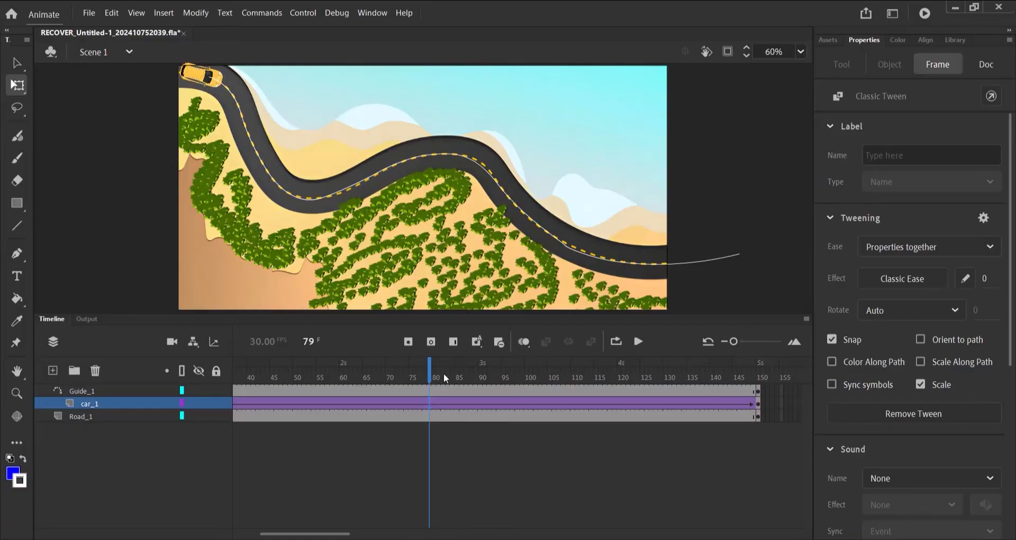
{"action": "left_click", "coordinate": [755, 377]}
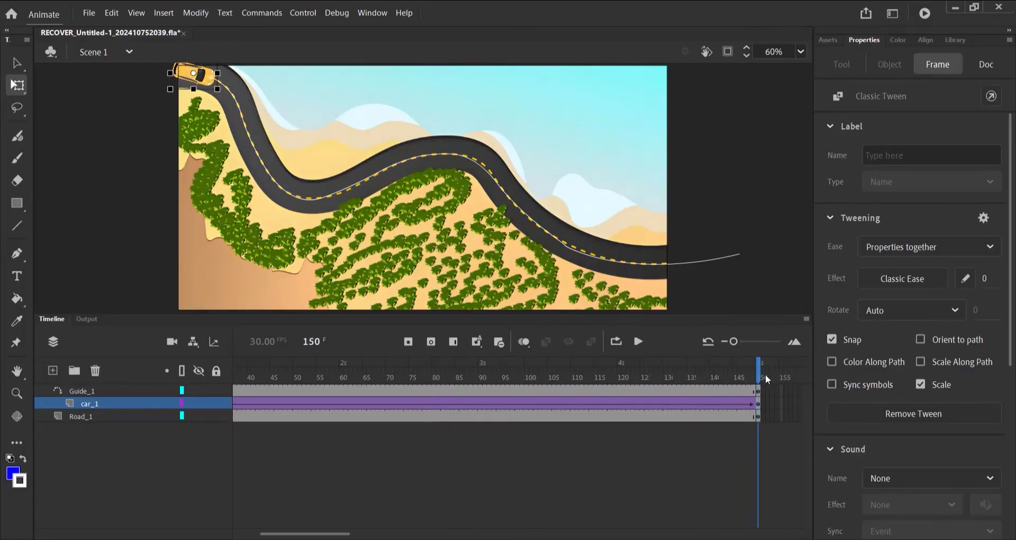
{"action": "left_click", "coordinate": [987, 64]}
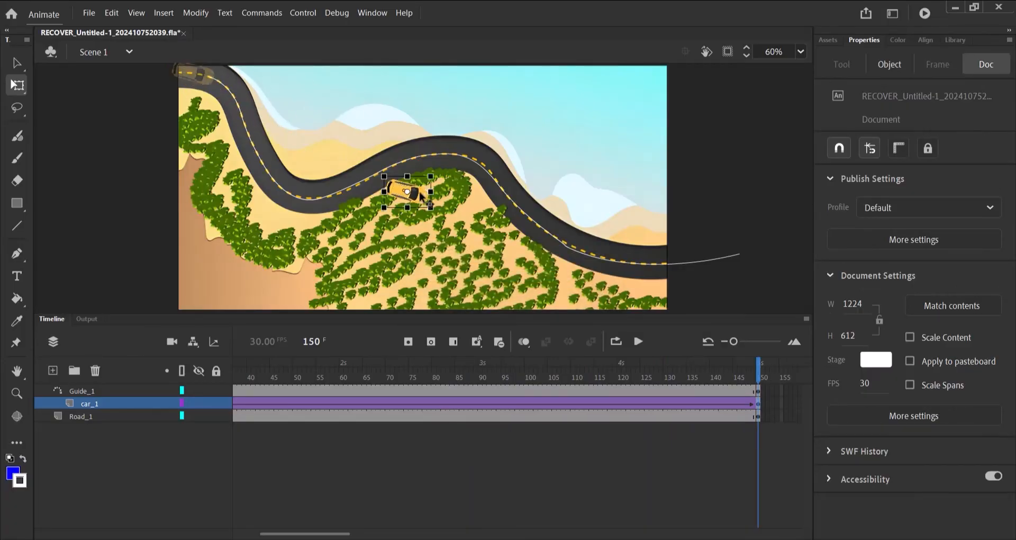
Drag the car at frame 150 so it snaps to the right end of the guide line
{"action": "left_click_drag", "start_coordinate": [409, 195], "coordinate": [739, 253]}
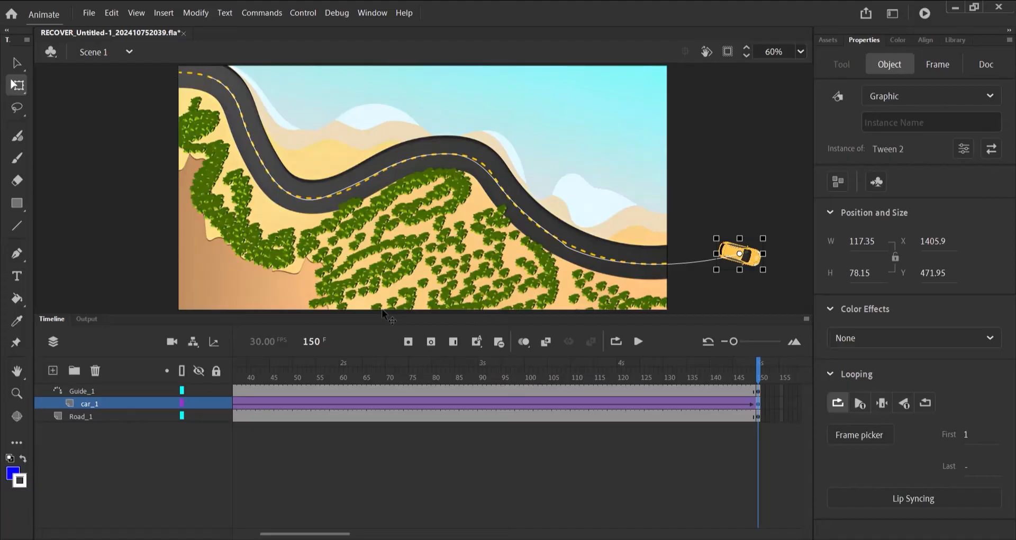
{"action": "mouse_move", "coordinate": [780, 369]}
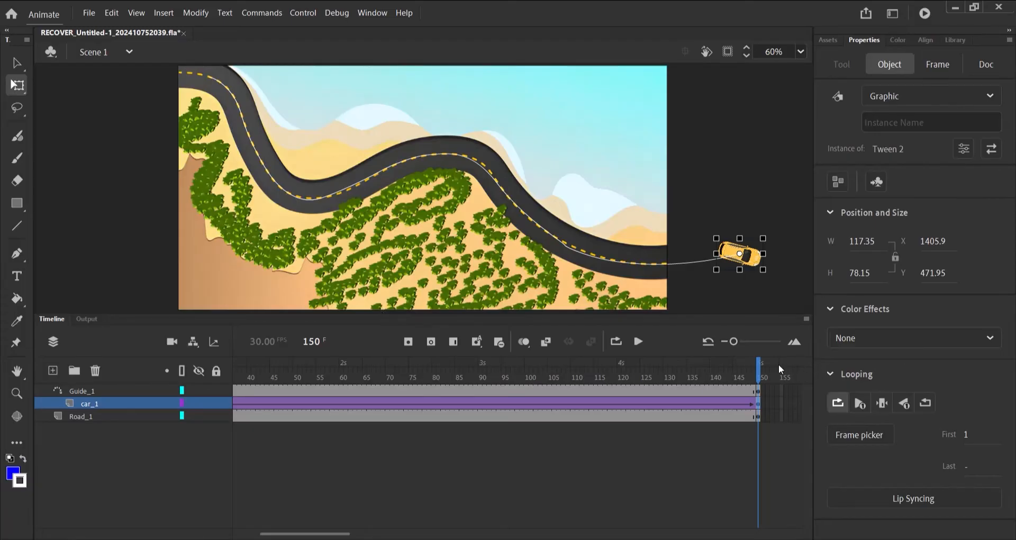
{"action": "left_click", "coordinate": [606, 375]}
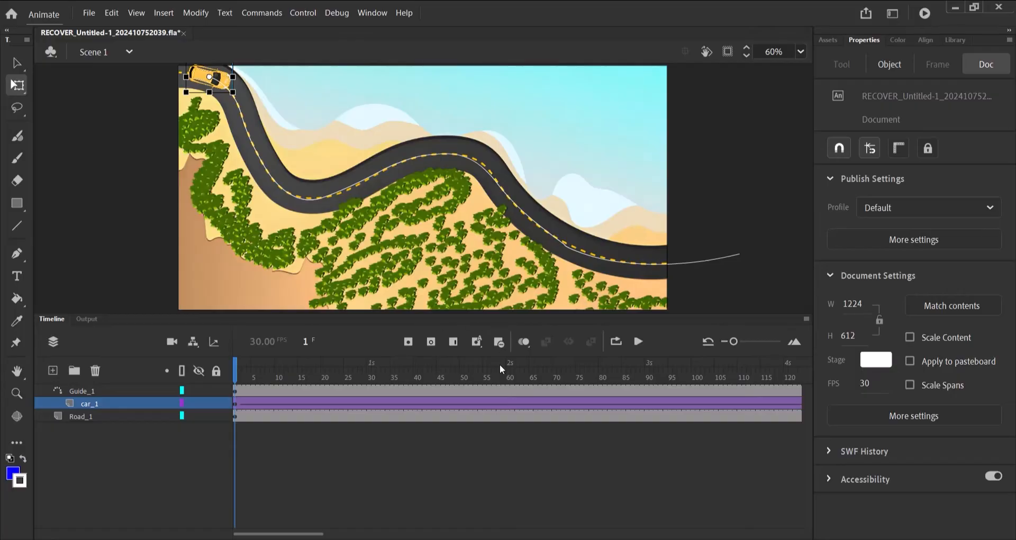
Enable Orient to path on the car's classic tween in the Properties panel
{"action": "left_click", "coordinate": [489, 377]}
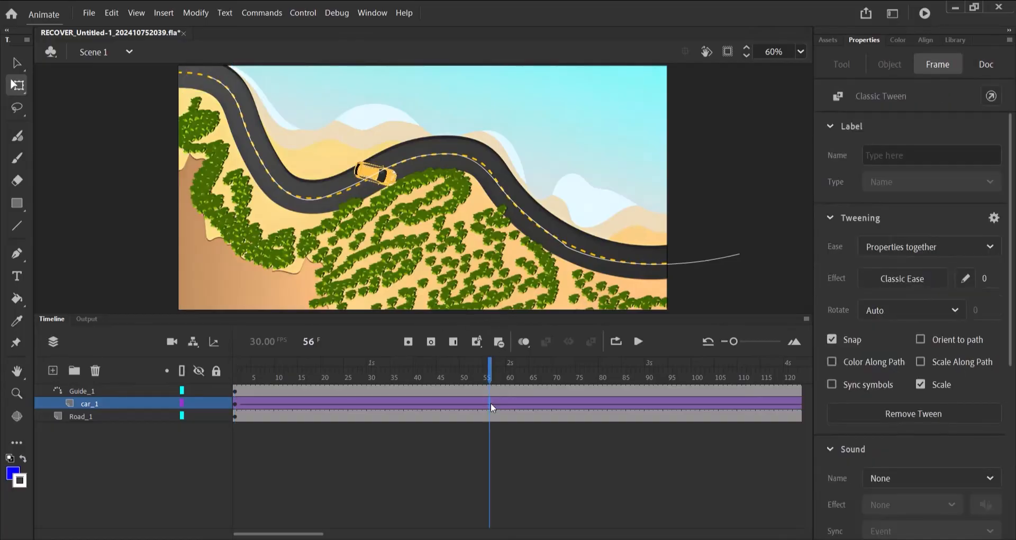
{"action": "mouse_move", "coordinate": [908, 85]}
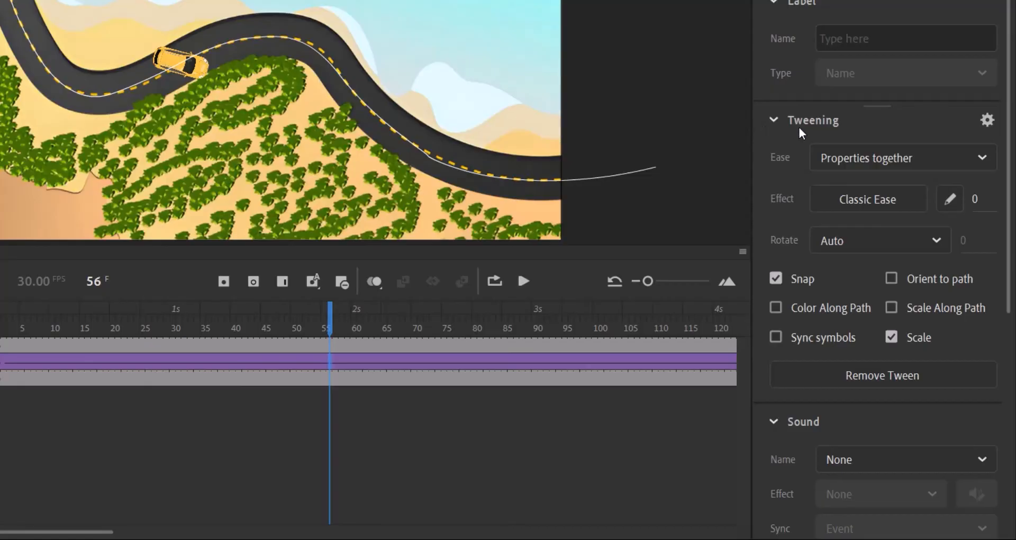
{"action": "mouse_move", "coordinate": [774, 226]}
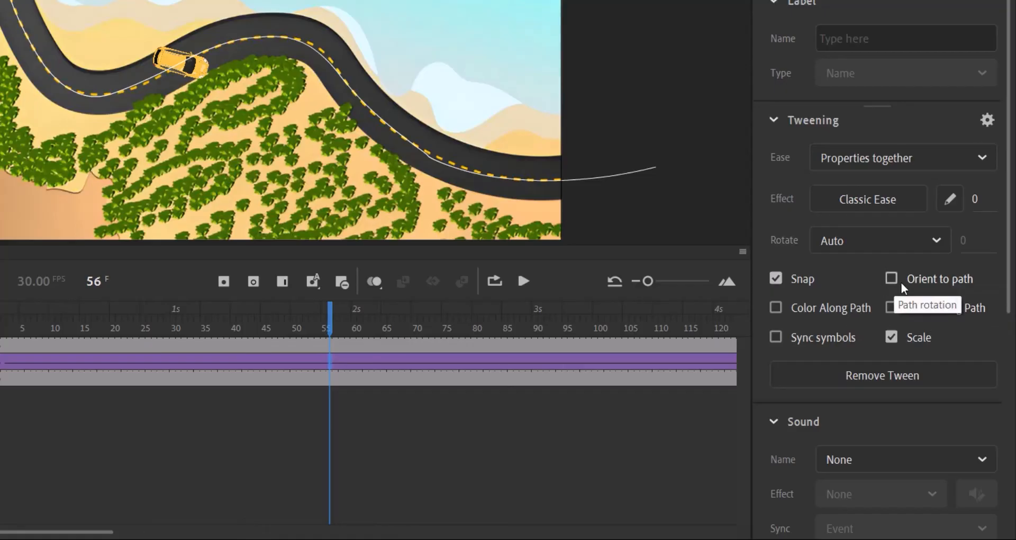
{"action": "left_click", "coordinate": [891, 278]}
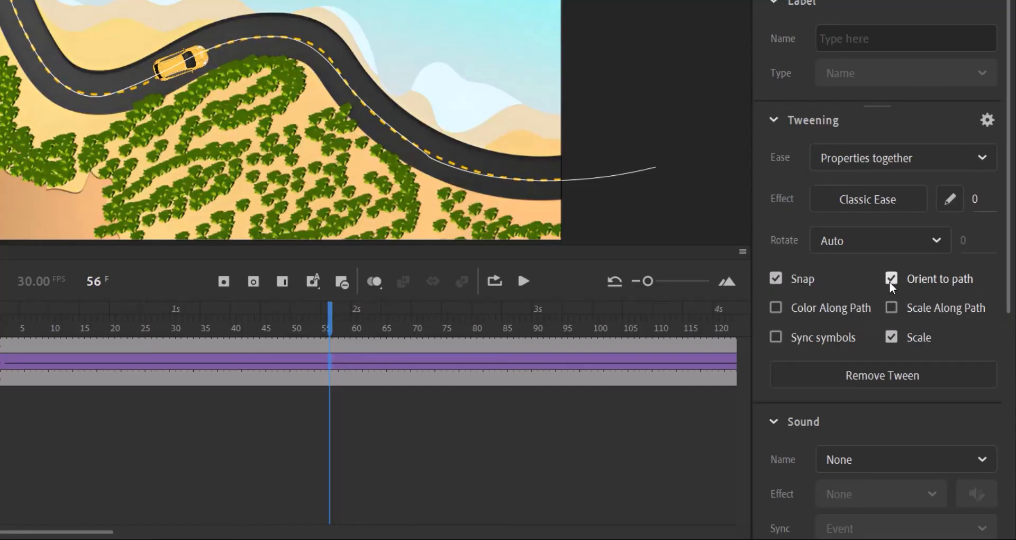
{"action": "left_click", "coordinate": [891, 279]}
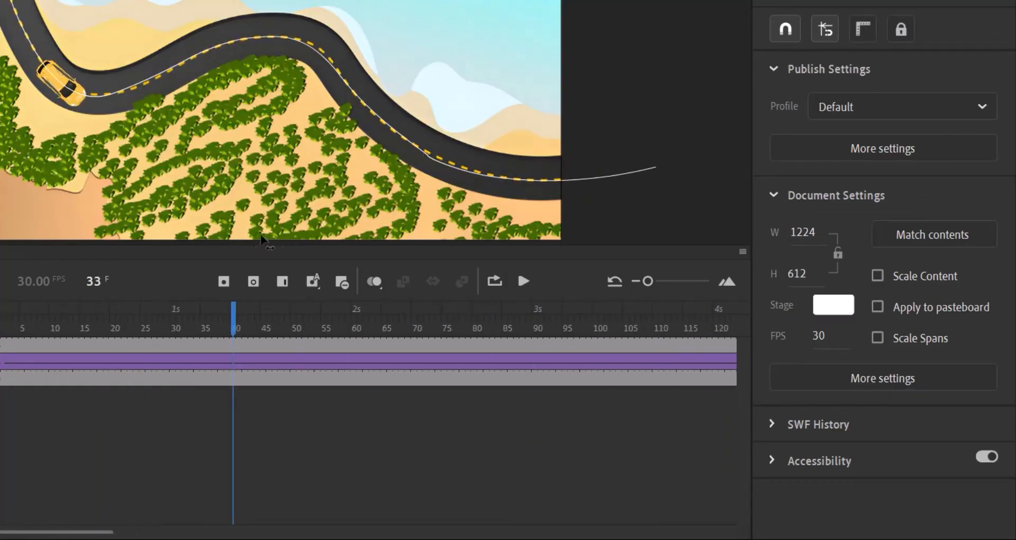
{"action": "left_click_drag", "start_coordinate": [233, 318], "coordinate": [719, 317]}
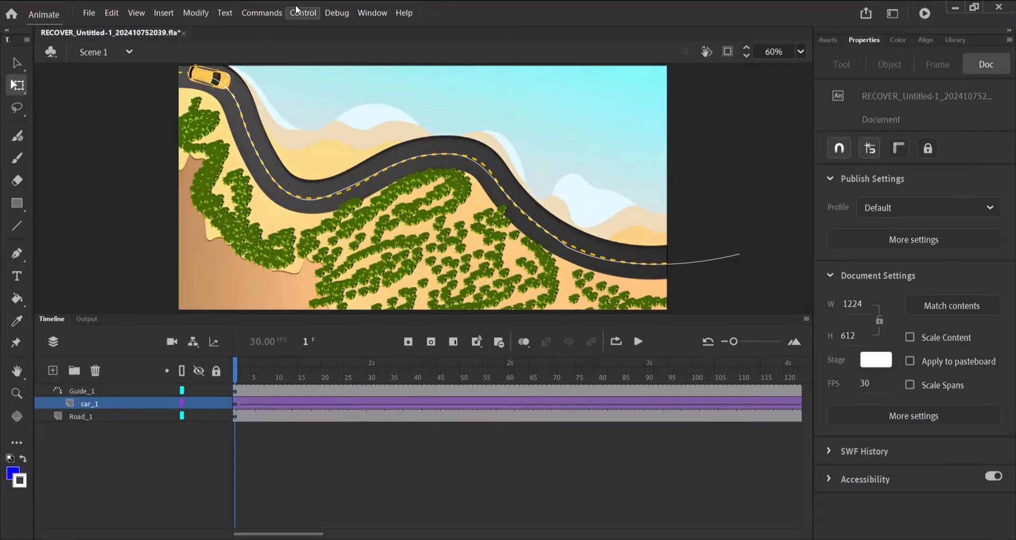
Run Test Movie from the Control menu to preview the car animation
{"action": "left_click", "coordinate": [303, 12]}
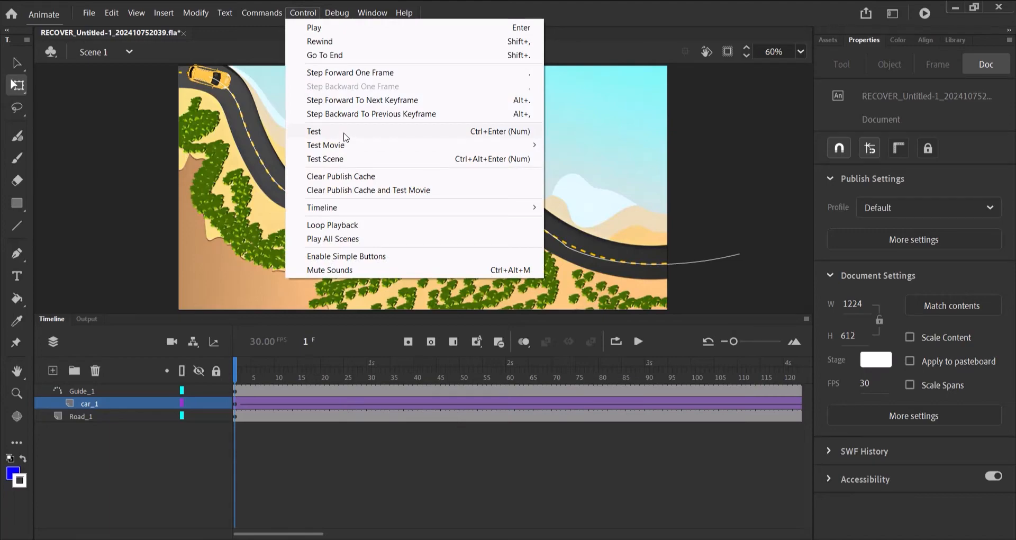
{"action": "mouse_move", "coordinate": [335, 164]}
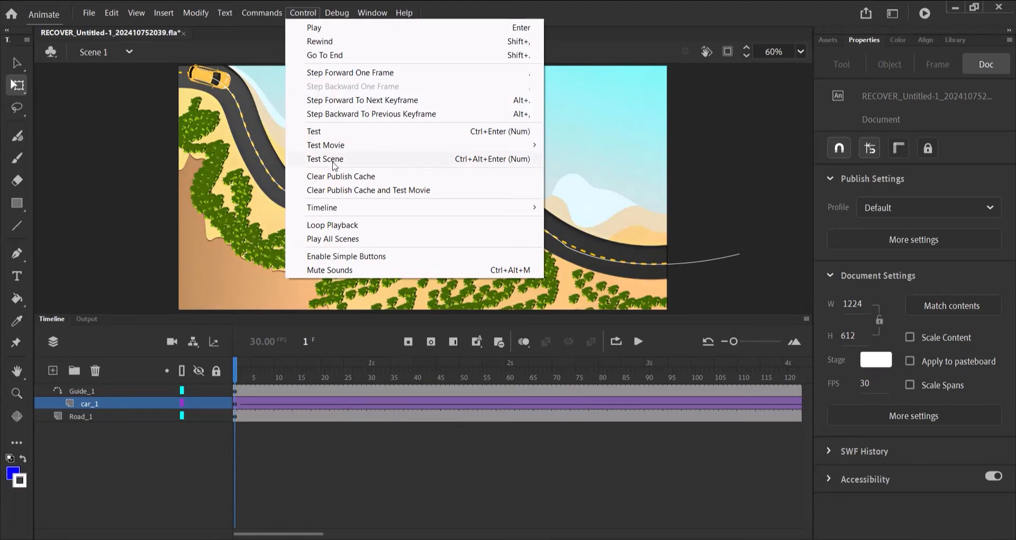
{"action": "mouse_move", "coordinate": [326, 145]}
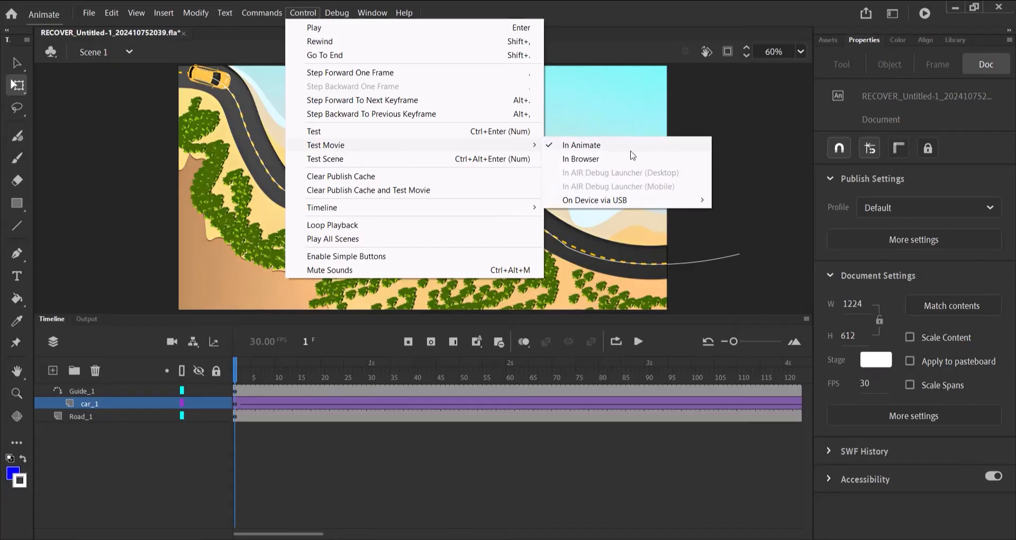
{"action": "left_click", "coordinate": [581, 144]}
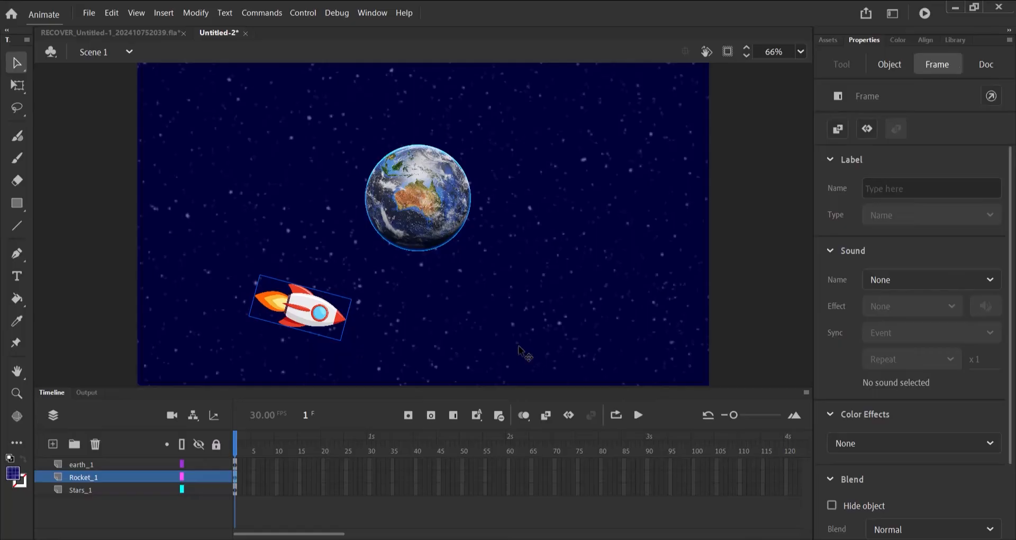
{"action": "mouse_move", "coordinate": [120, 504]}
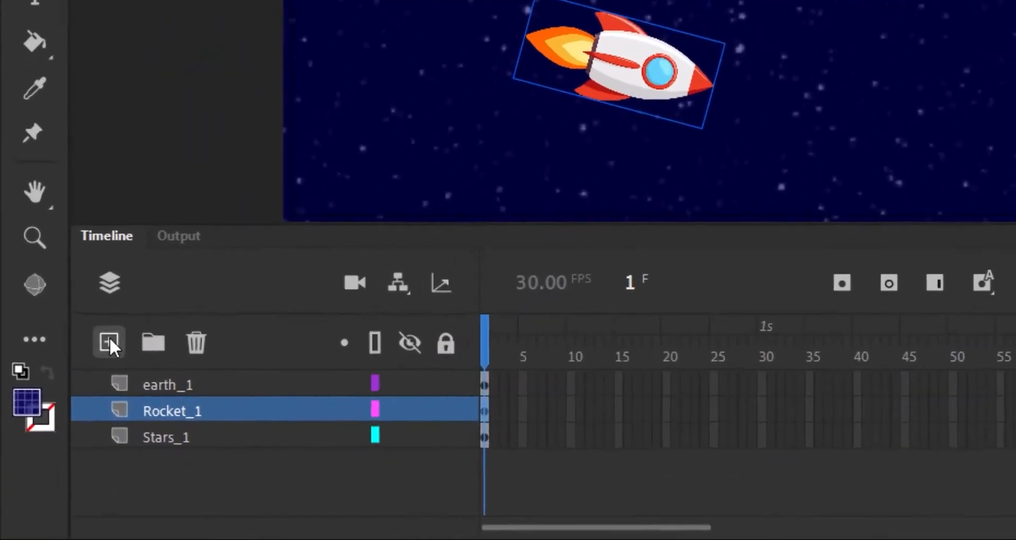
Add a new layer above Rocket_1 and rename it shape_guide
{"action": "left_click", "coordinate": [109, 343]}
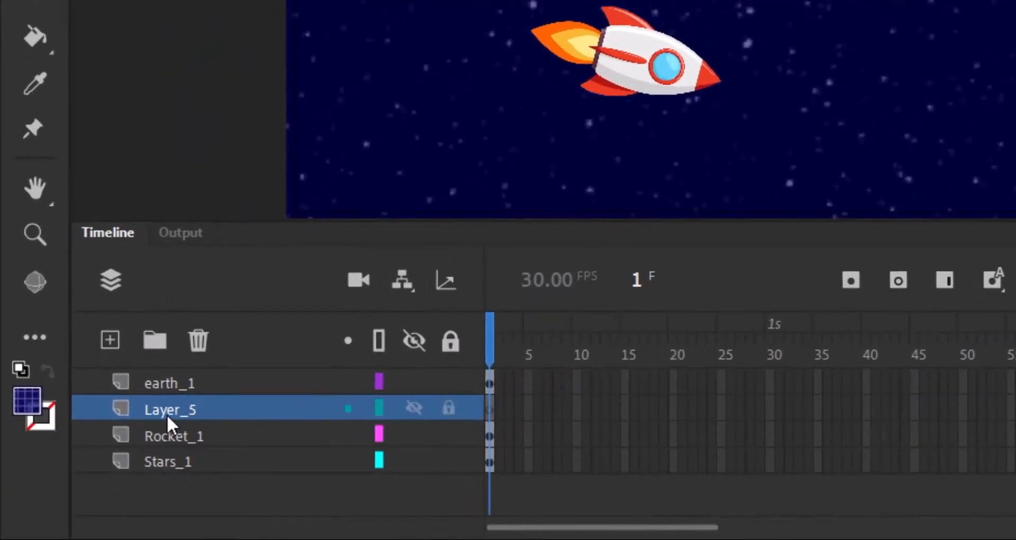
{"action": "mouse_move", "coordinate": [246, 493]}
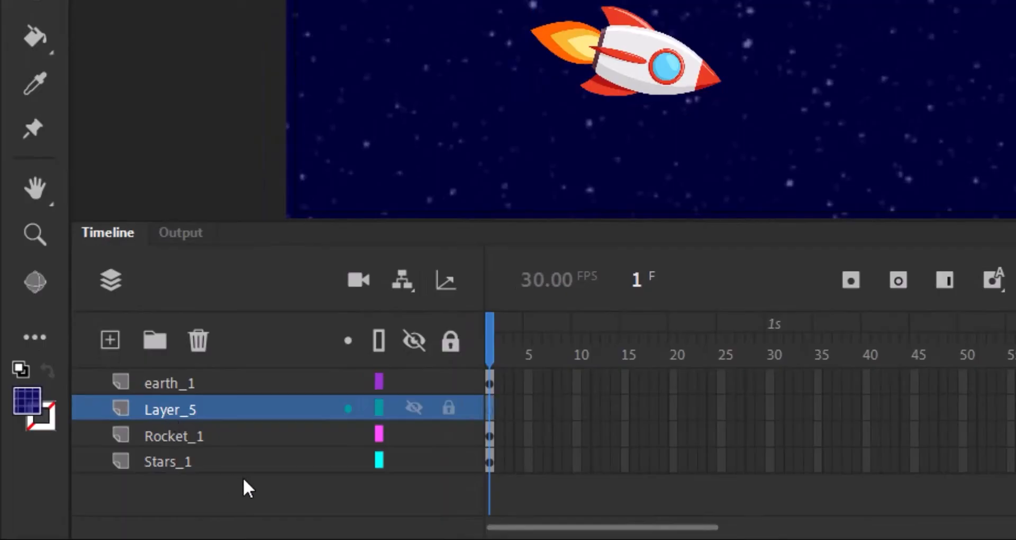
{"action": "double_click", "coordinate": [170, 408]}
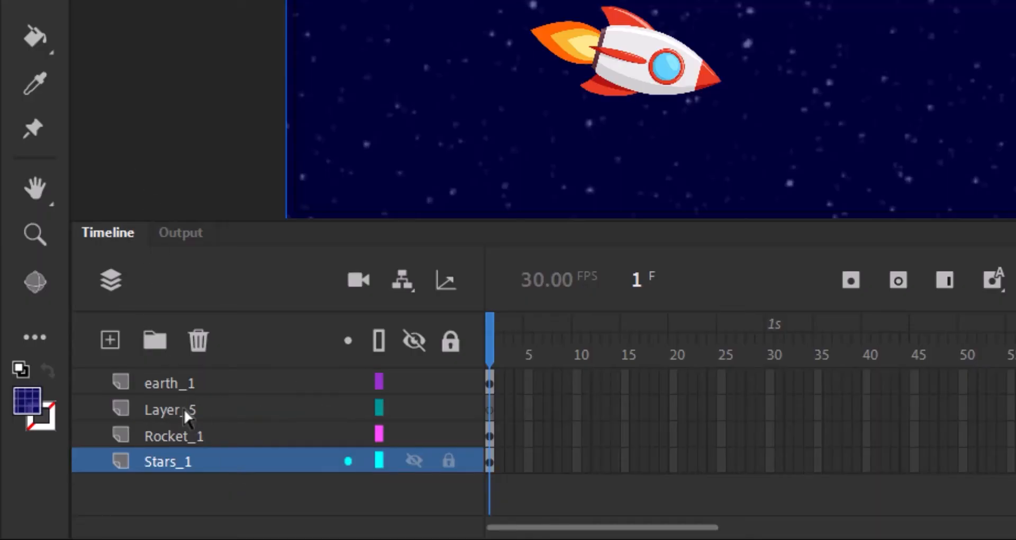
{"action": "double_click", "coordinate": [169, 409]}
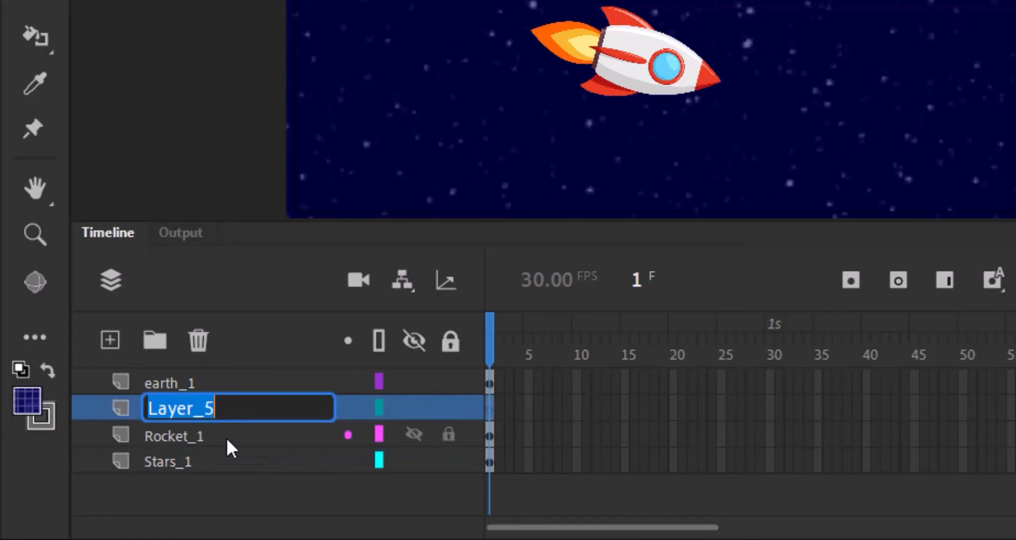
{"action": "type", "text": "S"}
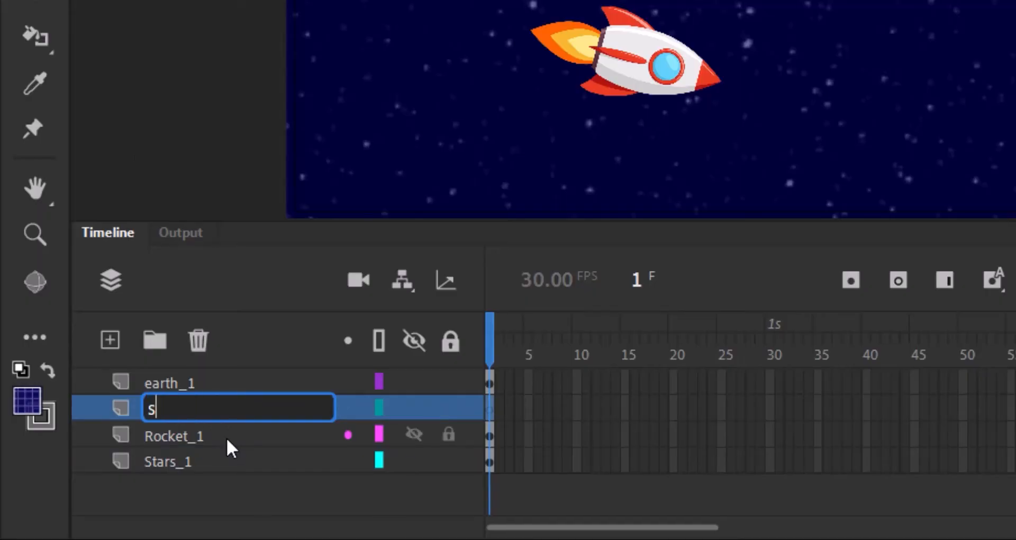
{"action": "type", "text": "hape"}
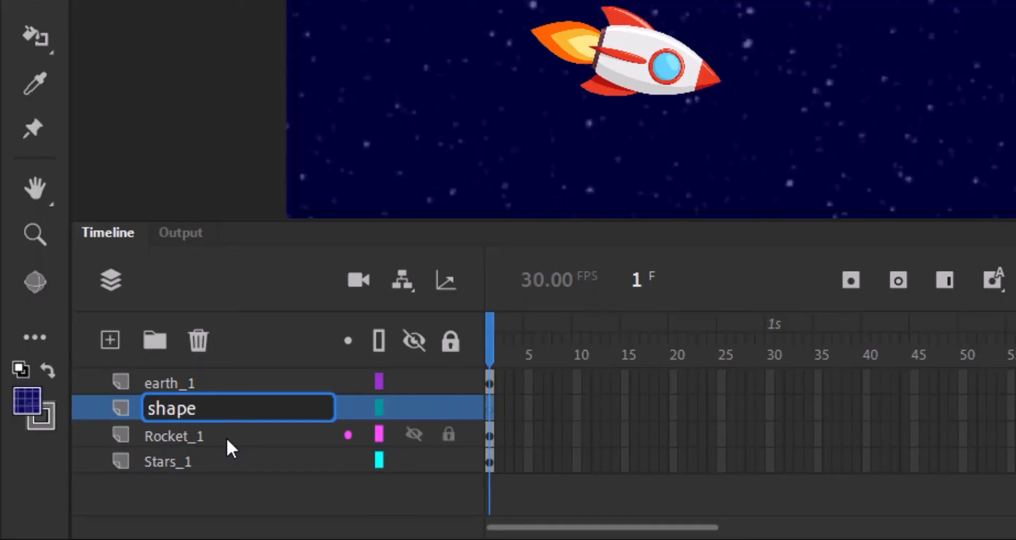
{"action": "type", "text": "_gui"}
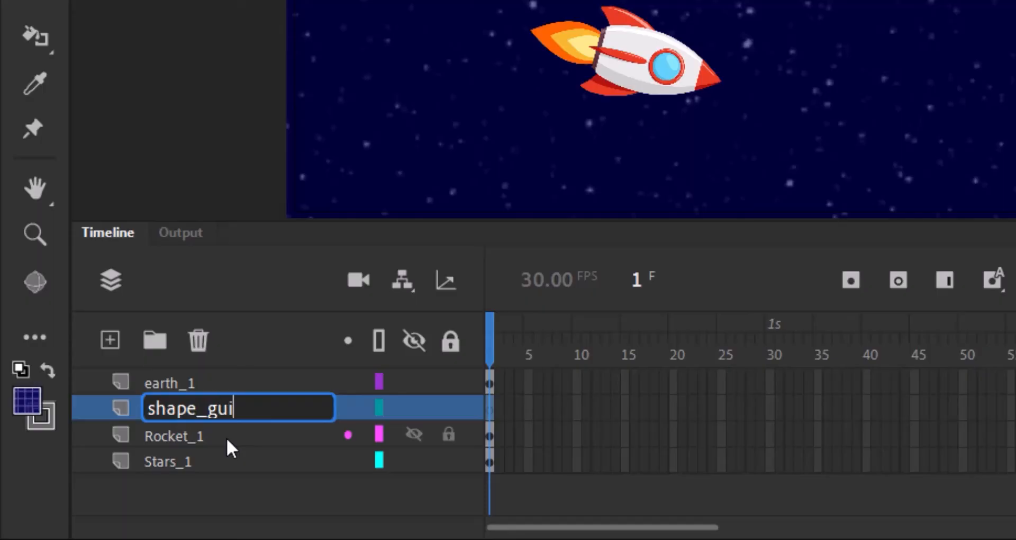
{"action": "type", "text": "de"}
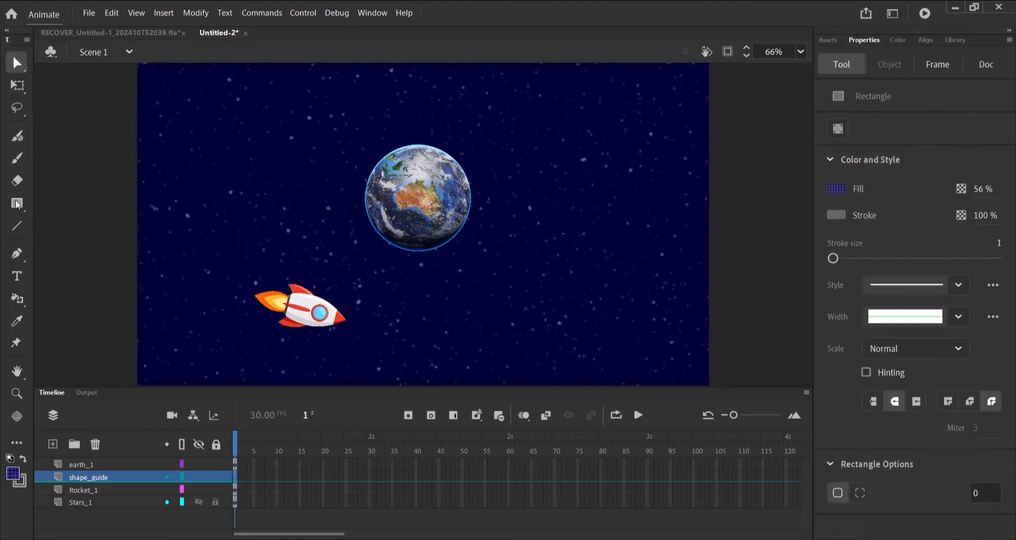
Activate the Oval tool with no fill and bring up the stroke colour choices
{"action": "left_click", "coordinate": [16, 202]}
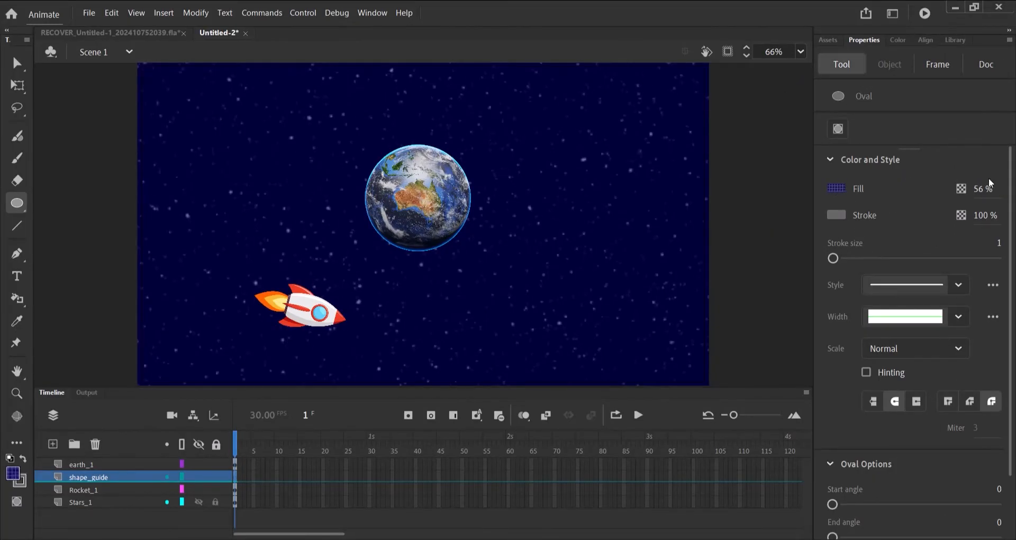
{"action": "left_click", "coordinate": [836, 188]}
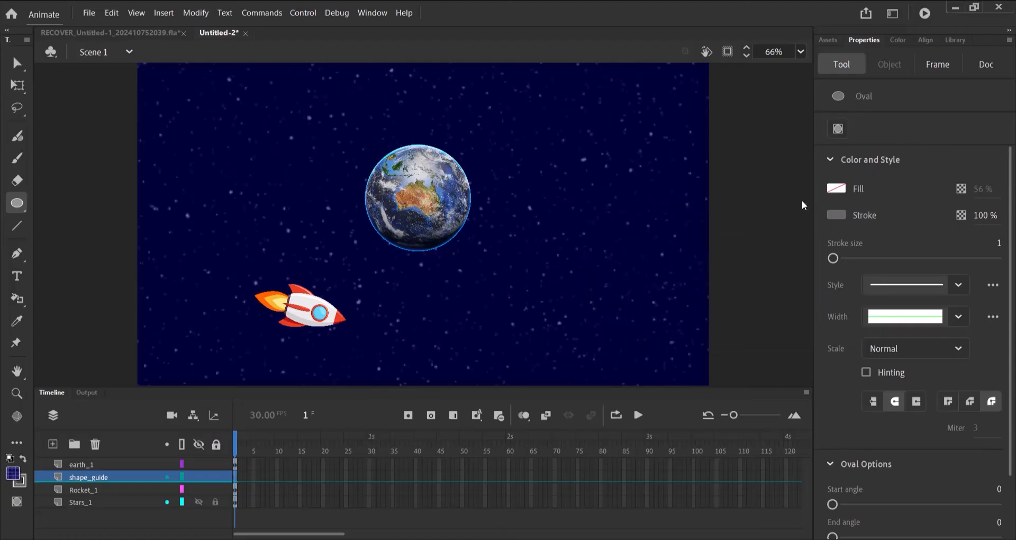
{"action": "left_click", "coordinate": [836, 215]}
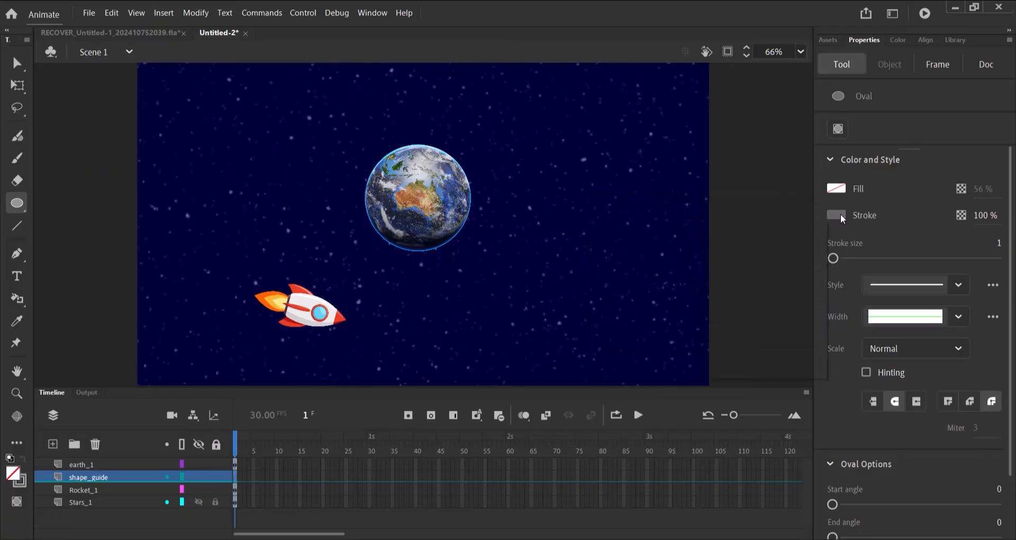
{"action": "left_click", "coordinate": [836, 215]}
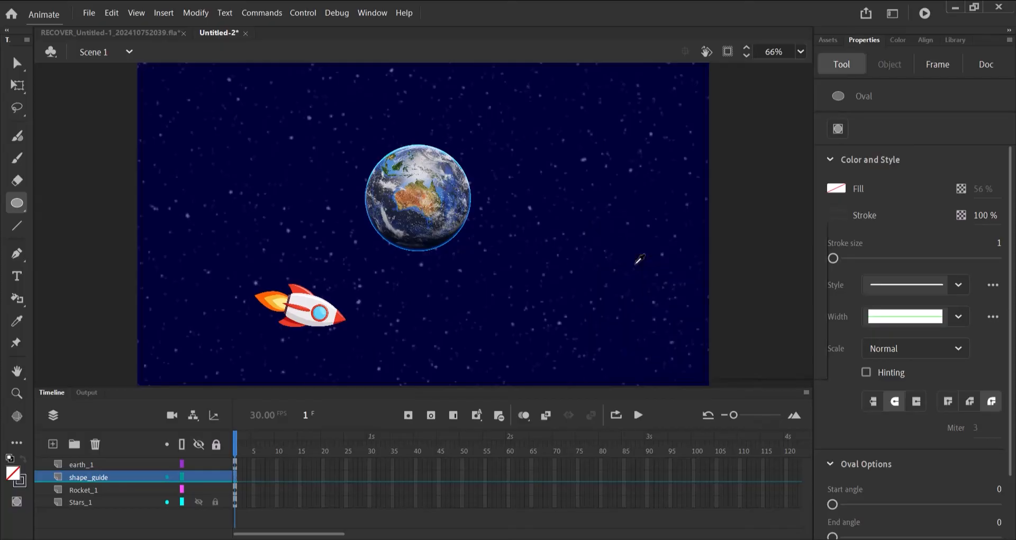
{"action": "mouse_move", "coordinate": [332, 205]}
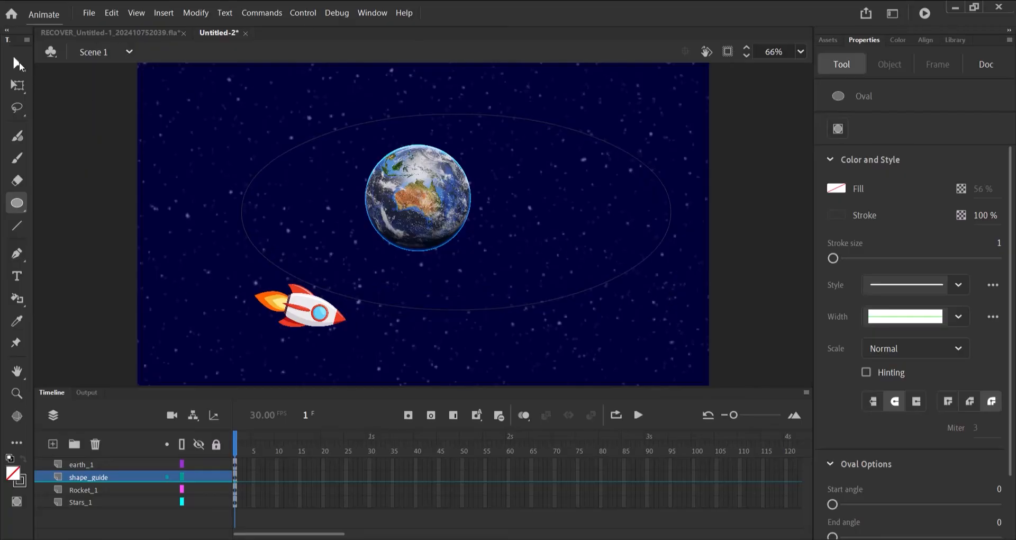
Switch back to the Selection tool after drawing the oval orbit around Earth
{"action": "left_click", "coordinate": [985, 64]}
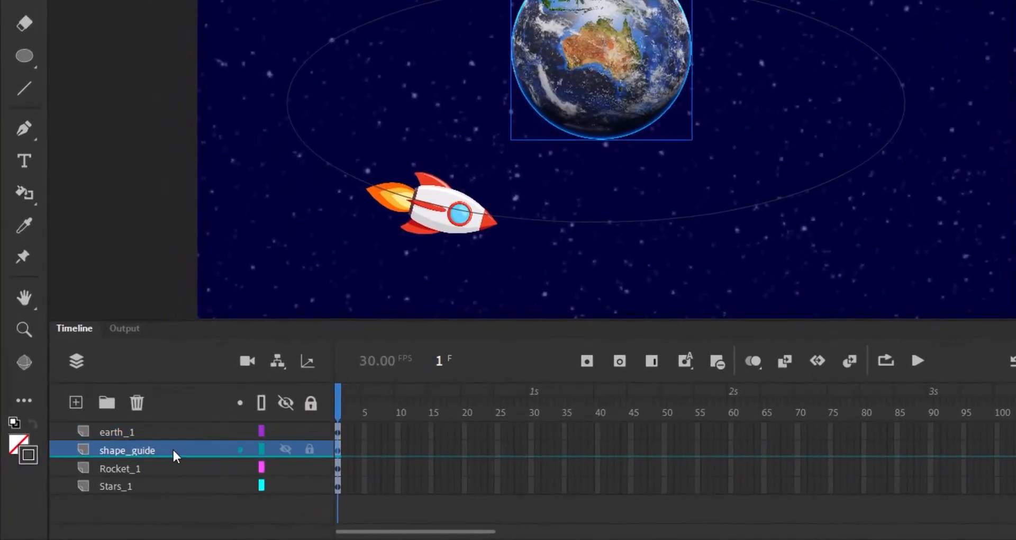
Set the shape_guide layer to Guide from its context menu
{"action": "right_click", "coordinate": [127, 450]}
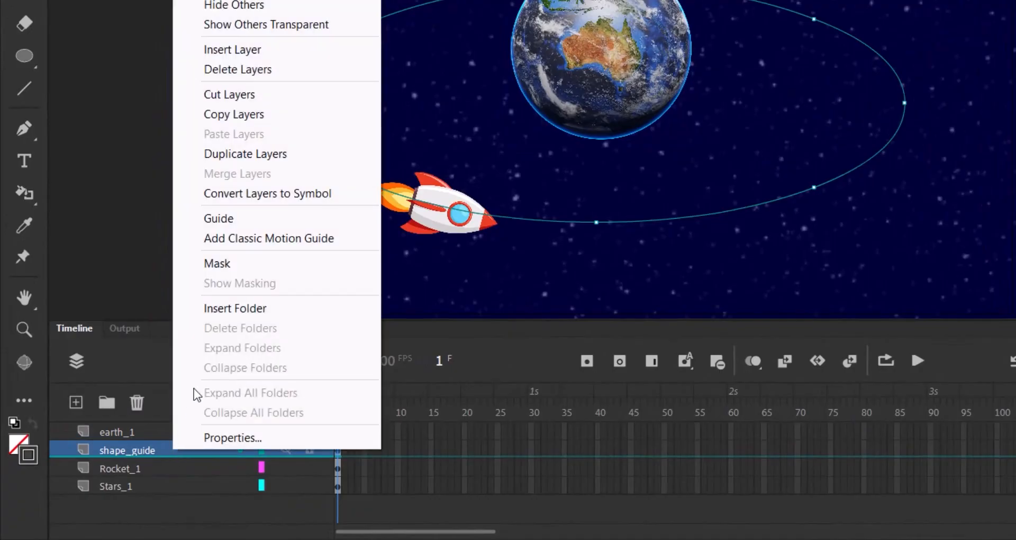
{"action": "left_click", "coordinate": [218, 218]}
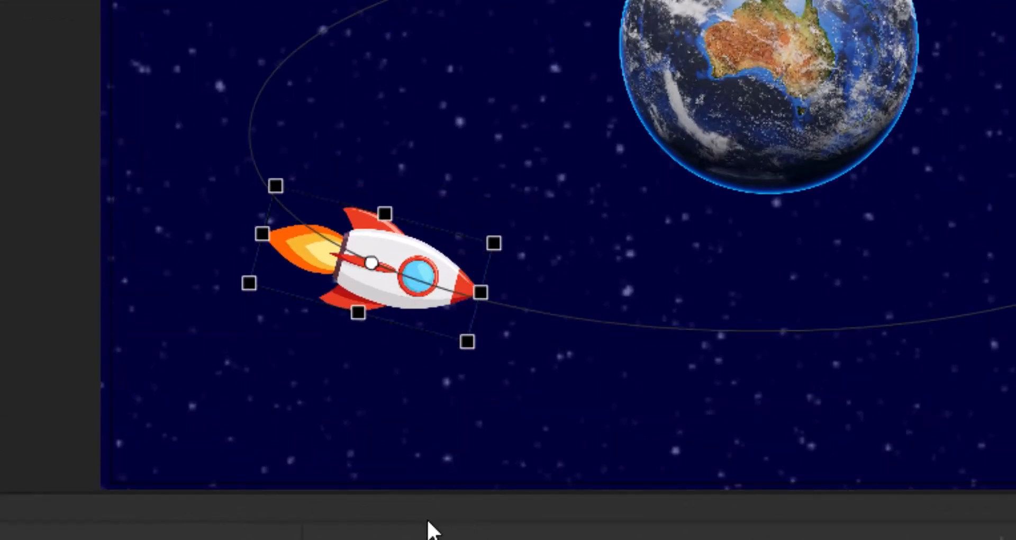
{"action": "mouse_move", "coordinate": [379, 285]}
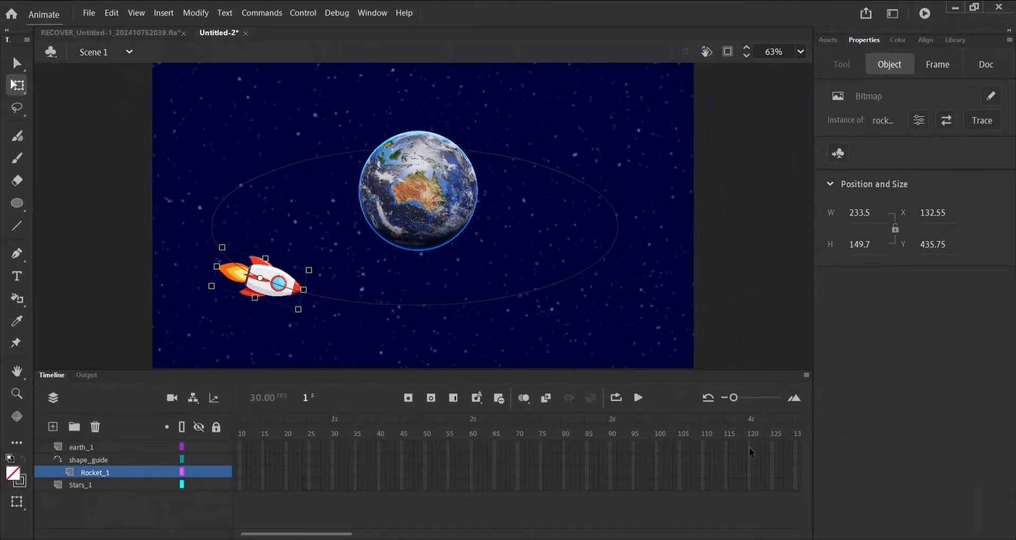
Insert frames so all four layers extend to frame 120, then select Rocket_1
{"action": "left_click", "coordinate": [80, 447]}
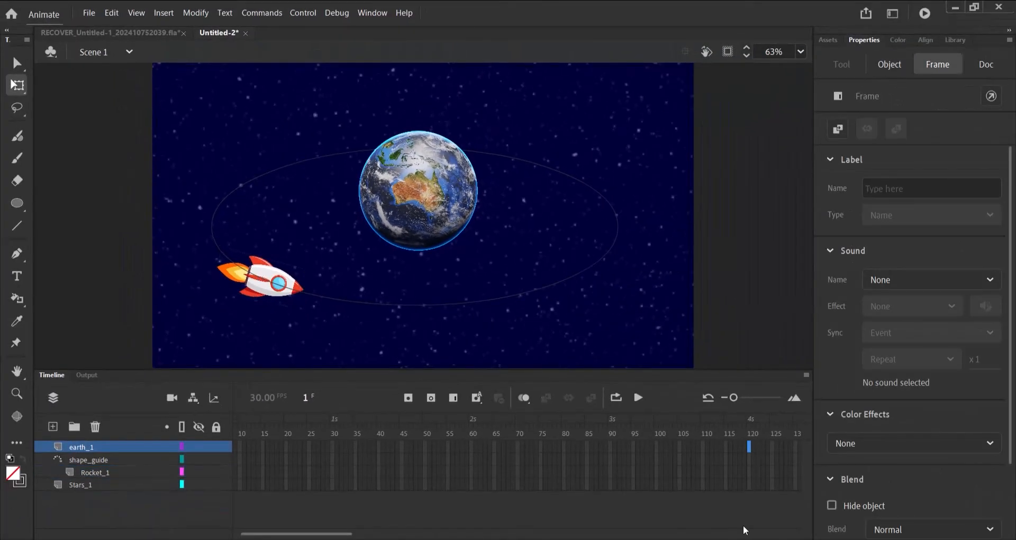
{"action": "left_click", "coordinate": [986, 63]}
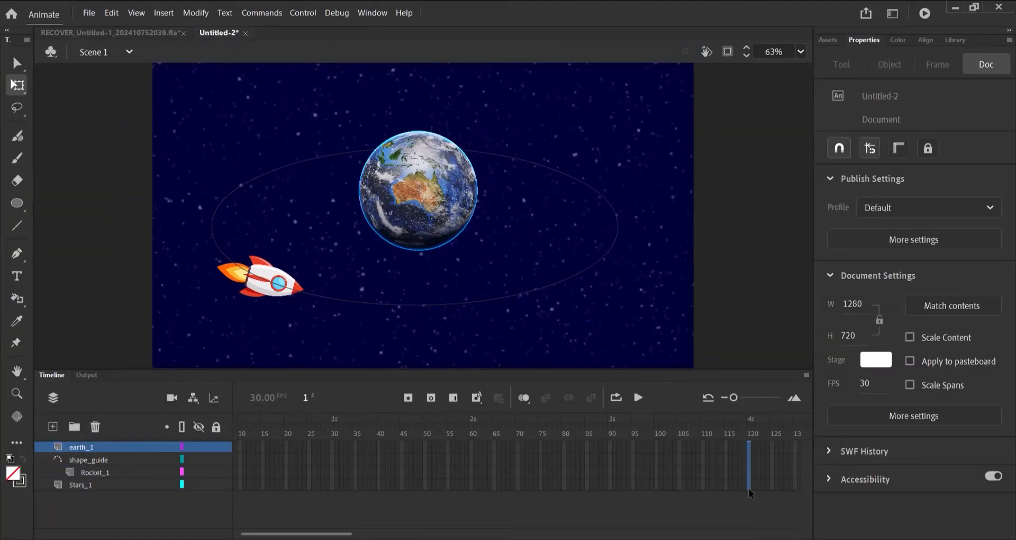
{"action": "left_click", "coordinate": [79, 485]}
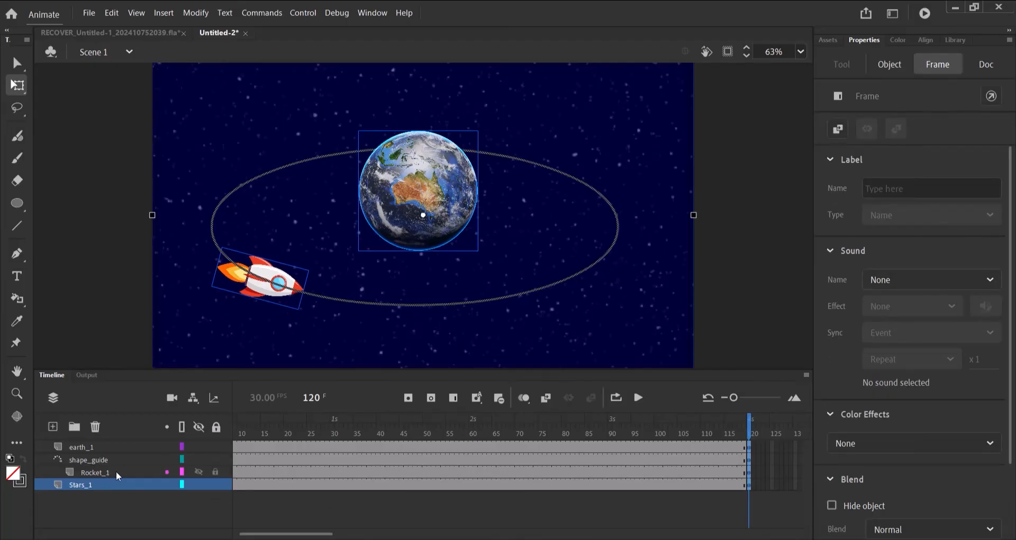
{"action": "left_click", "coordinate": [94, 472]}
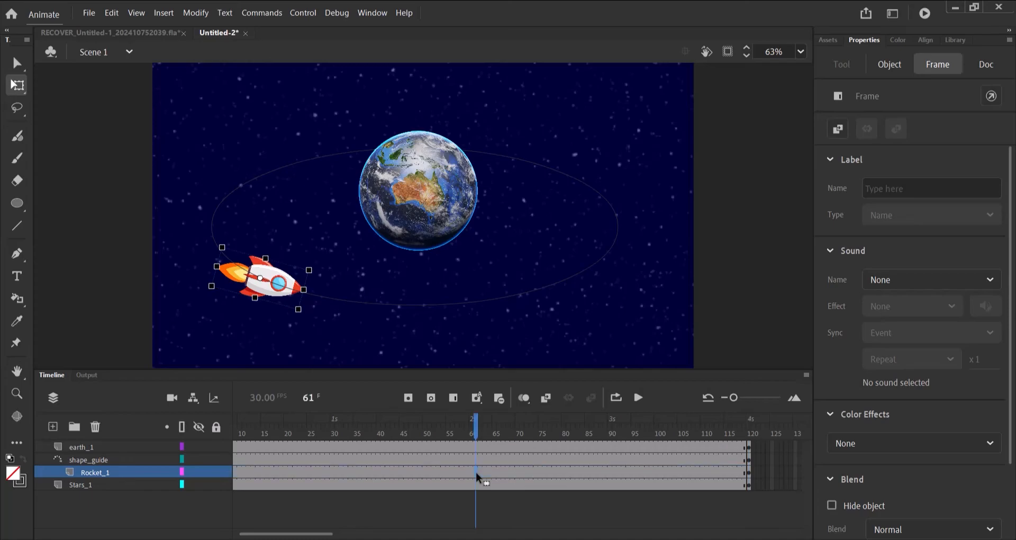
Create a classic tween on Rocket_1 and accept converting the rocket to a symbol
{"action": "right_click", "coordinate": [478, 480]}
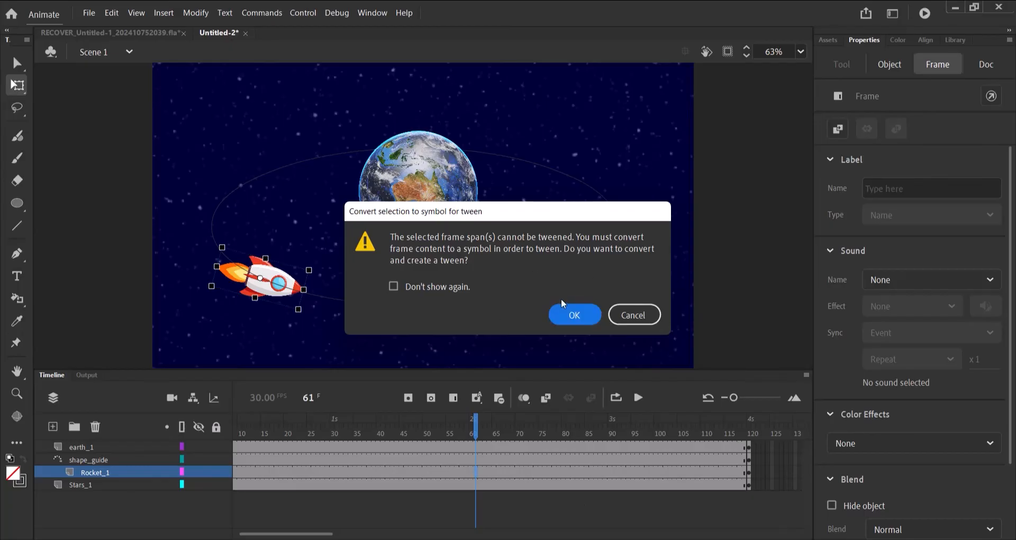
{"action": "left_click", "coordinate": [573, 315]}
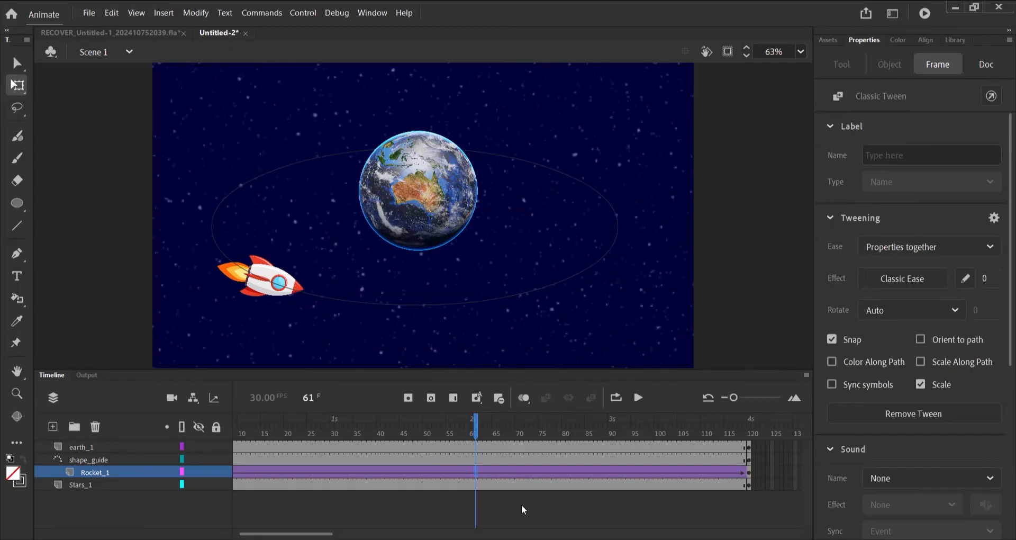
{"action": "mouse_move", "coordinate": [396, 435]}
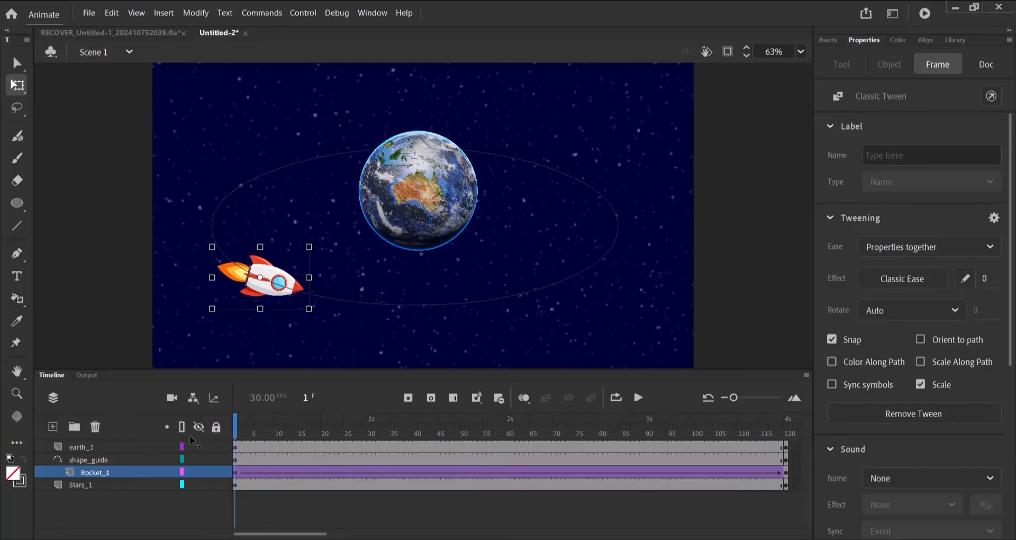
Drag the rocket at frame 30 around the orbit's right side up to the top beside Earth
{"action": "left_click", "coordinate": [986, 64]}
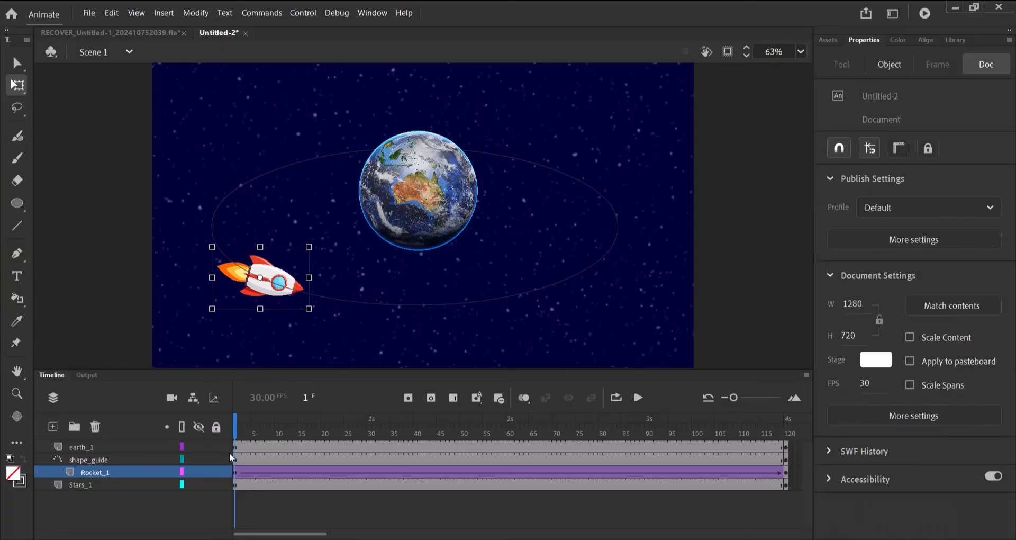
{"action": "mouse_move", "coordinate": [237, 432]}
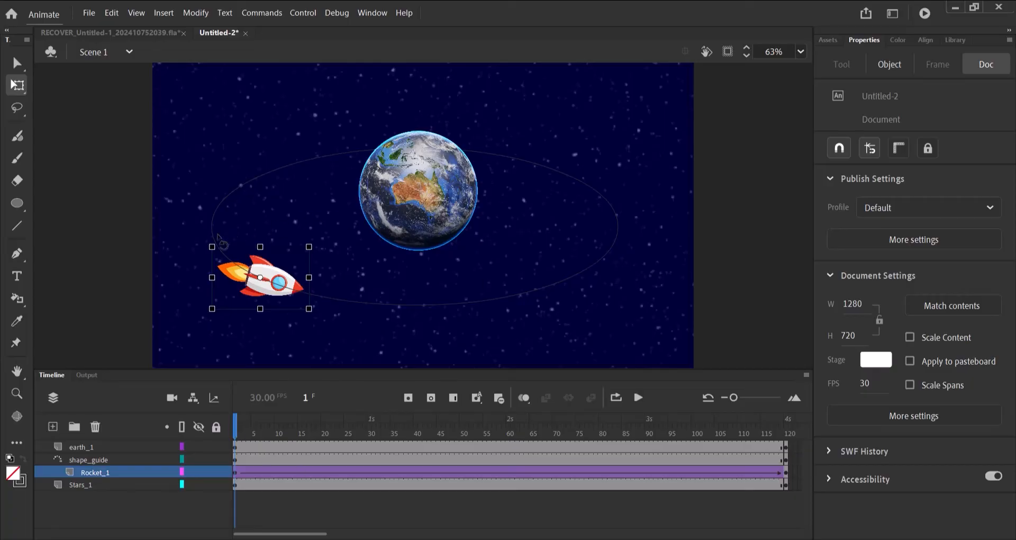
{"action": "mouse_move", "coordinate": [413, 536]}
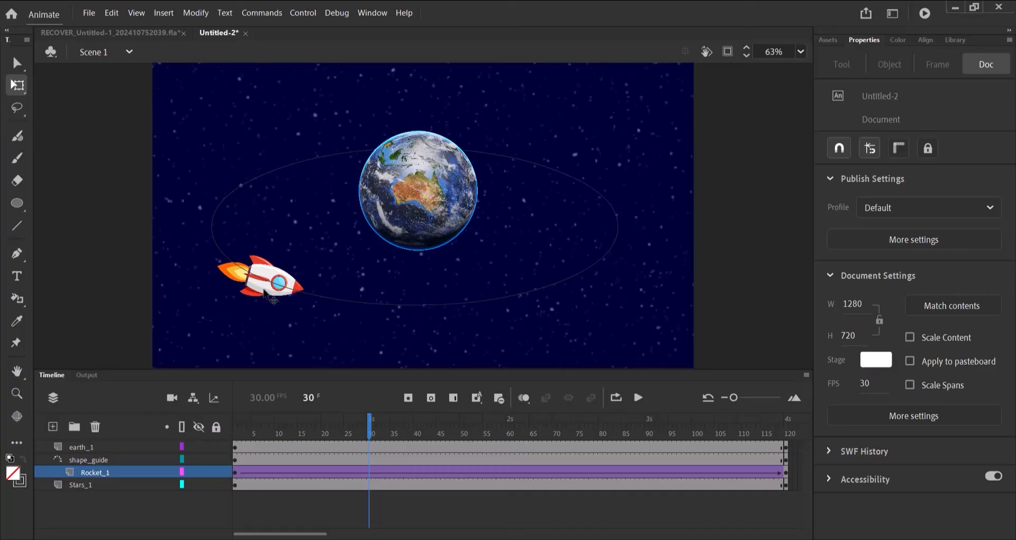
{"action": "mouse_move", "coordinate": [271, 304]}
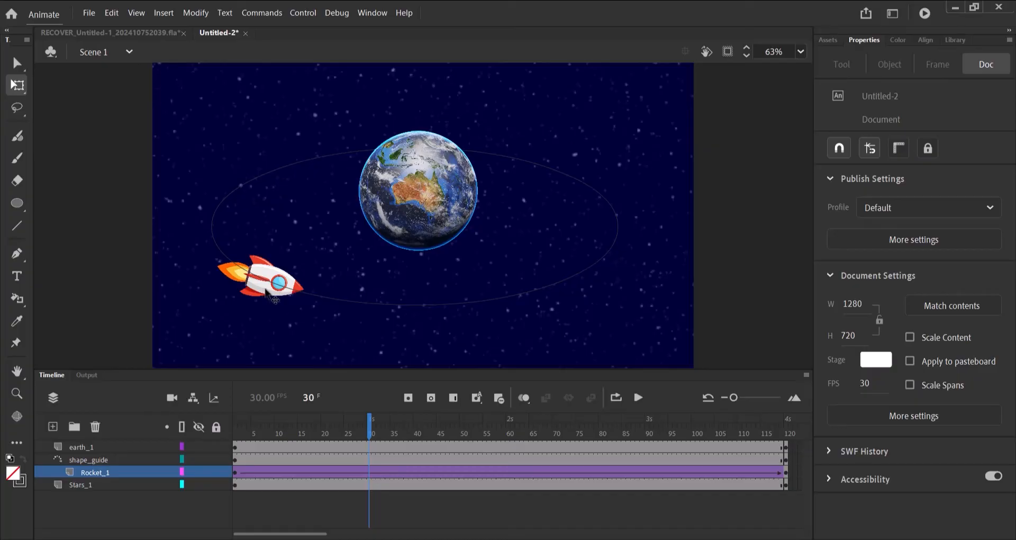
{"action": "left_click", "coordinate": [273, 285]}
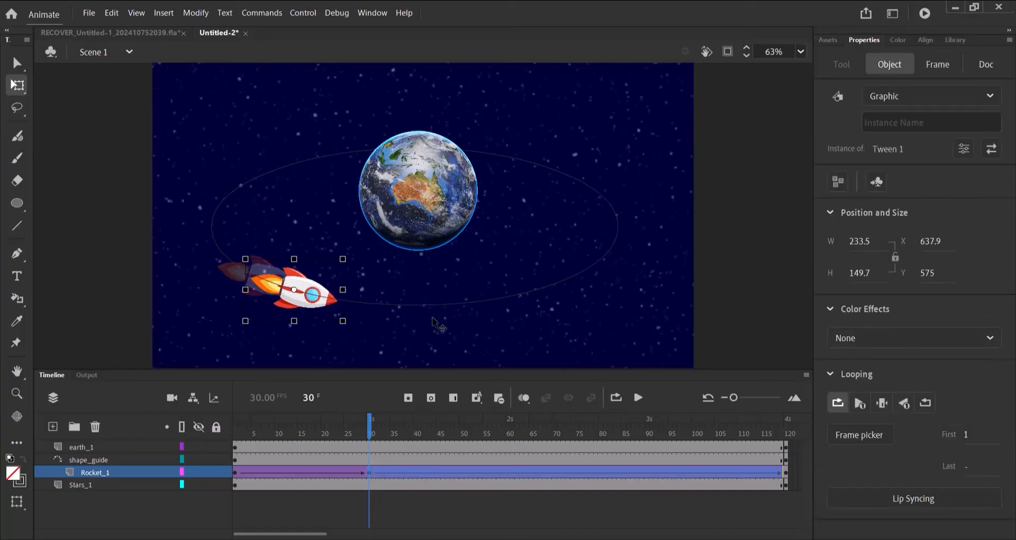
{"action": "left_click_drag", "start_coordinate": [292, 290], "coordinate": [491, 300]}
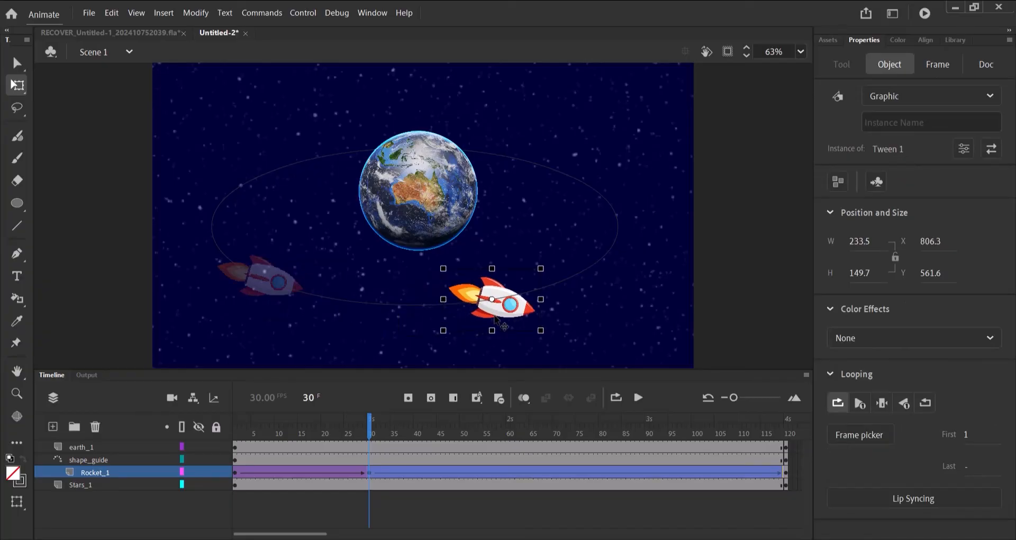
{"action": "left_click_drag", "start_coordinate": [491, 299], "coordinate": [557, 264]}
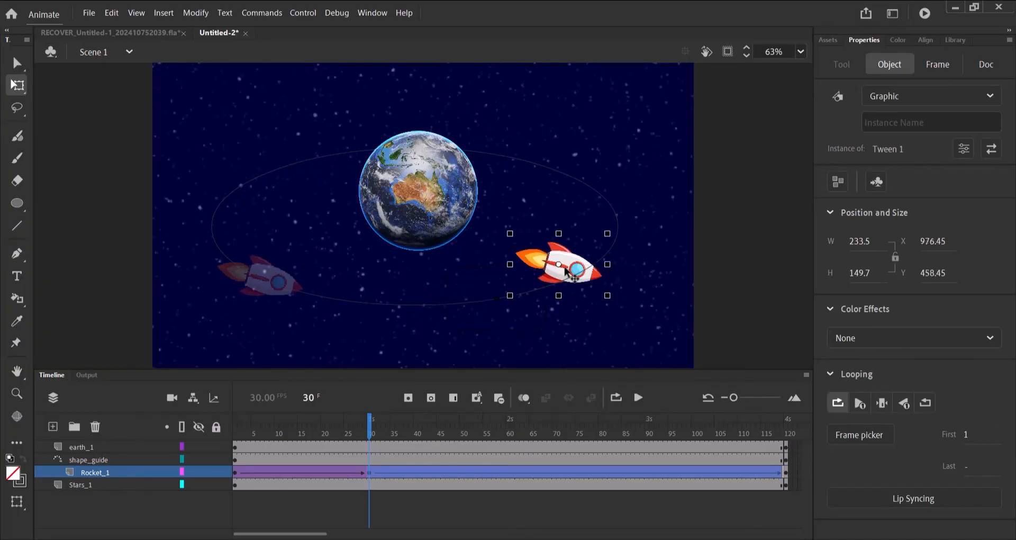
{"action": "left_click_drag", "start_coordinate": [561, 263], "coordinate": [504, 159]}
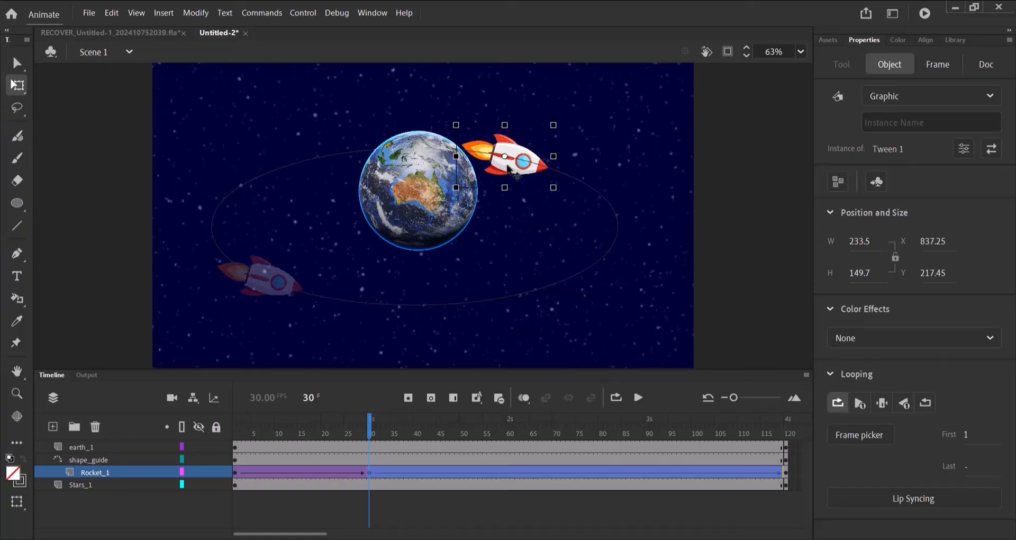
{"action": "left_click_drag", "start_coordinate": [504, 153], "coordinate": [461, 149]}
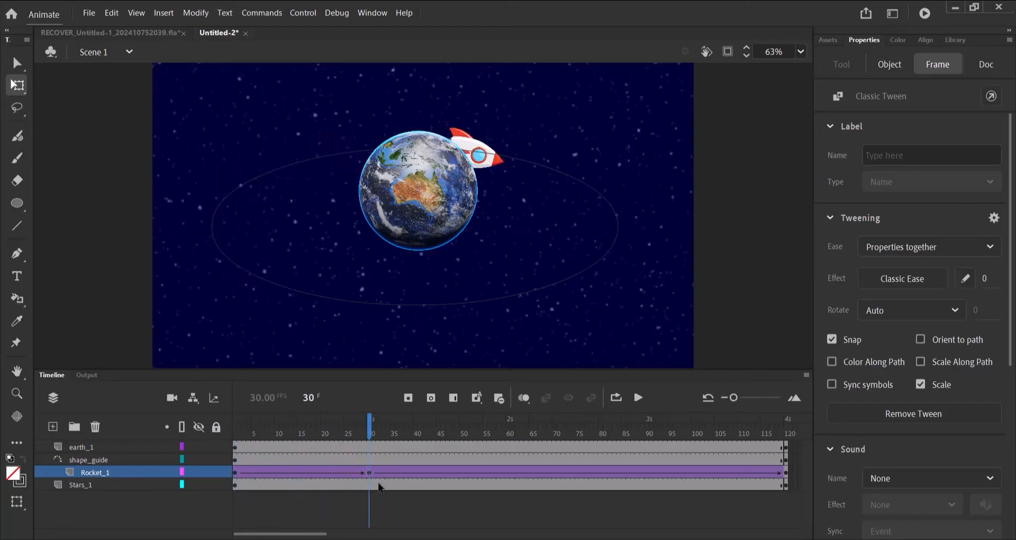
Snap the rocket's registration point onto the bottom edge of the guide ellipse below Earth
{"action": "left_click", "coordinate": [985, 64]}
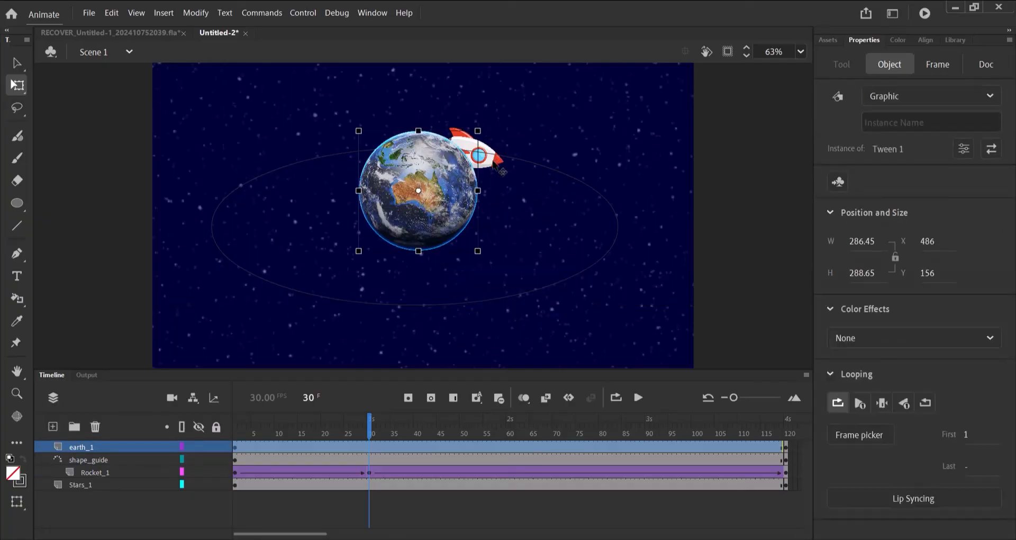
{"action": "left_click", "coordinate": [93, 472]}
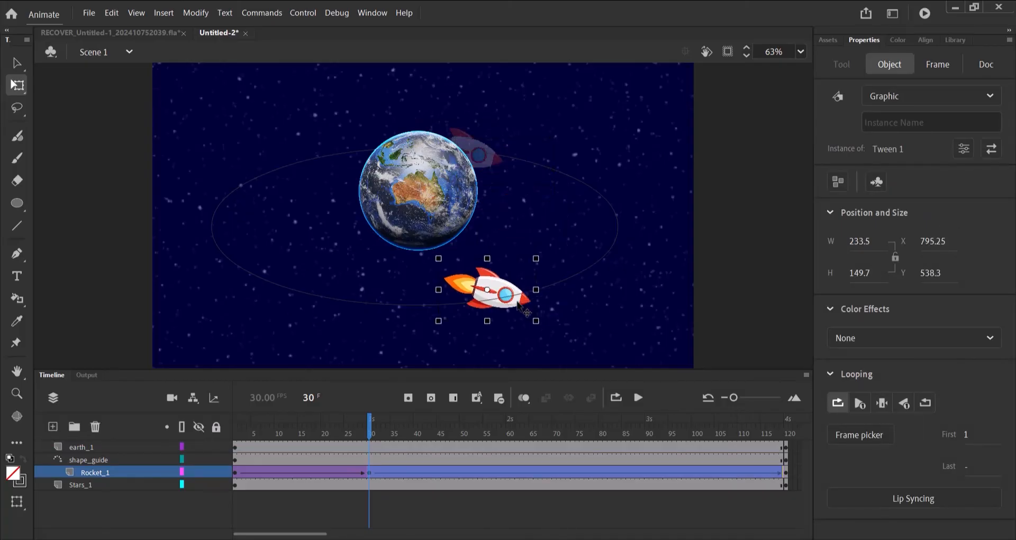
{"action": "left_click_drag", "start_coordinate": [489, 295], "coordinate": [494, 309]}
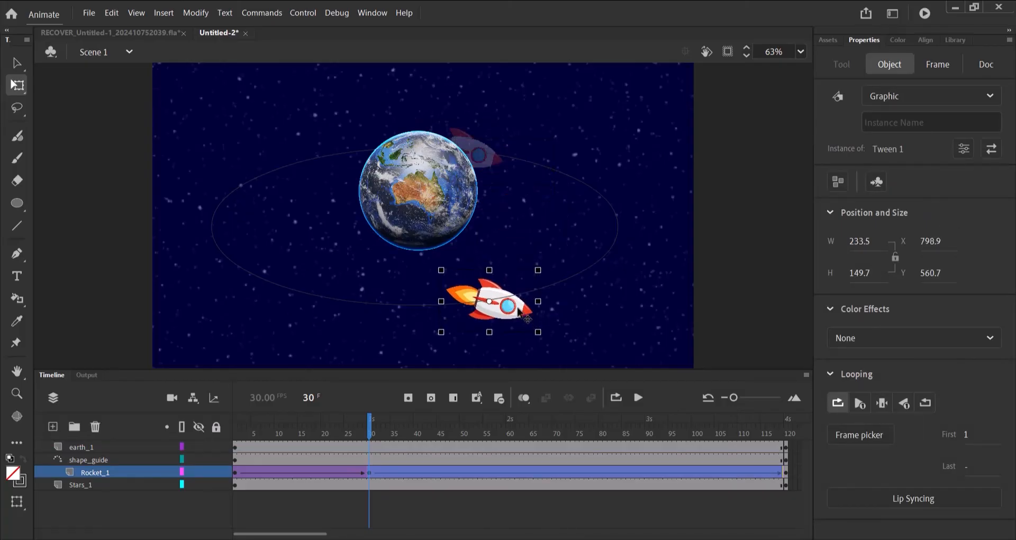
{"action": "left_click_drag", "start_coordinate": [489, 305], "coordinate": [488, 302]}
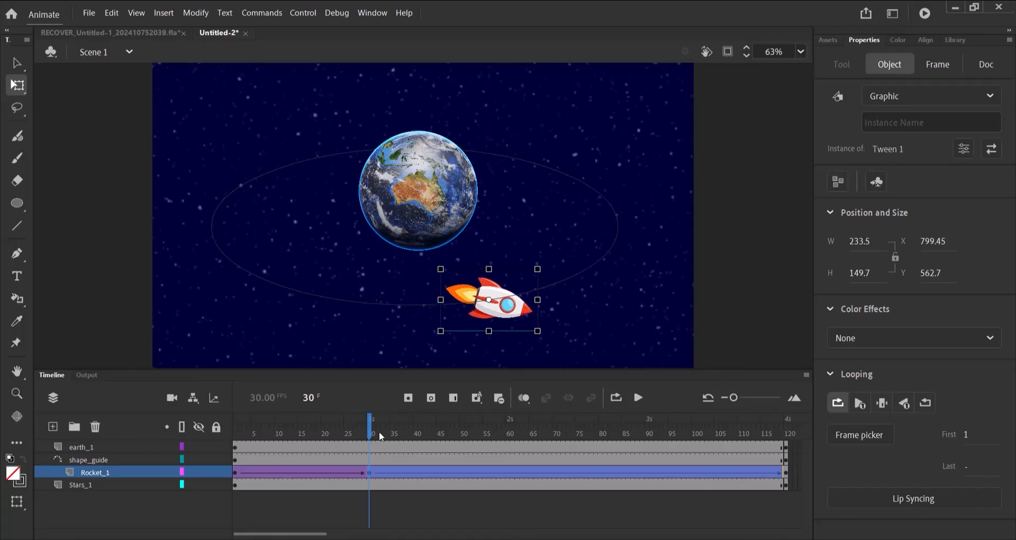
{"action": "mouse_move", "coordinate": [255, 72]}
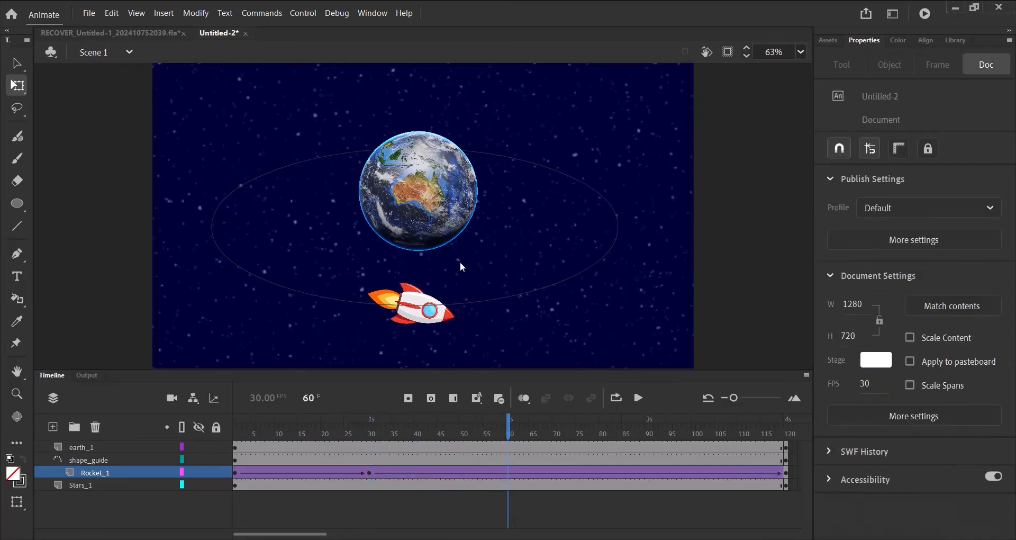
Place the rocket at frame 60 on the oval's right edge, fine-tuned onto the guide
{"action": "left_click", "coordinate": [421, 309]}
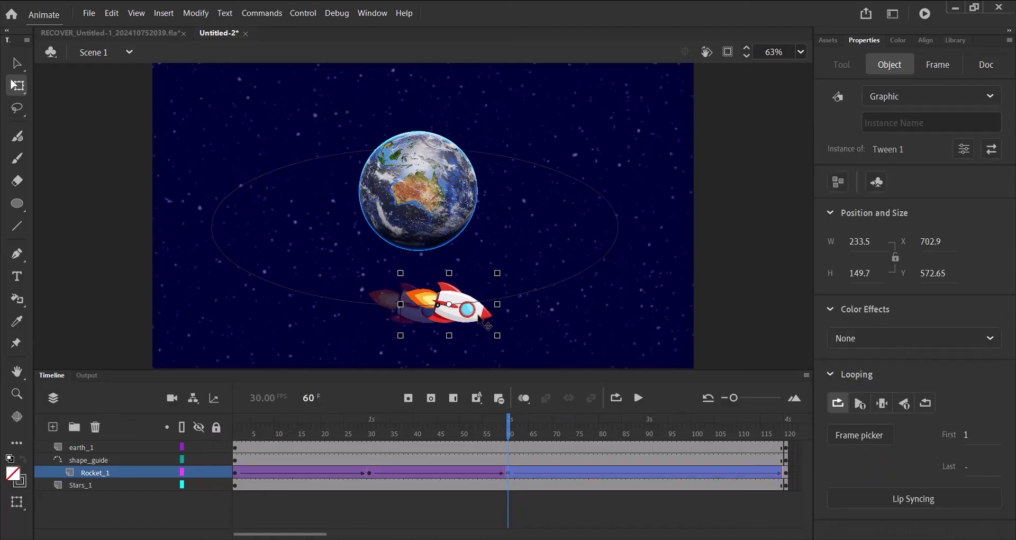
{"action": "left_click_drag", "start_coordinate": [449, 308], "coordinate": [578, 178]}
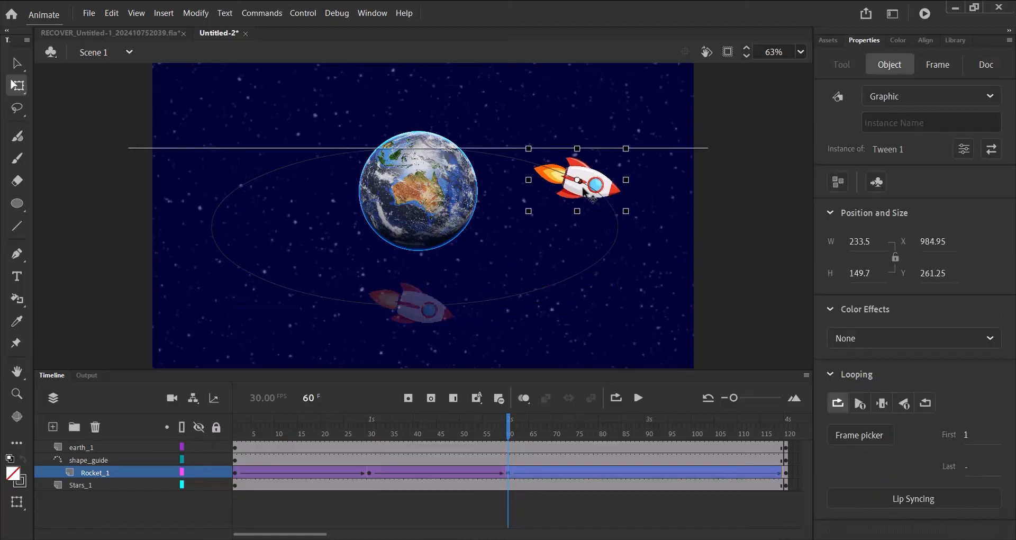
{"action": "left_click_drag", "start_coordinate": [577, 185], "coordinate": [546, 167]}
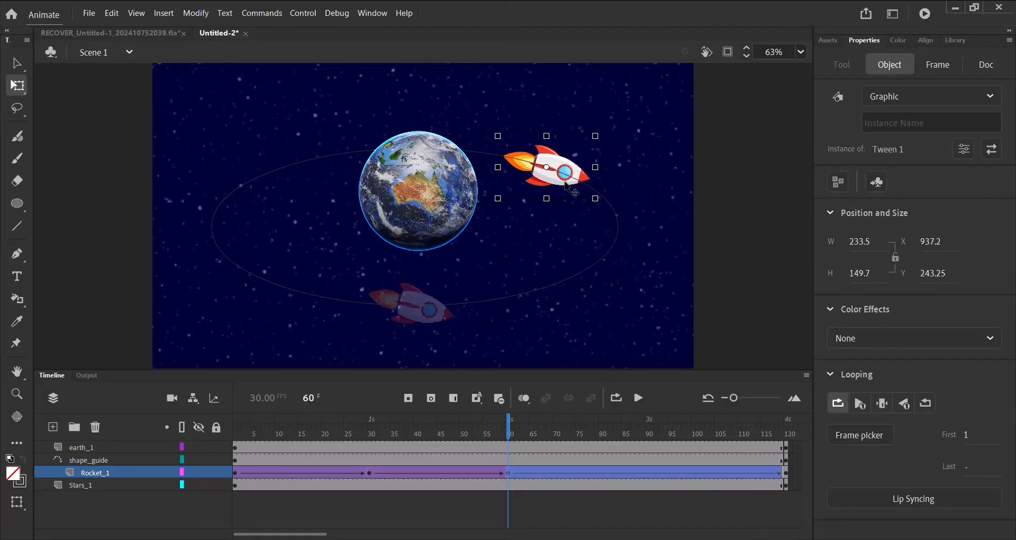
{"action": "left_click_drag", "start_coordinate": [550, 169], "coordinate": [571, 180]}
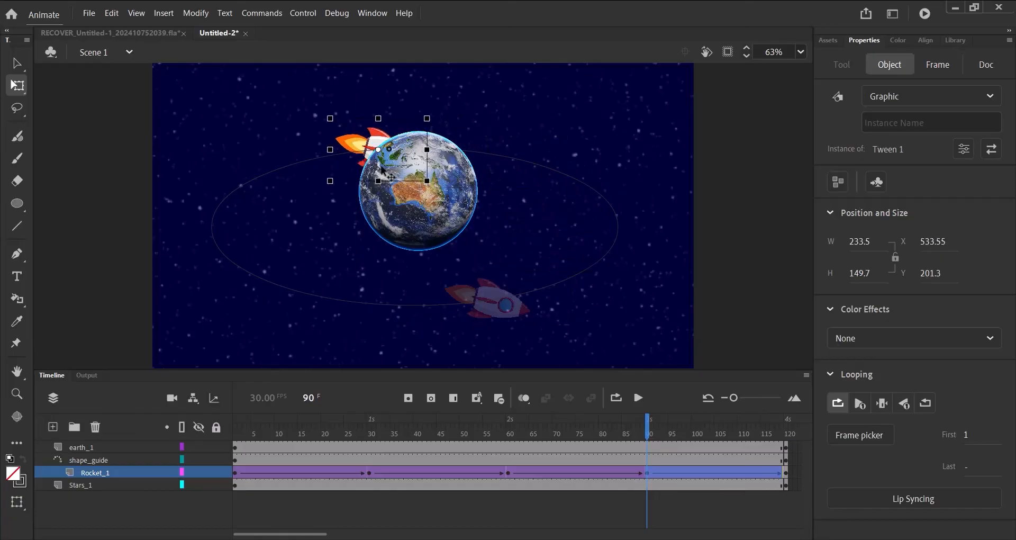
Place the rocket at frame 90 at the top of the oval behind Earth and deselect it
{"action": "left_click_drag", "start_coordinate": [378, 149], "coordinate": [336, 155]}
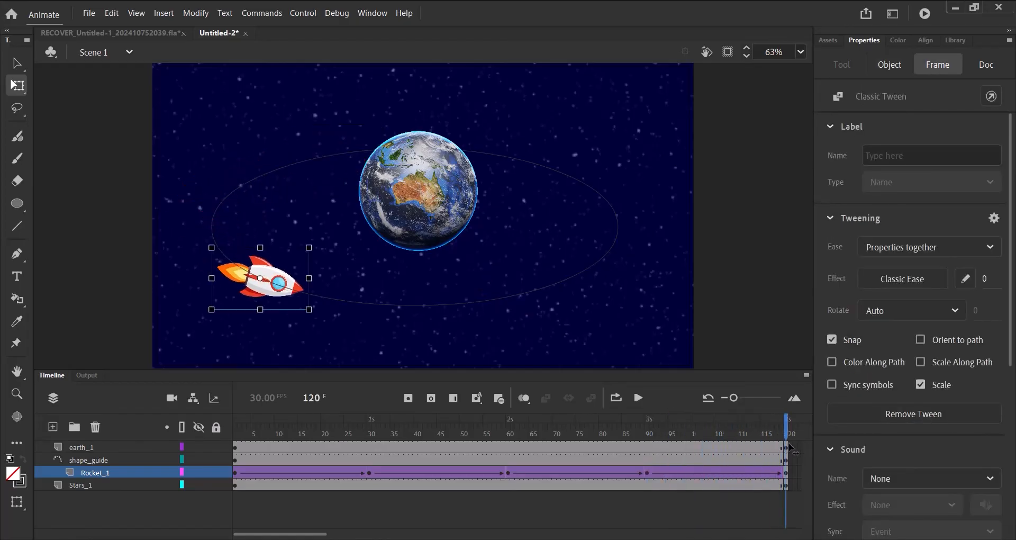
{"action": "left_click", "coordinate": [985, 64]}
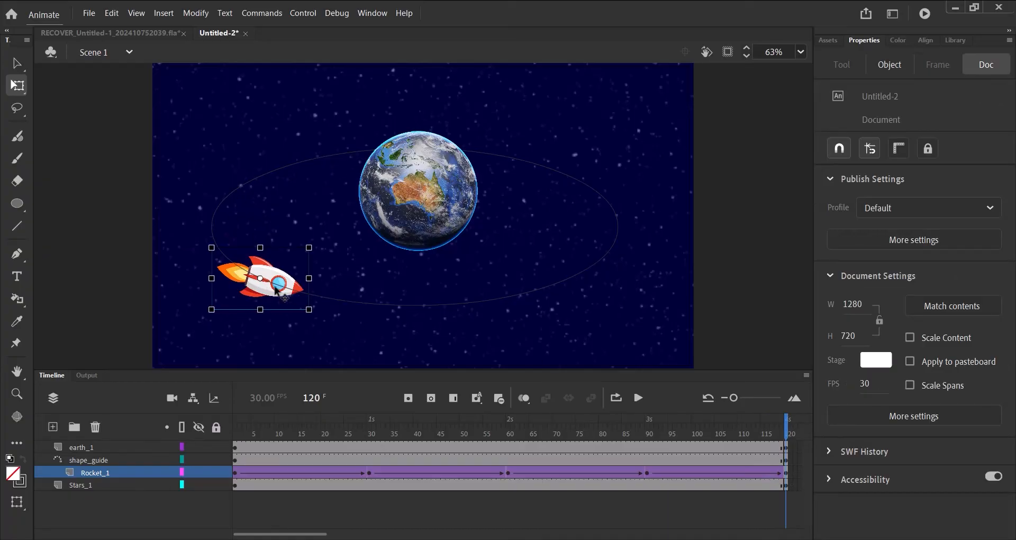
{"action": "mouse_move", "coordinate": [348, 330]}
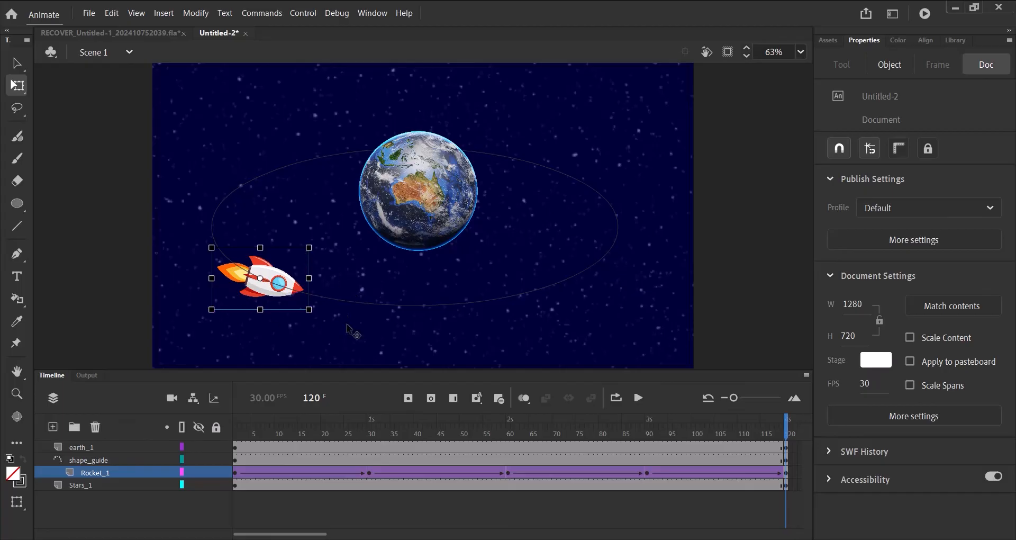
{"action": "mouse_move", "coordinate": [601, 381]}
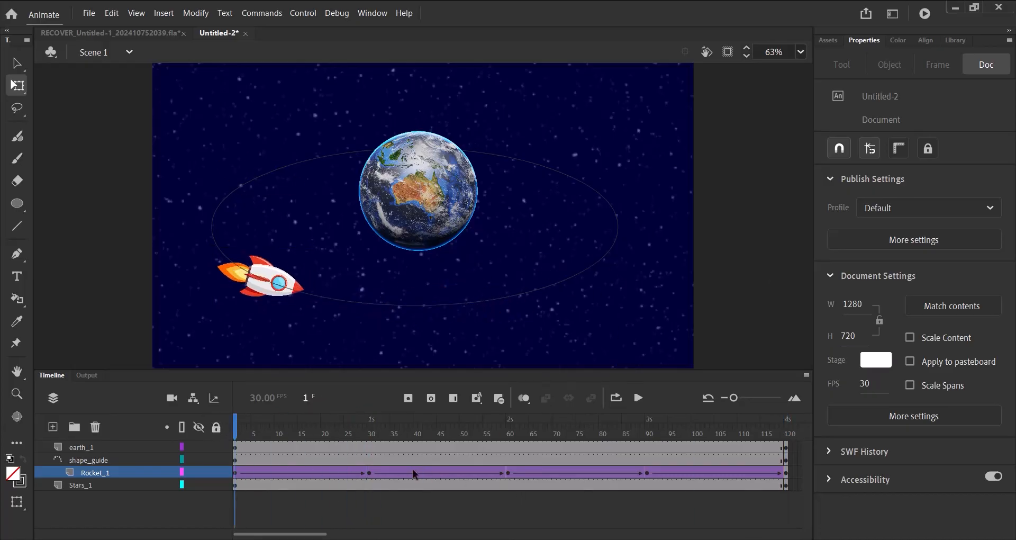
{"action": "left_click", "coordinate": [466, 434]}
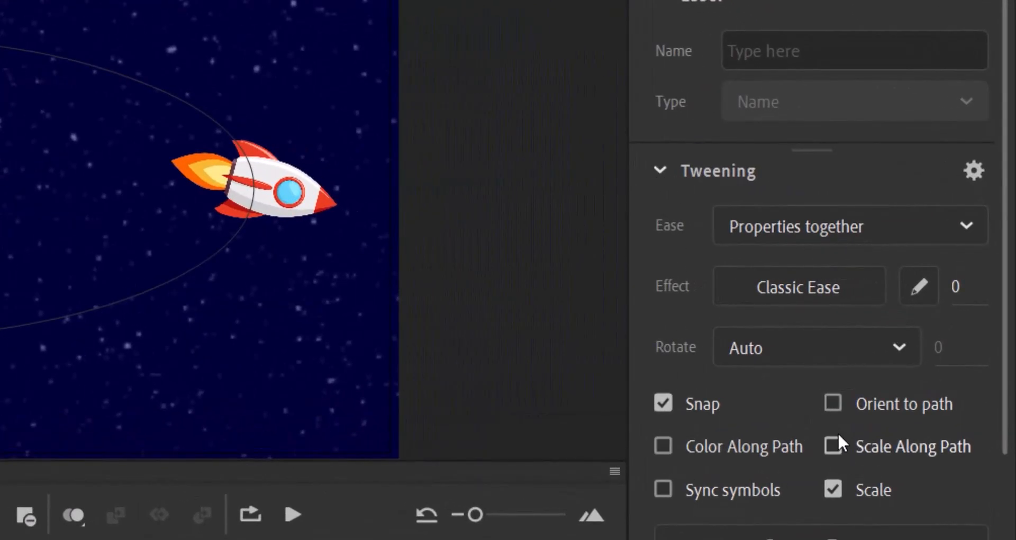
{"action": "left_click", "coordinate": [836, 404]}
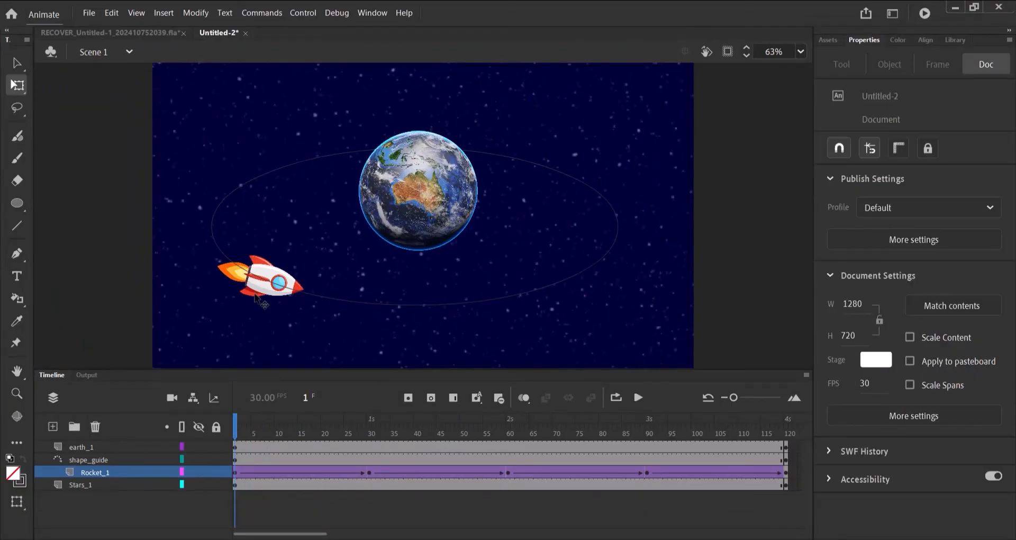
{"action": "left_click", "coordinate": [259, 284]}
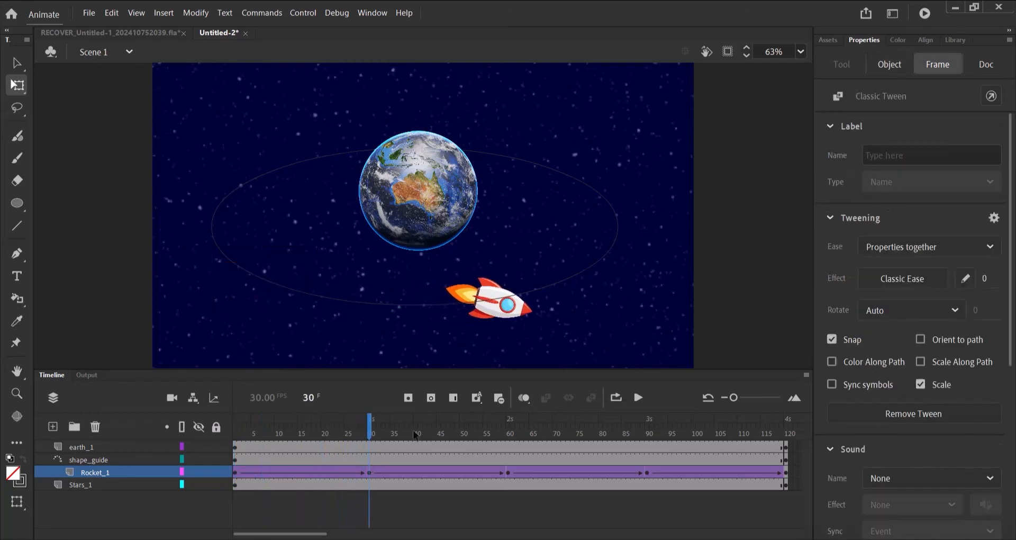
Make the rocket's tween from frame 30 orient to the path so it turns along the oval
{"action": "left_click", "coordinate": [497, 309]}
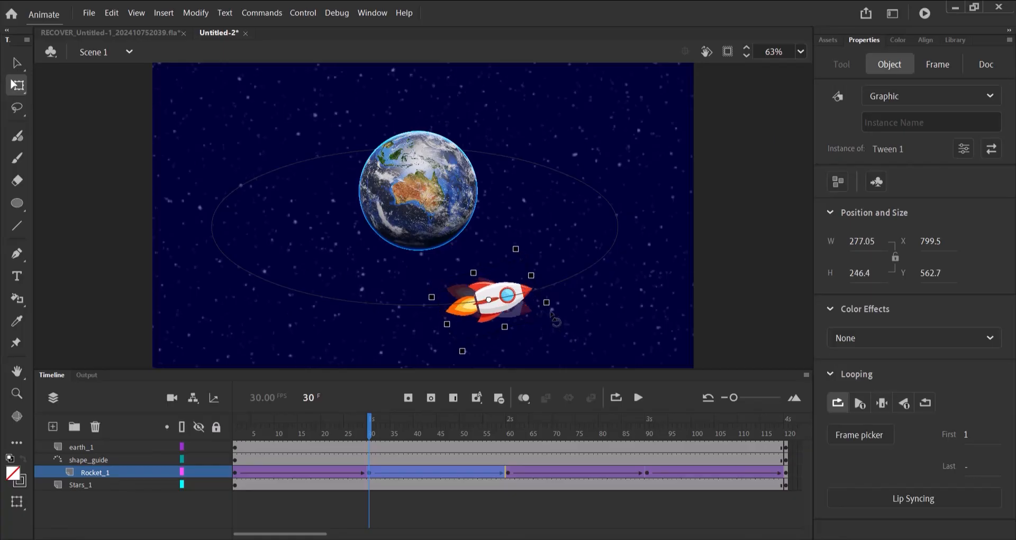
{"action": "mouse_move", "coordinate": [557, 319]}
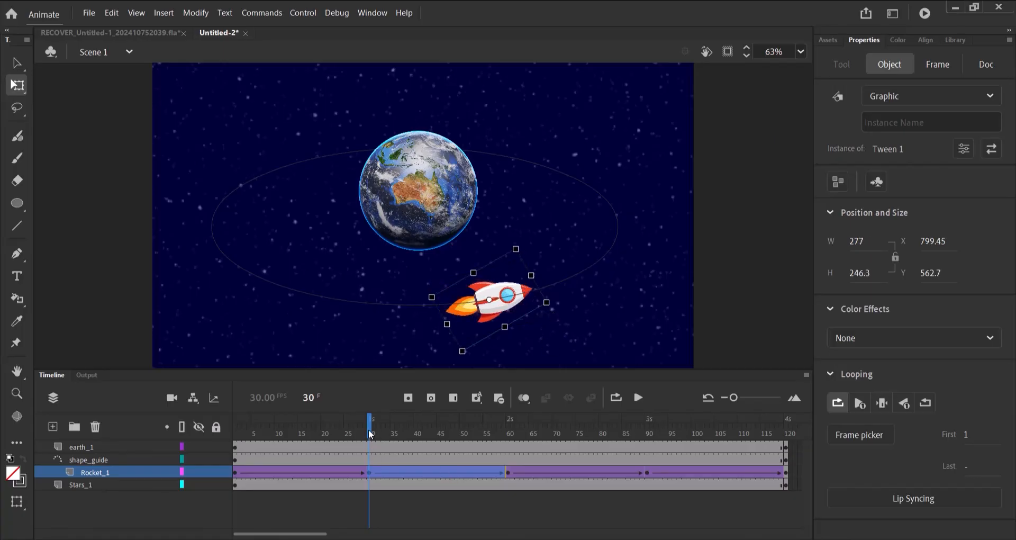
{"action": "left_click", "coordinate": [508, 432]}
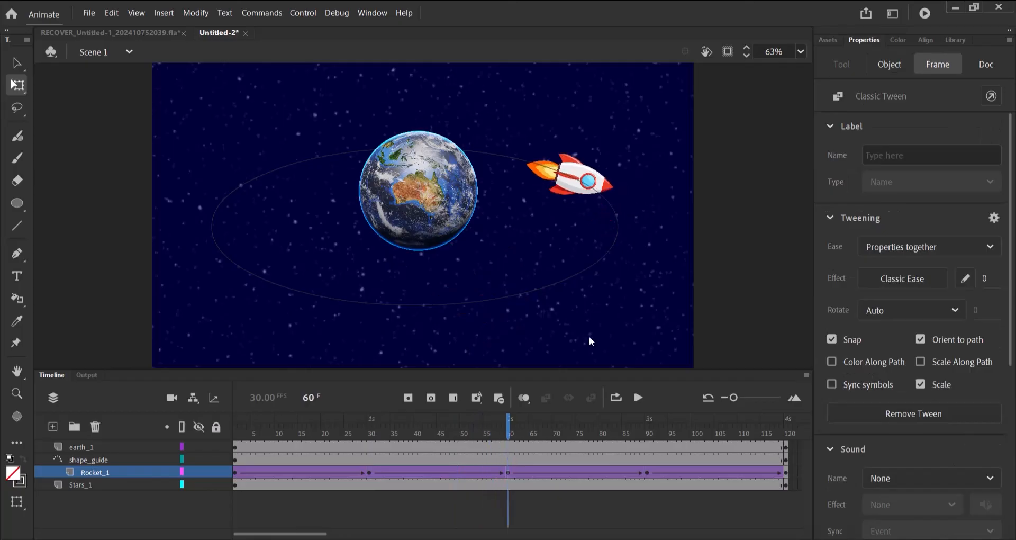
{"action": "left_click", "coordinate": [571, 182]}
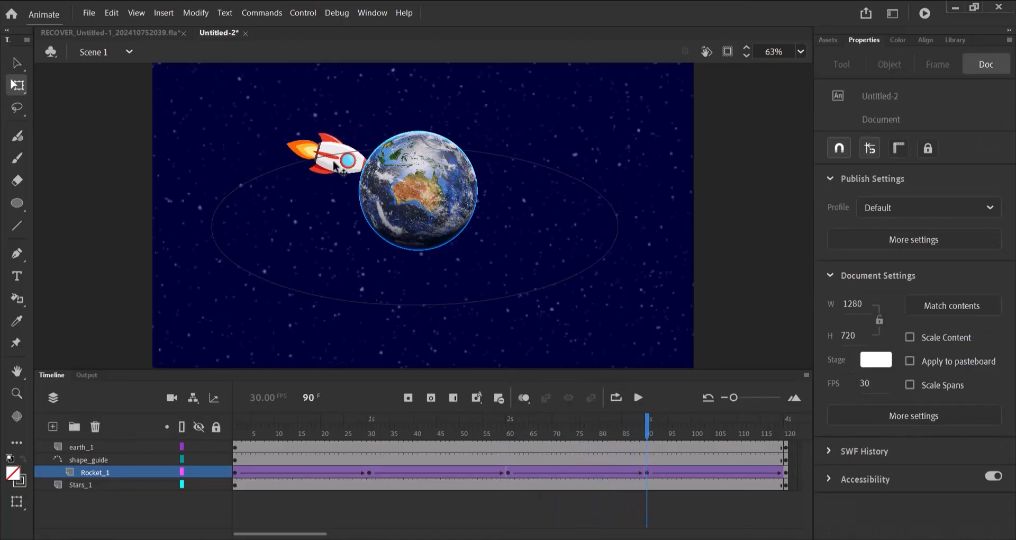
Check the rocket at frame 90 and scrub the playhead toward frame 120 to preview the motion
{"action": "left_click", "coordinate": [338, 164]}
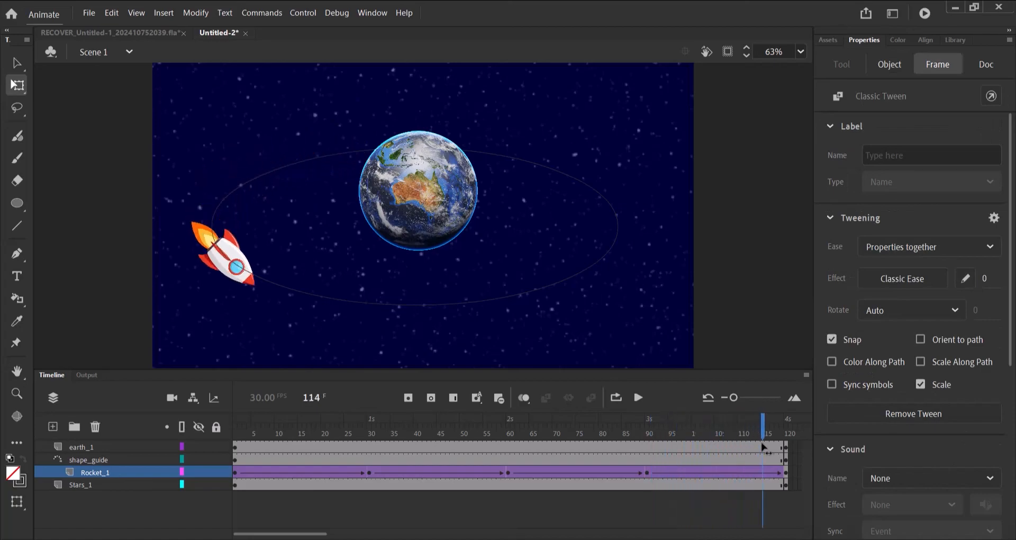
{"action": "left_click_drag", "start_coordinate": [763, 446], "coordinate": [787, 446]}
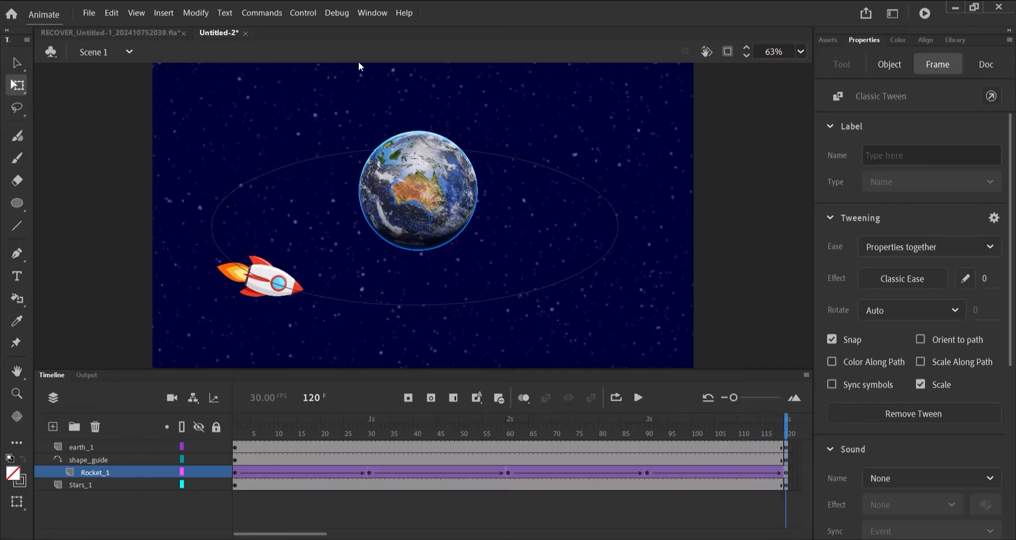
{"action": "left_click", "coordinate": [303, 13]}
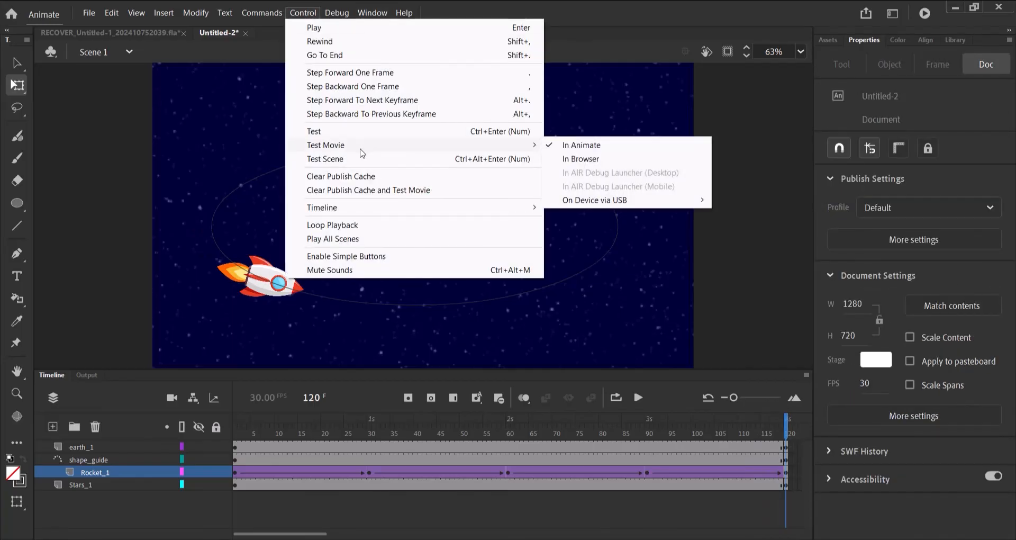
{"action": "left_click", "coordinate": [582, 145]}
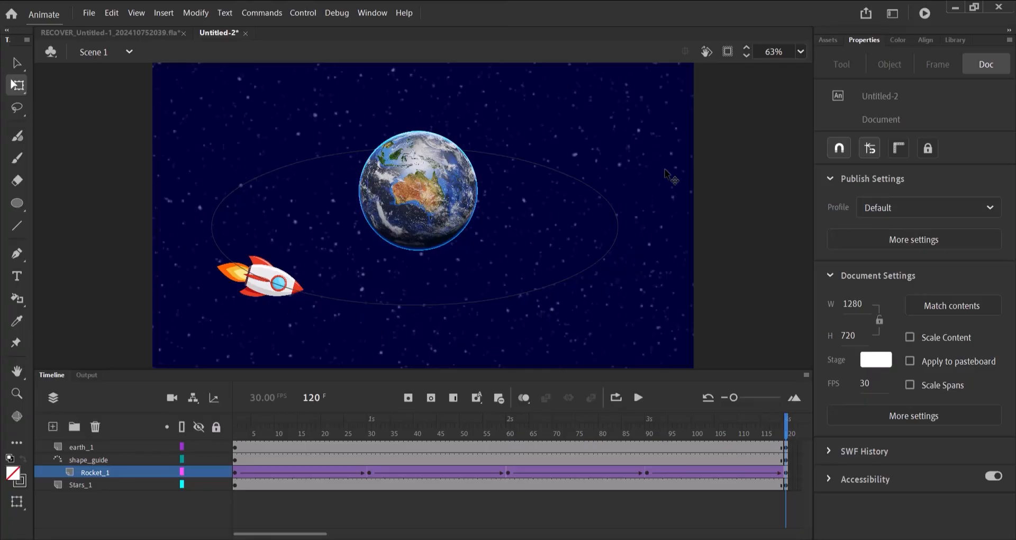
{"action": "left_click", "coordinate": [684, 432]}
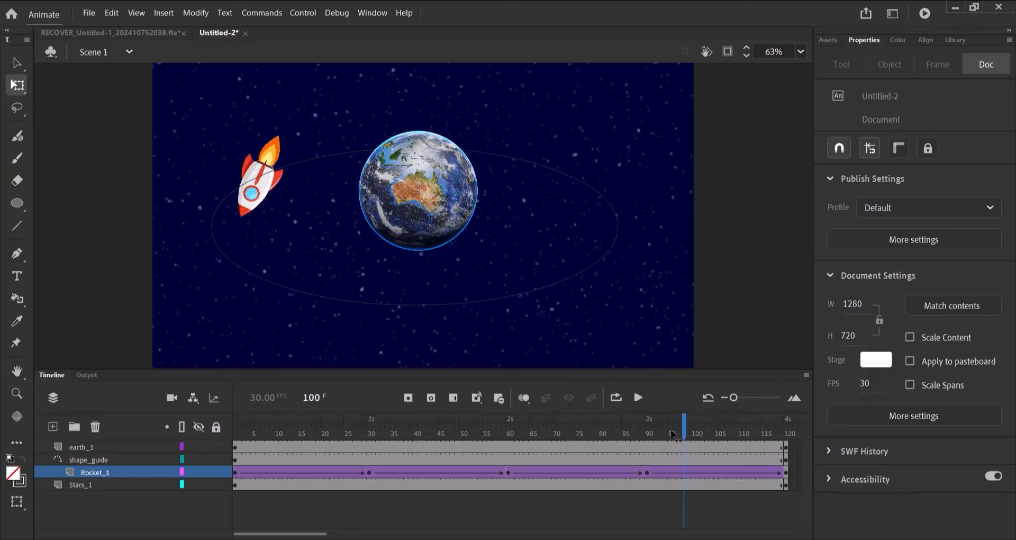
{"action": "left_click", "coordinate": [235, 434]}
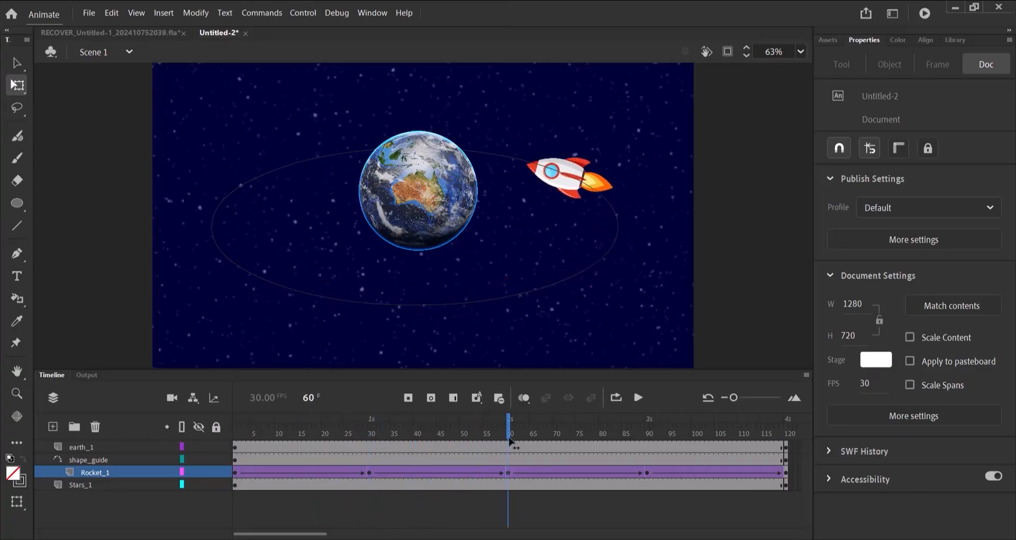
{"action": "left_click", "coordinate": [566, 180]}
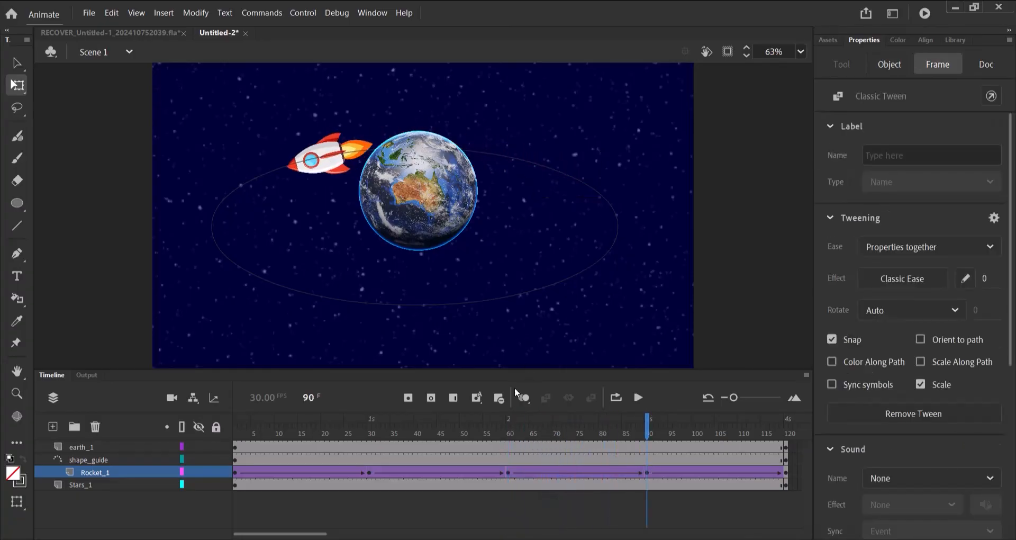
{"action": "left_click", "coordinate": [318, 161]}
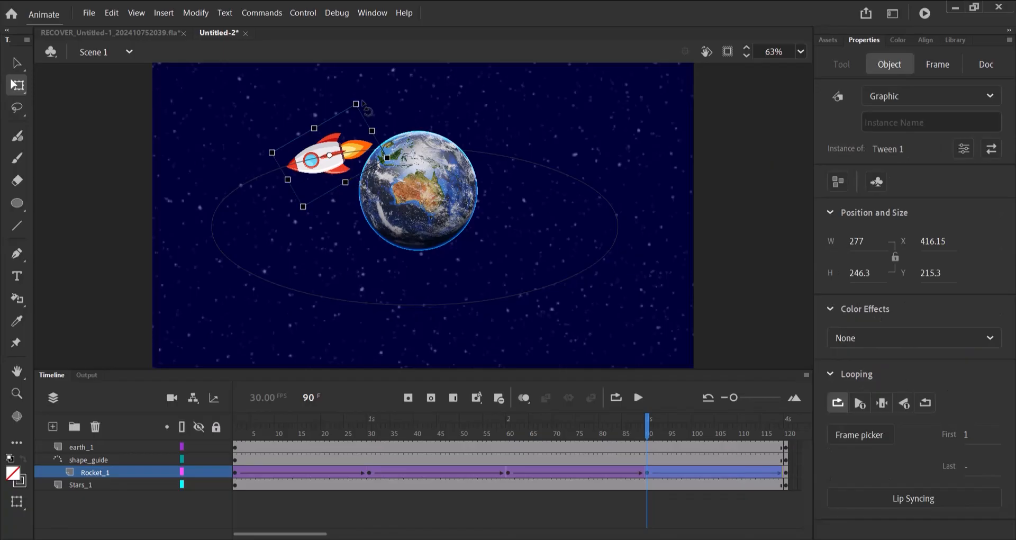